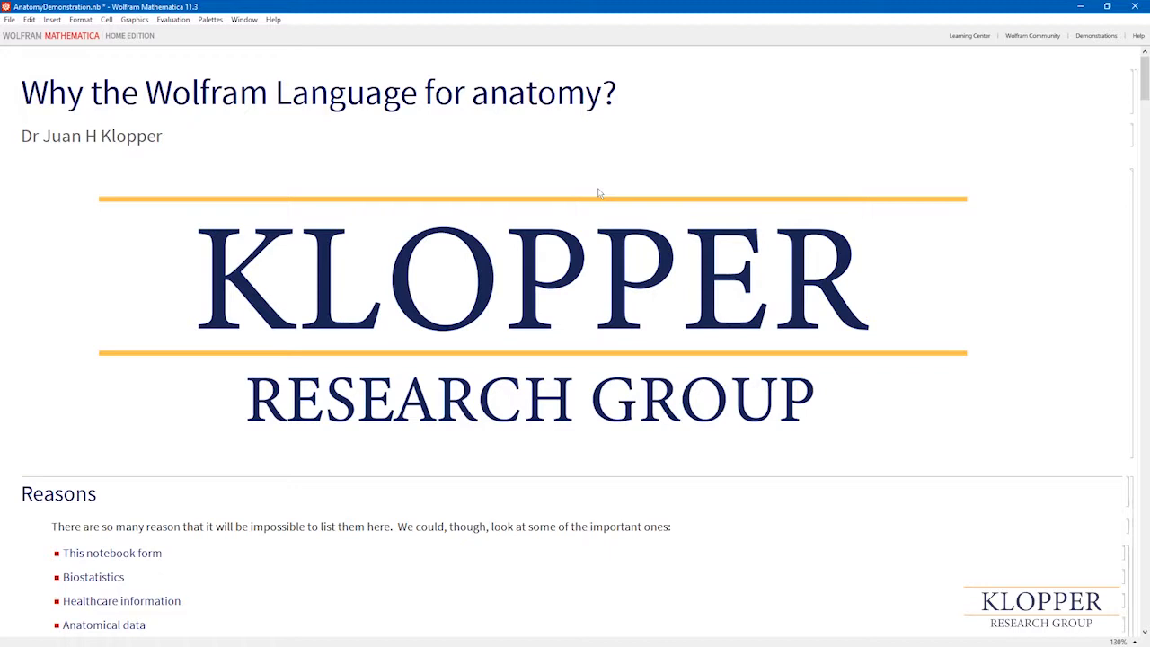
pyautogui.moveTo(504, 251)
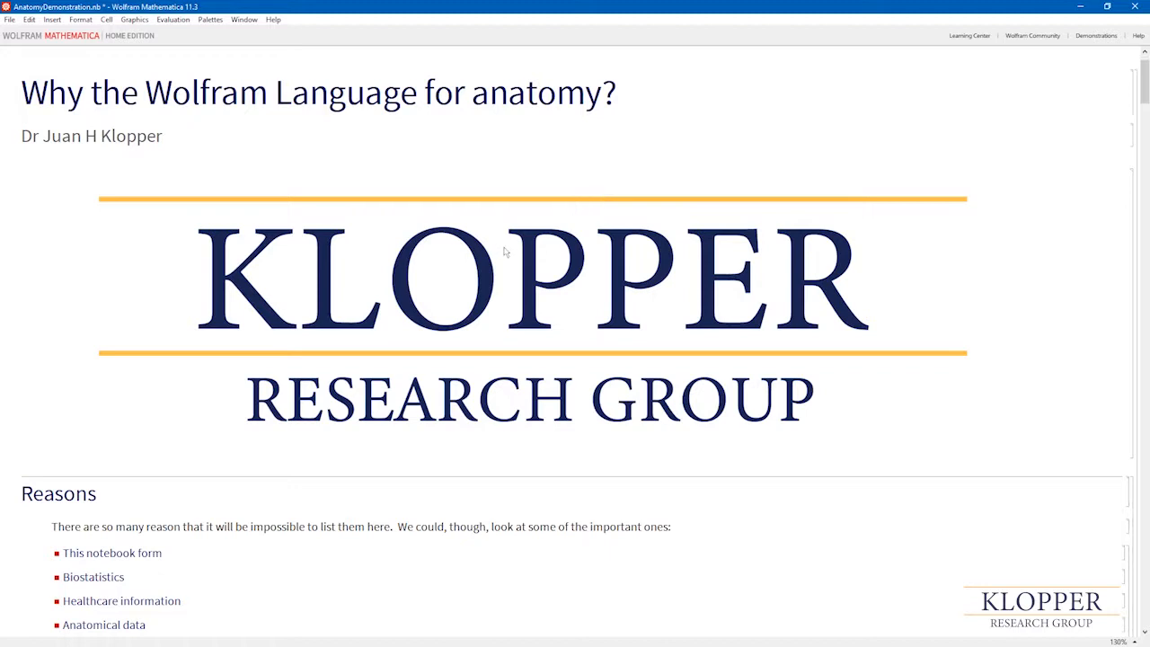
# Step: Scroll past the title banner and Reasons list to the Biostatistics smooth histogram and box-whisker code
pyautogui.scroll(-3)
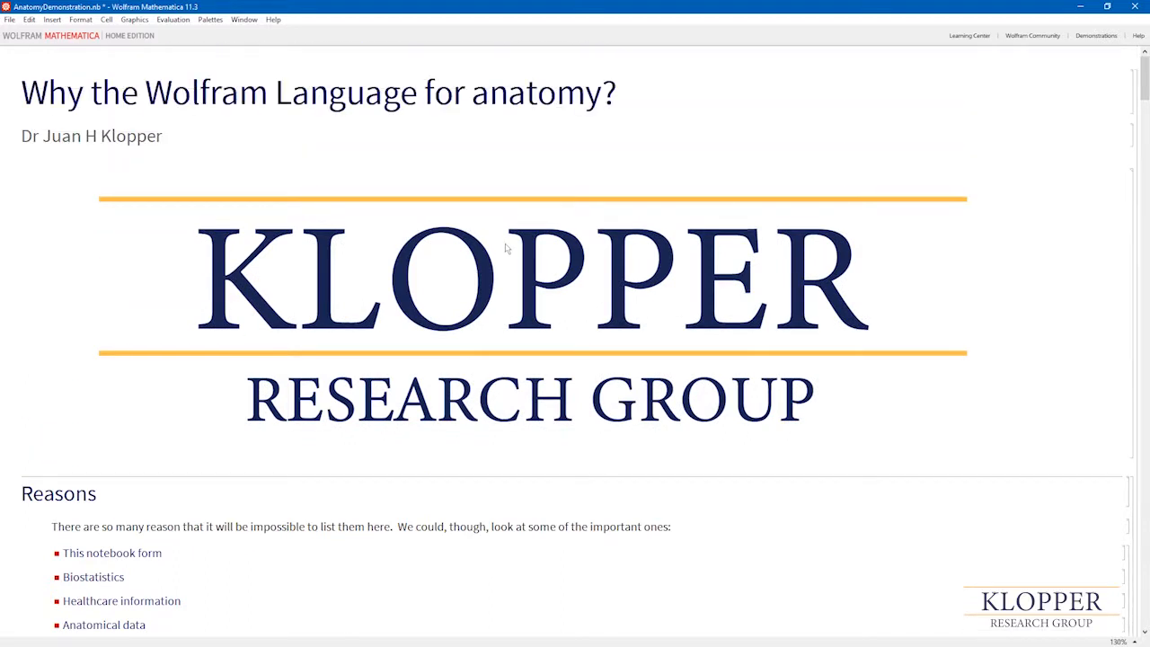
pyautogui.scroll(-3)
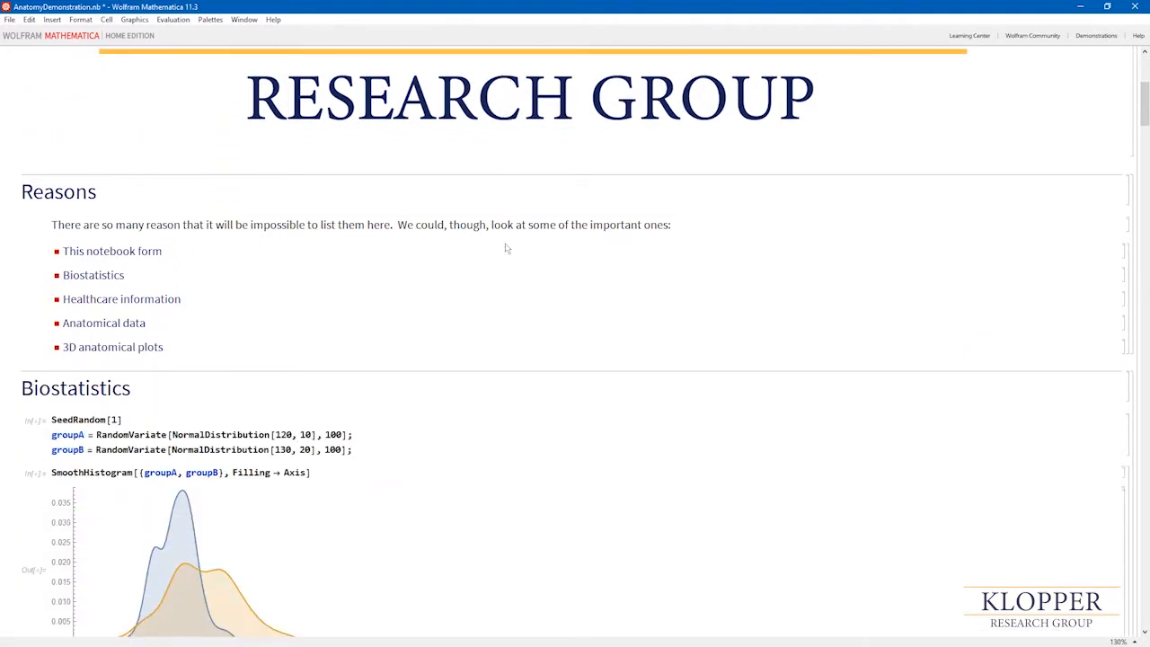
pyautogui.scroll(-3)
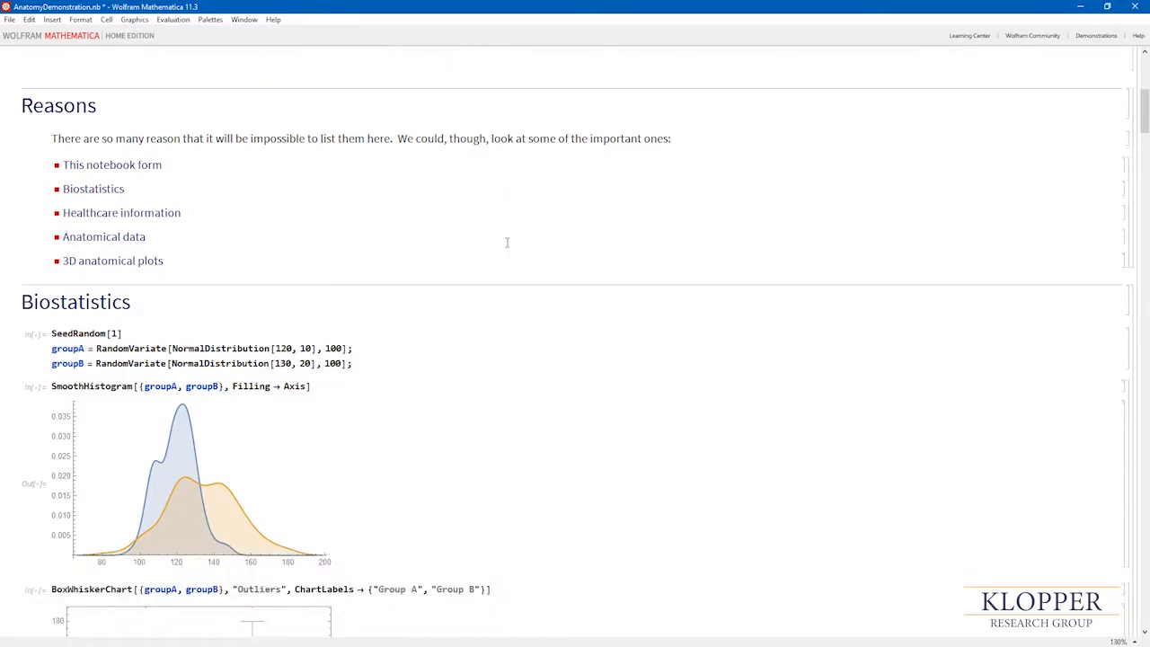
pyautogui.scroll(-3)
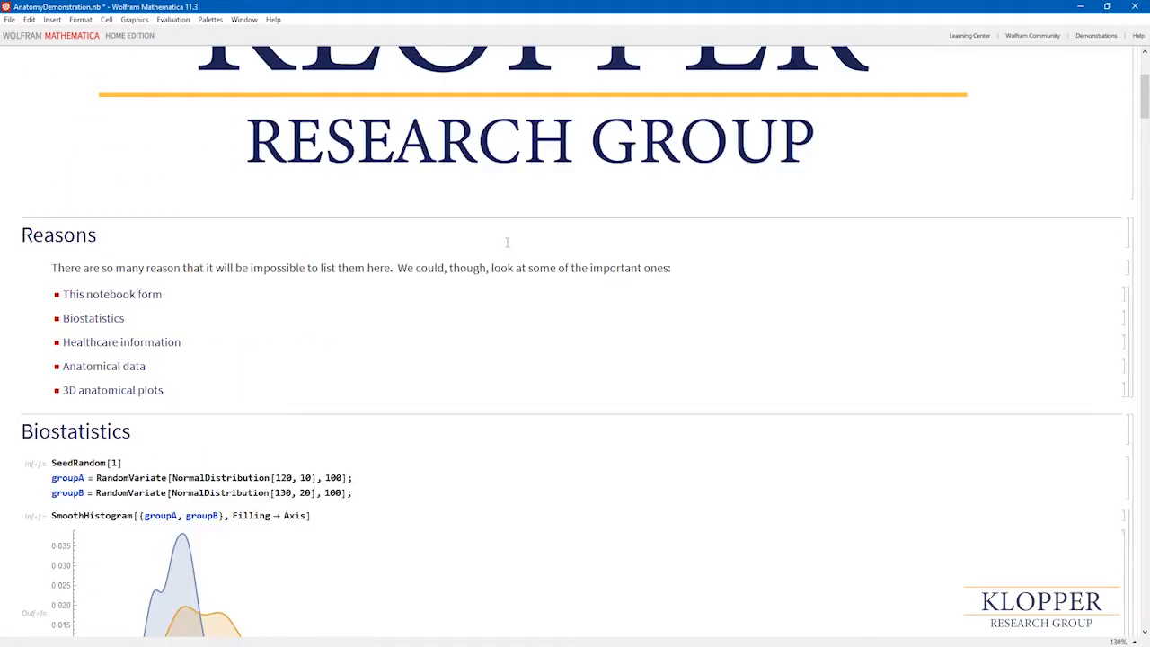
pyautogui.scroll(3)
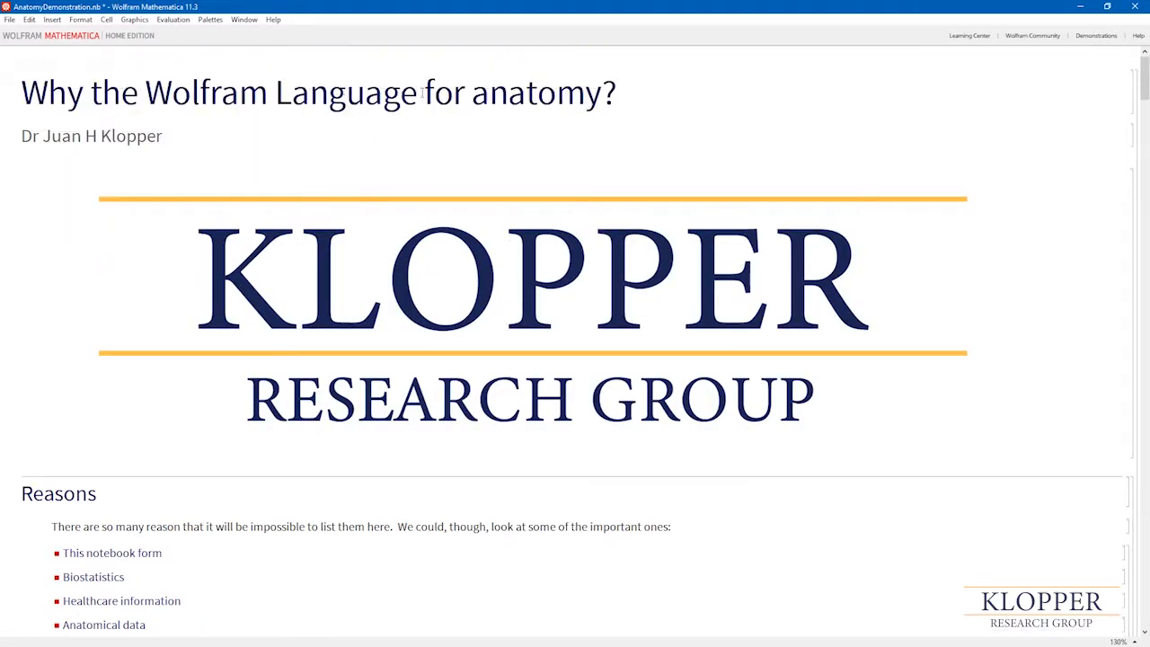
pyautogui.moveTo(679, 379)
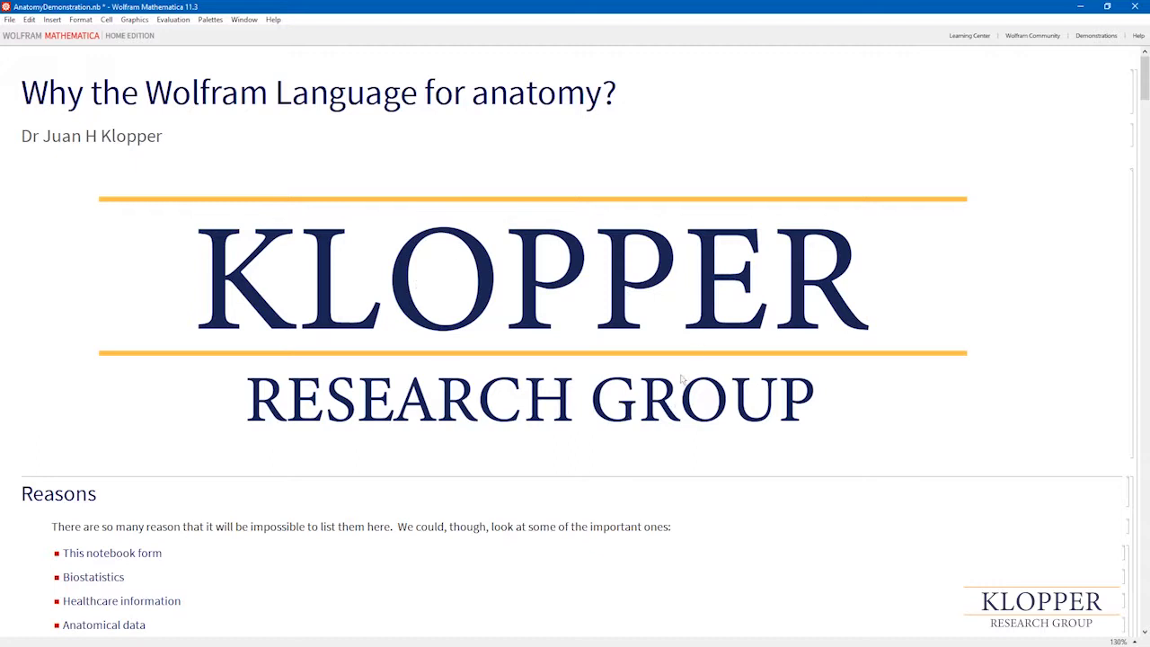
pyautogui.moveTo(367, 336)
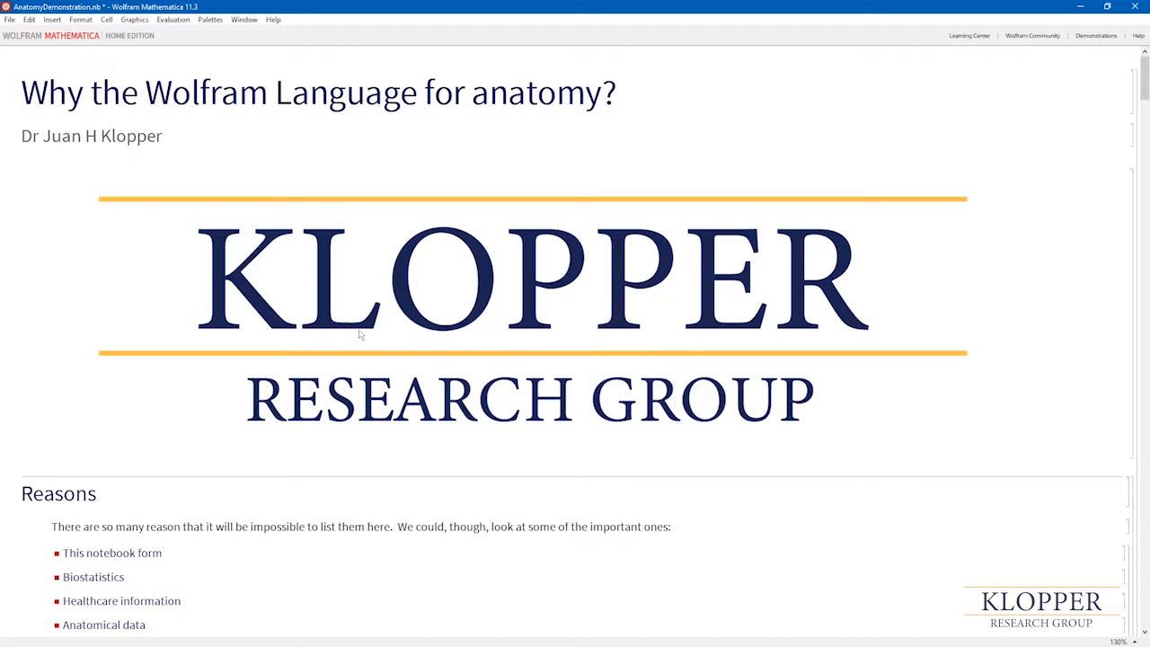
pyautogui.scroll(-3)
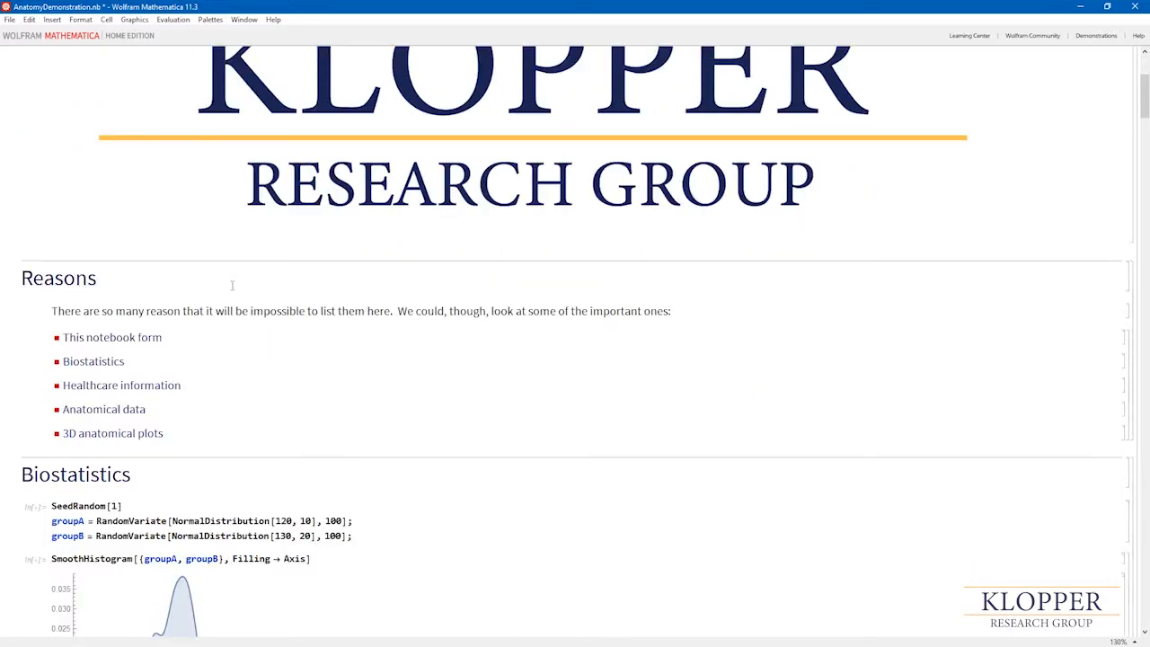
pyautogui.scroll(-3)
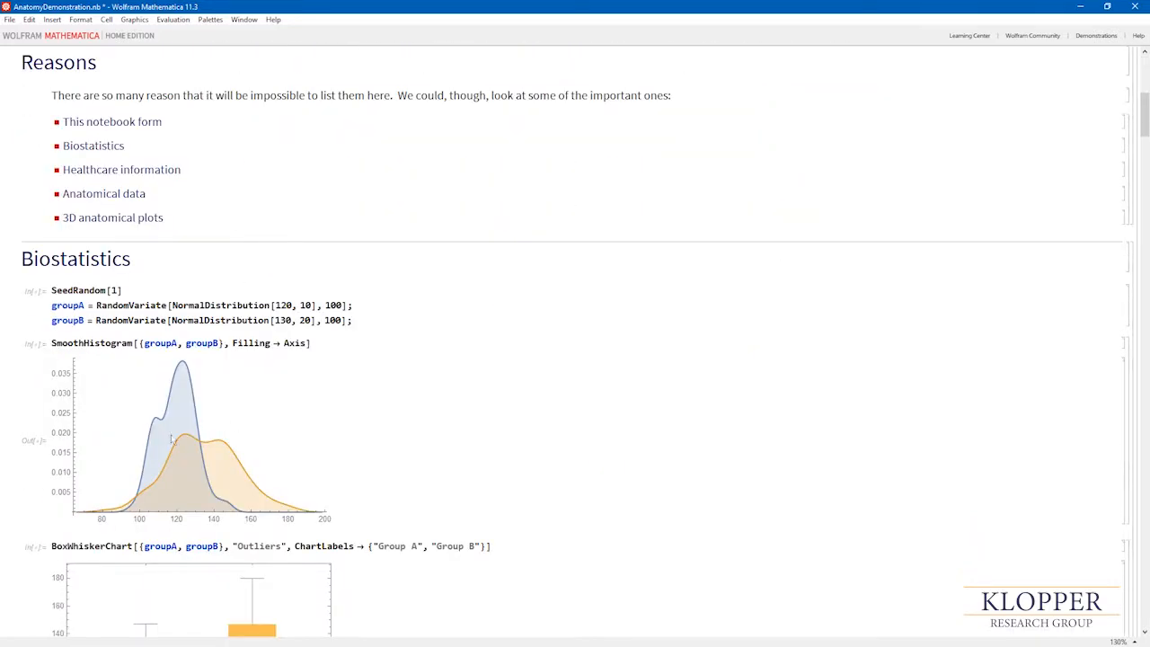
pyautogui.moveTo(180, 422)
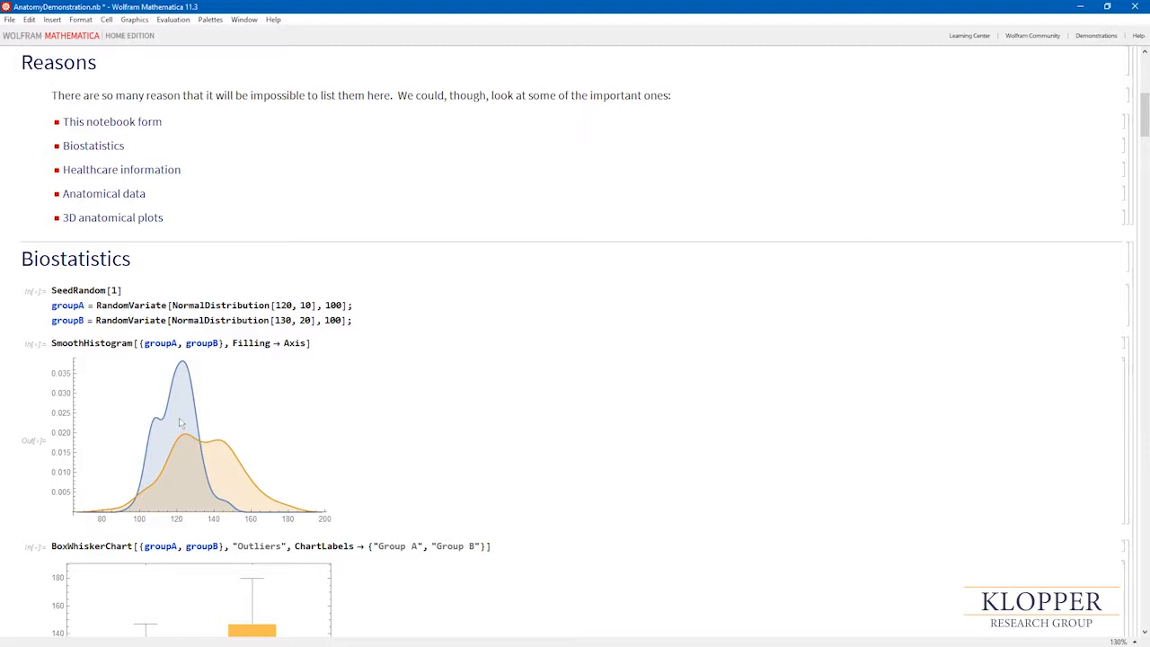
pyautogui.moveTo(180, 422)
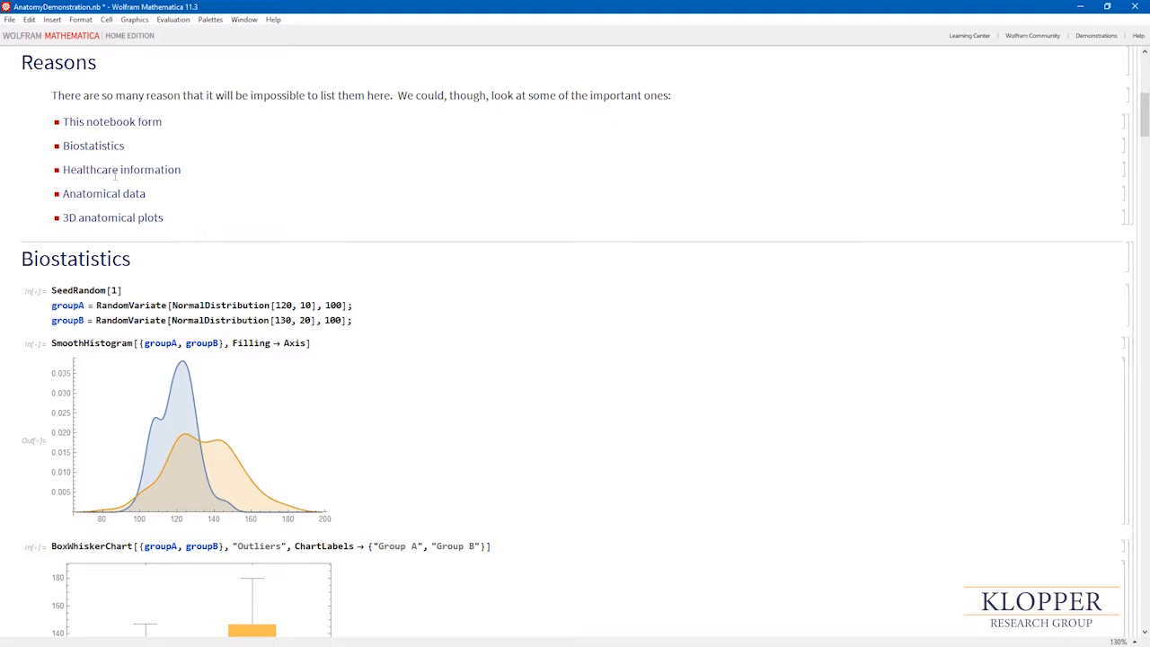
pyautogui.scroll(-3)
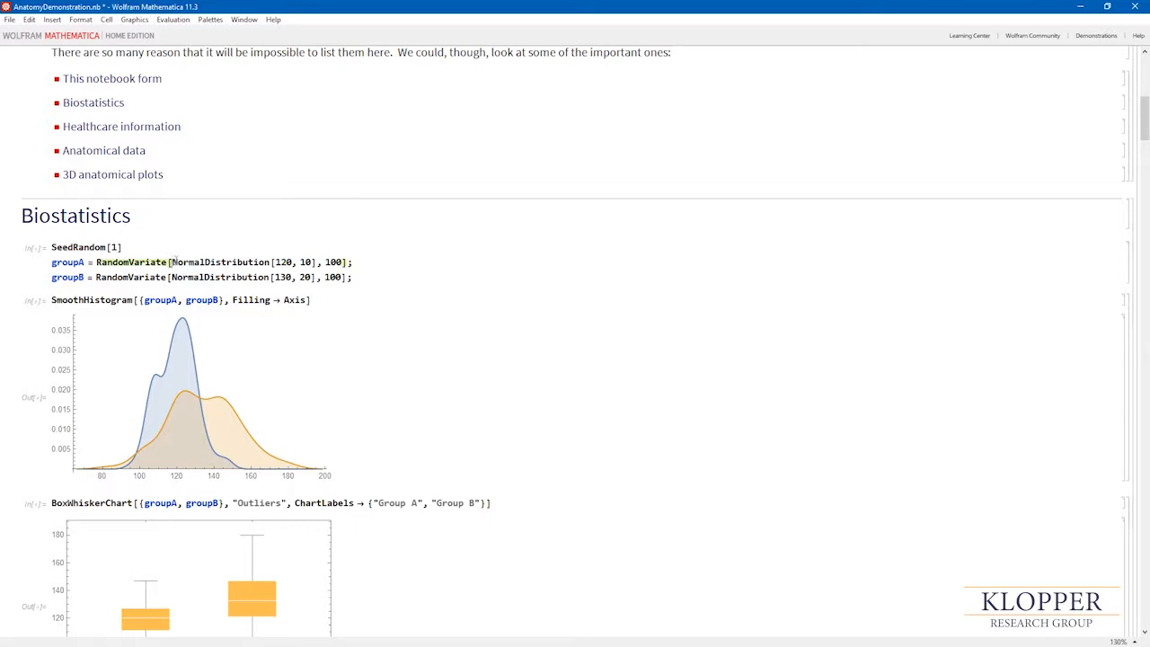
pyautogui.doubleClick(219, 263)
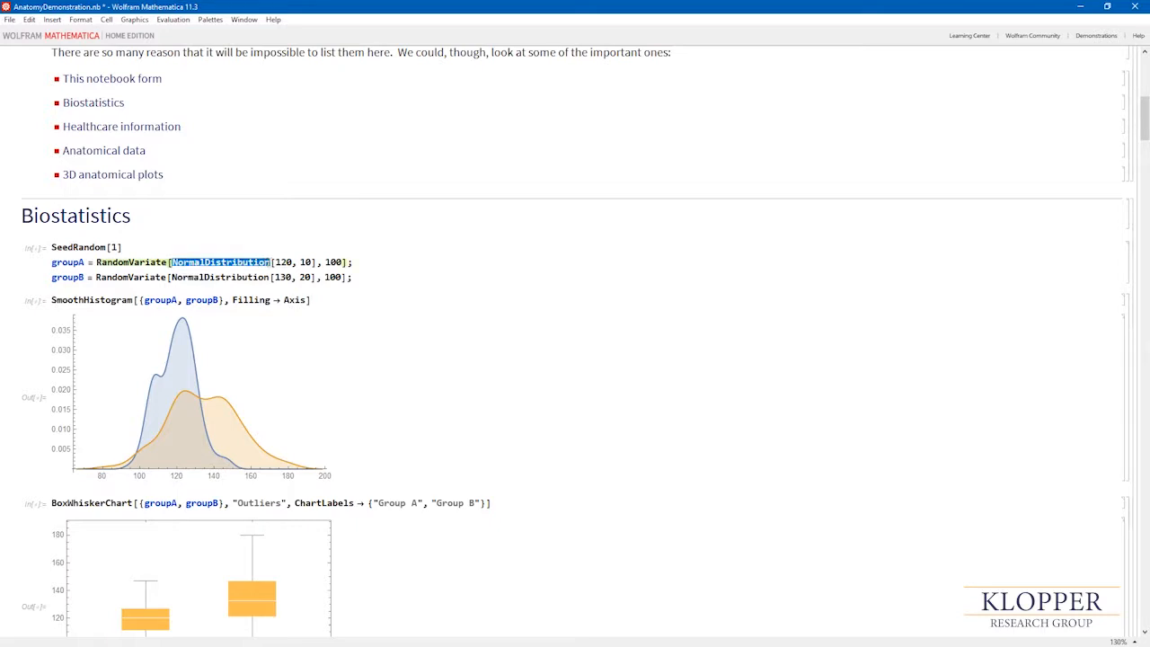
pyautogui.click(212, 263)
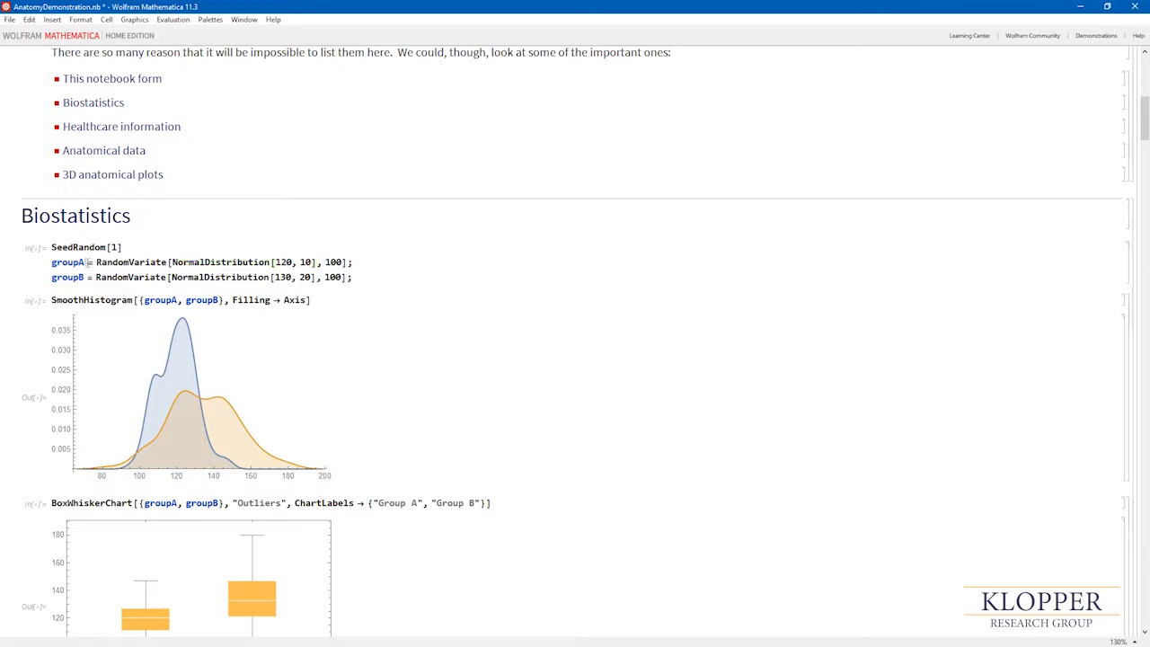
pyautogui.doubleClick(68, 263)
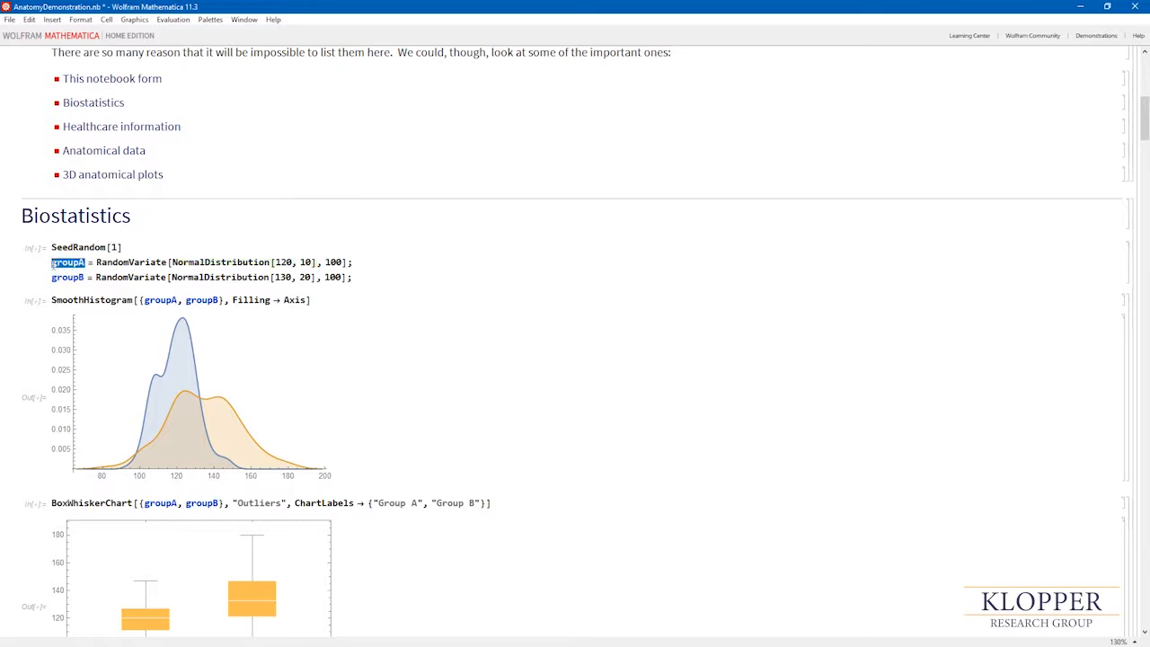
pyautogui.click(102, 262)
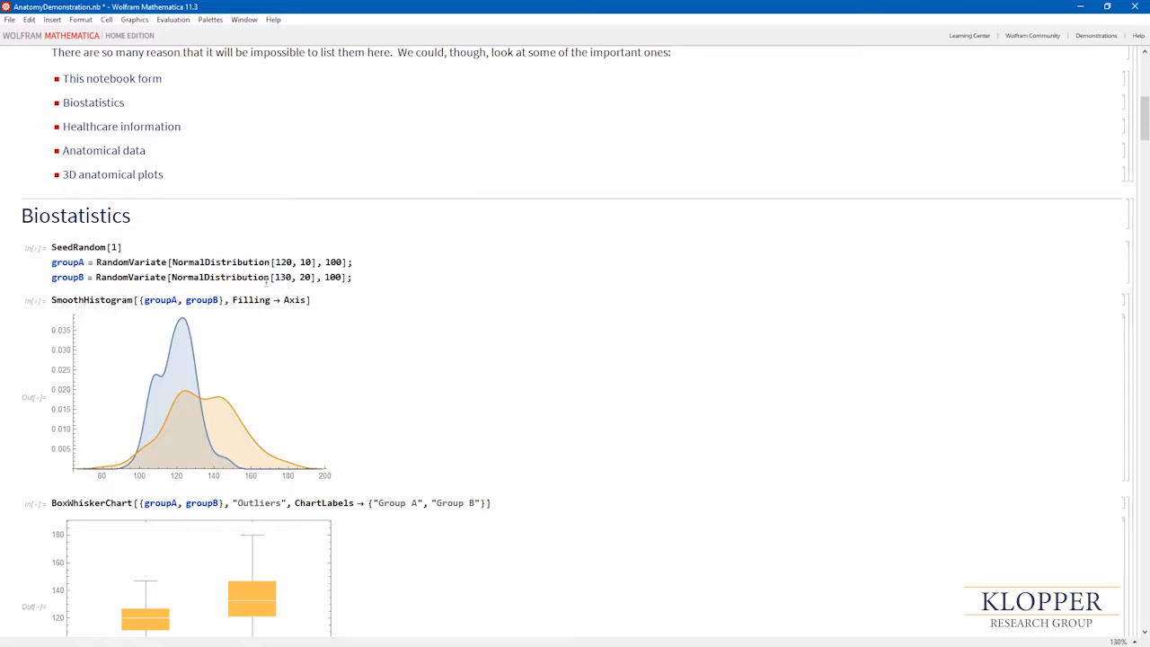
pyautogui.doubleClick(219, 277)
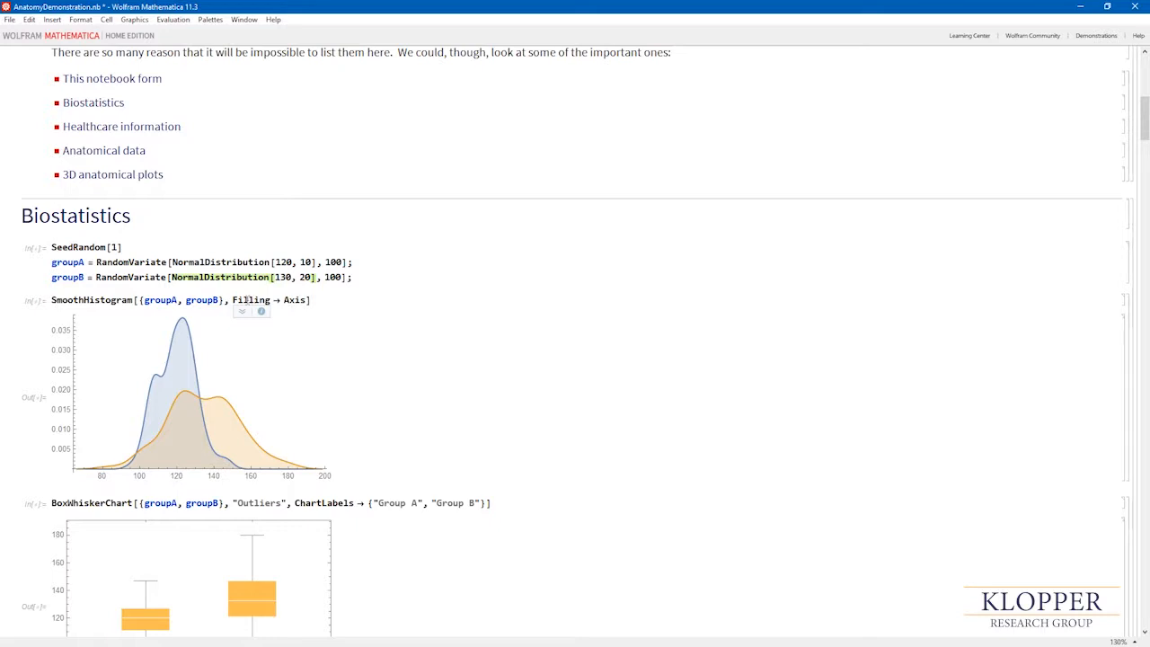
pyautogui.moveTo(212, 433)
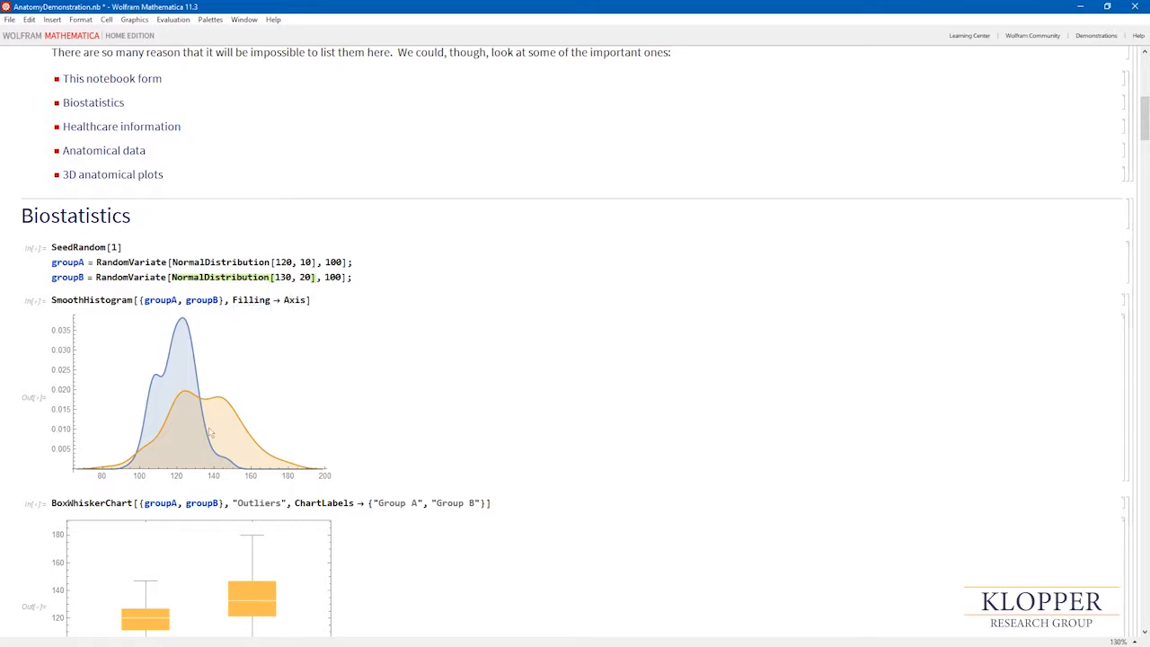
# Step: Scroll past the box-whisker chart and quantile plots to the ShapiroWilkTest and TTest outputs
pyautogui.scroll(-3)
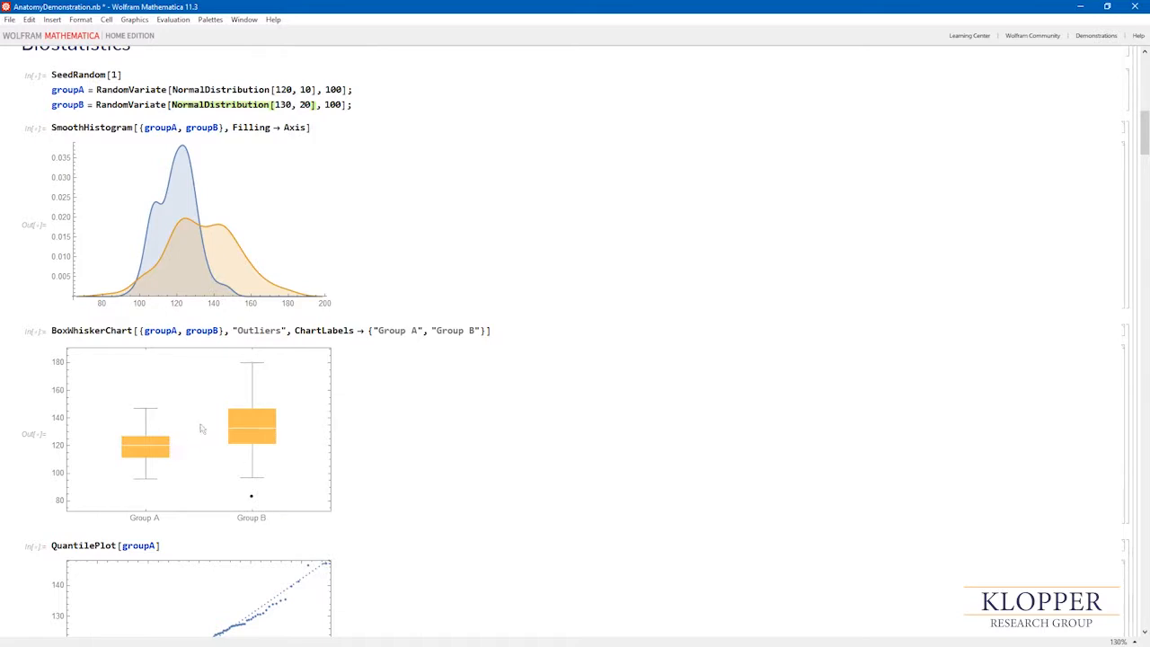
pyautogui.moveTo(207, 427)
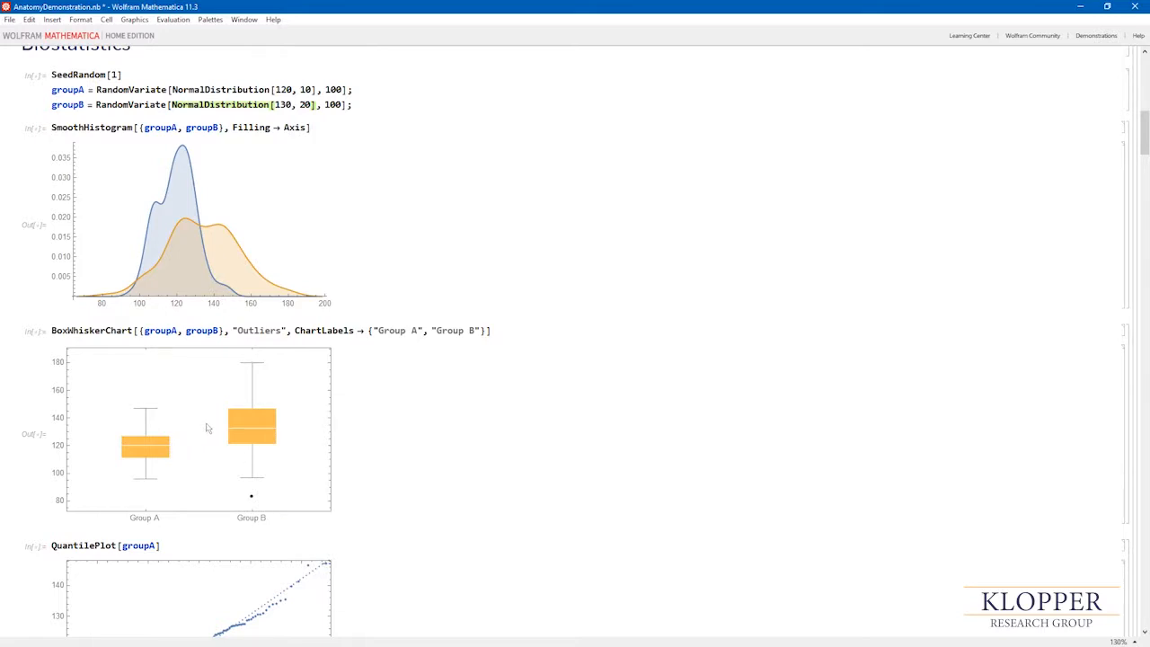
pyautogui.moveTo(146, 446)
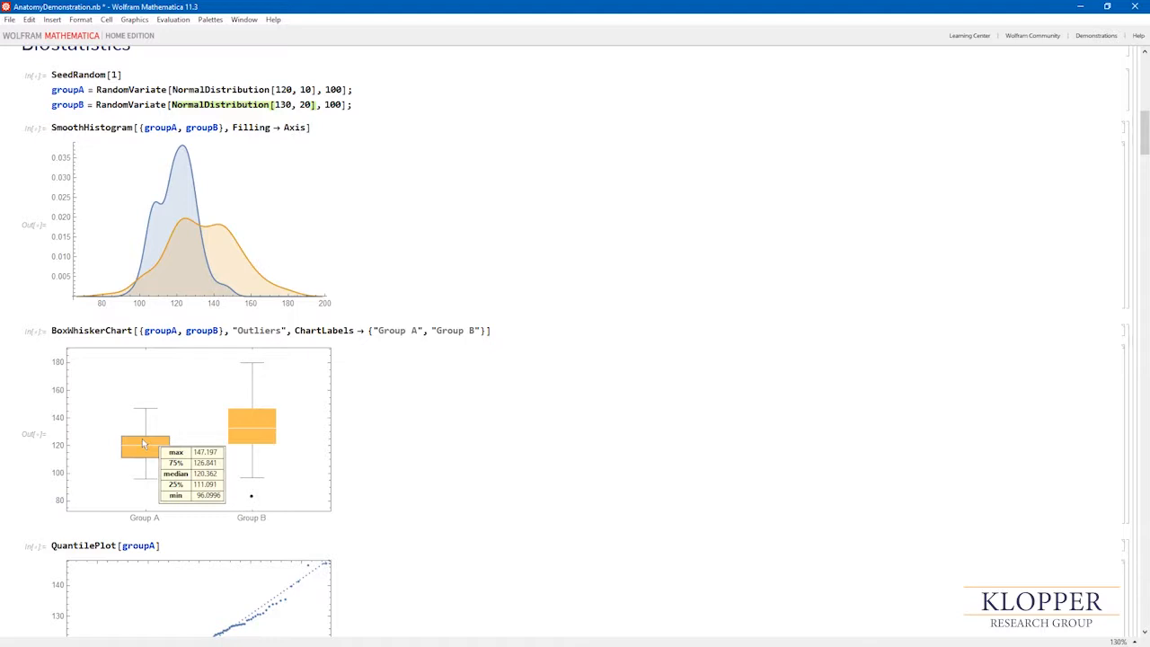
pyautogui.scroll(-3)
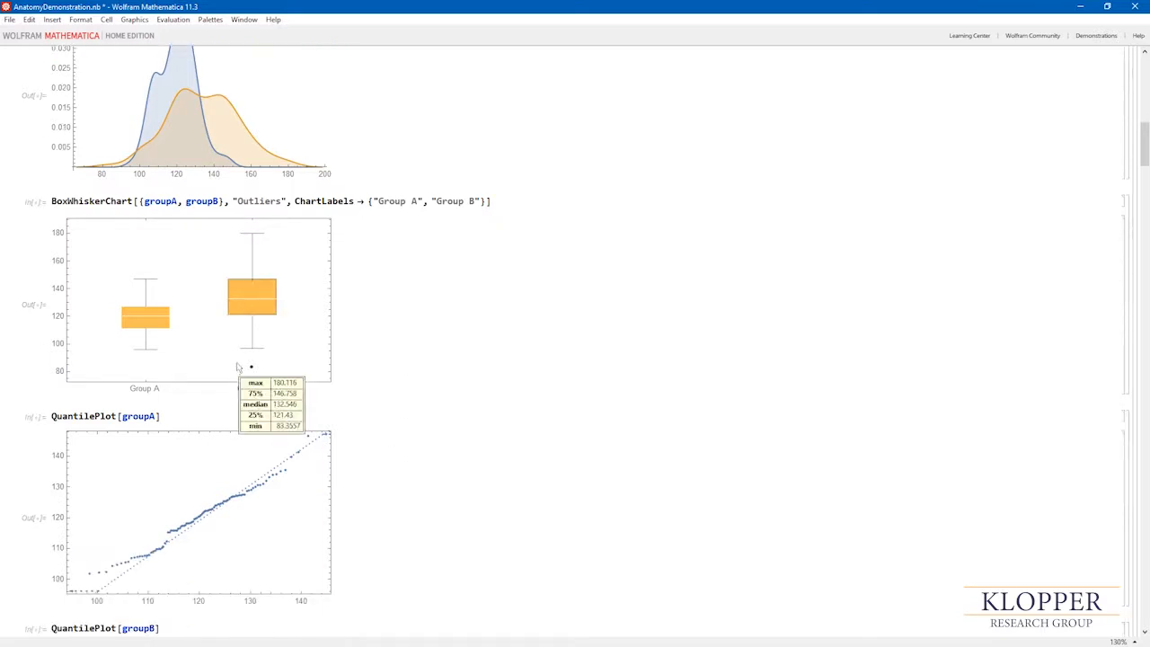
pyautogui.moveTo(252, 370)
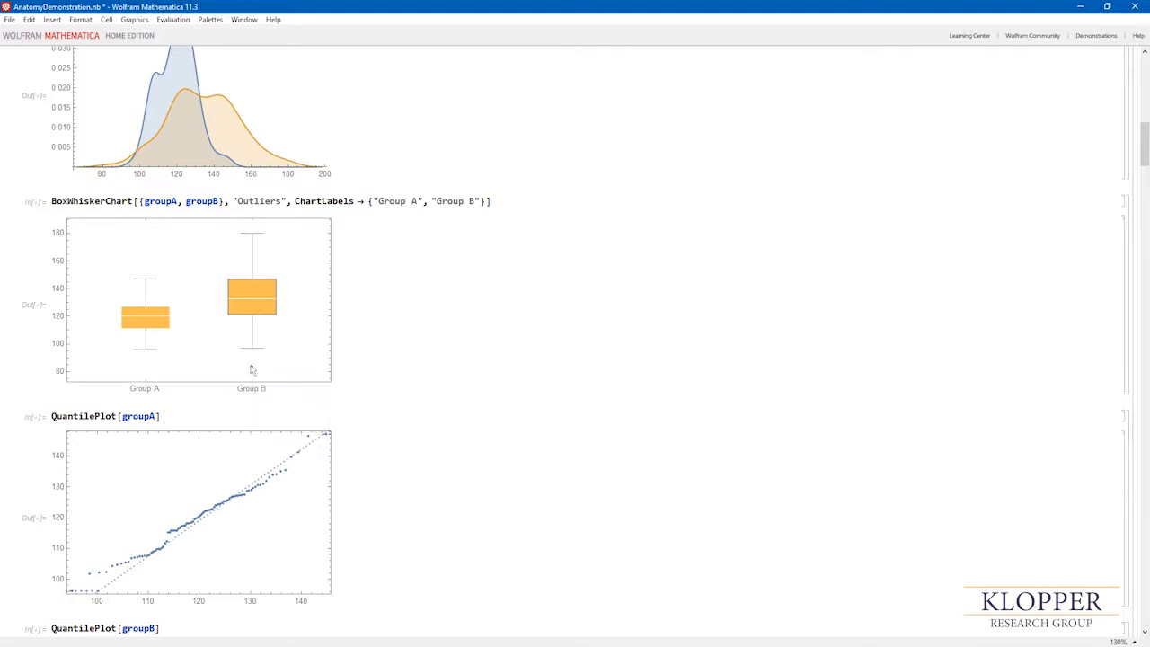
pyautogui.scroll(-3)
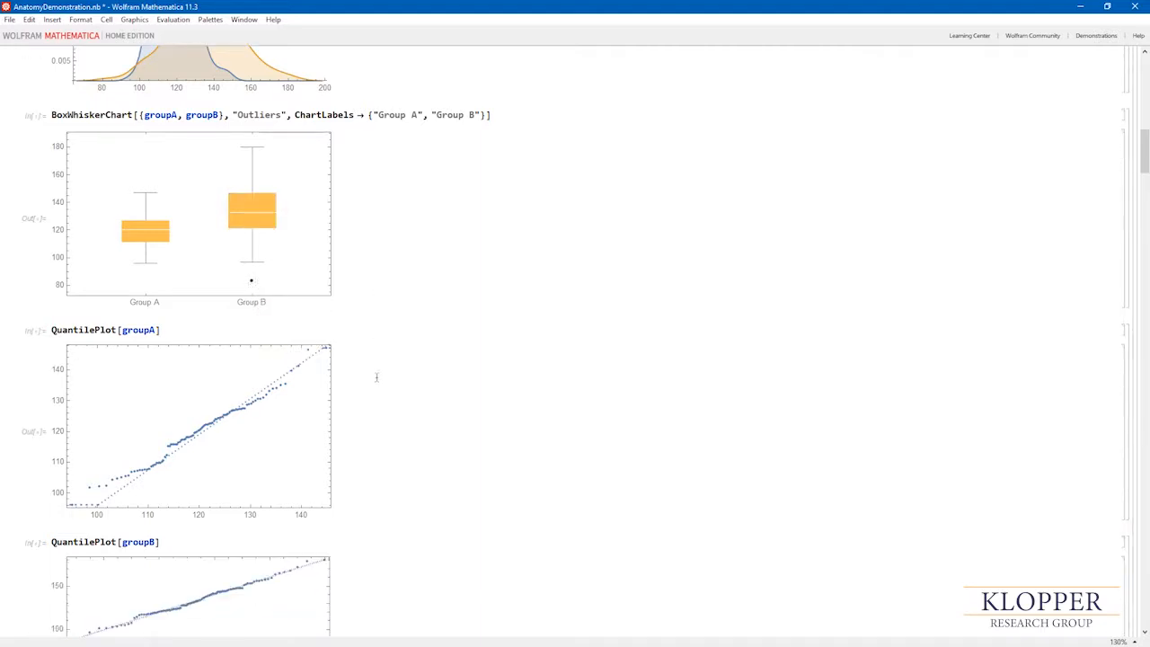
pyautogui.scroll(-3)
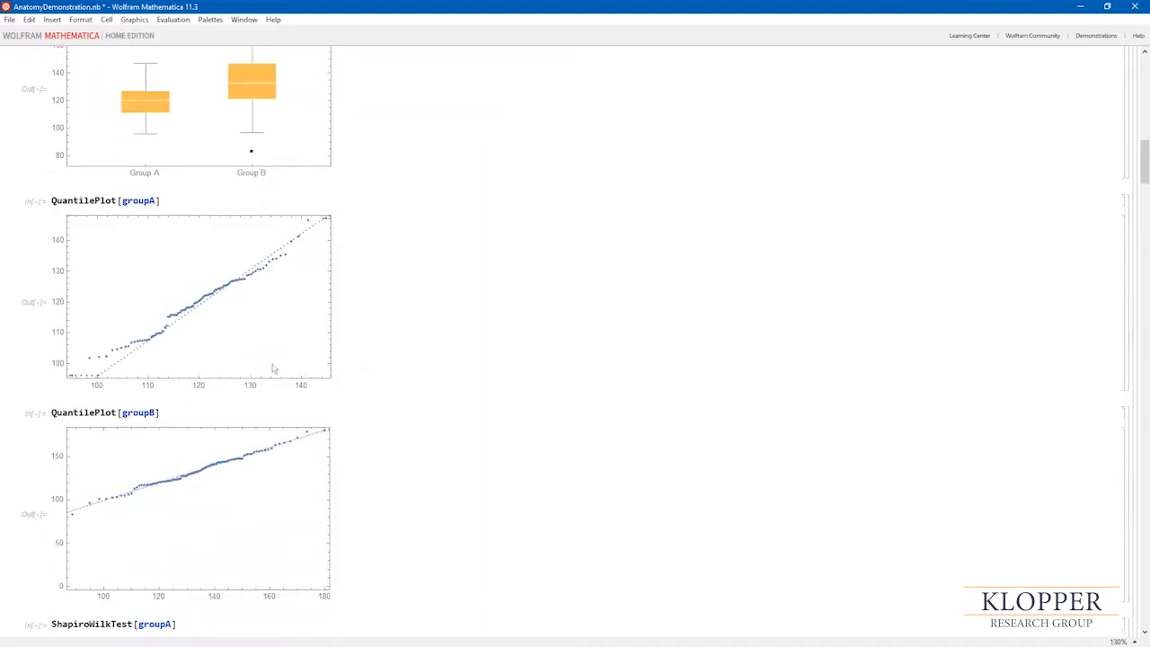
pyautogui.scroll(-3)
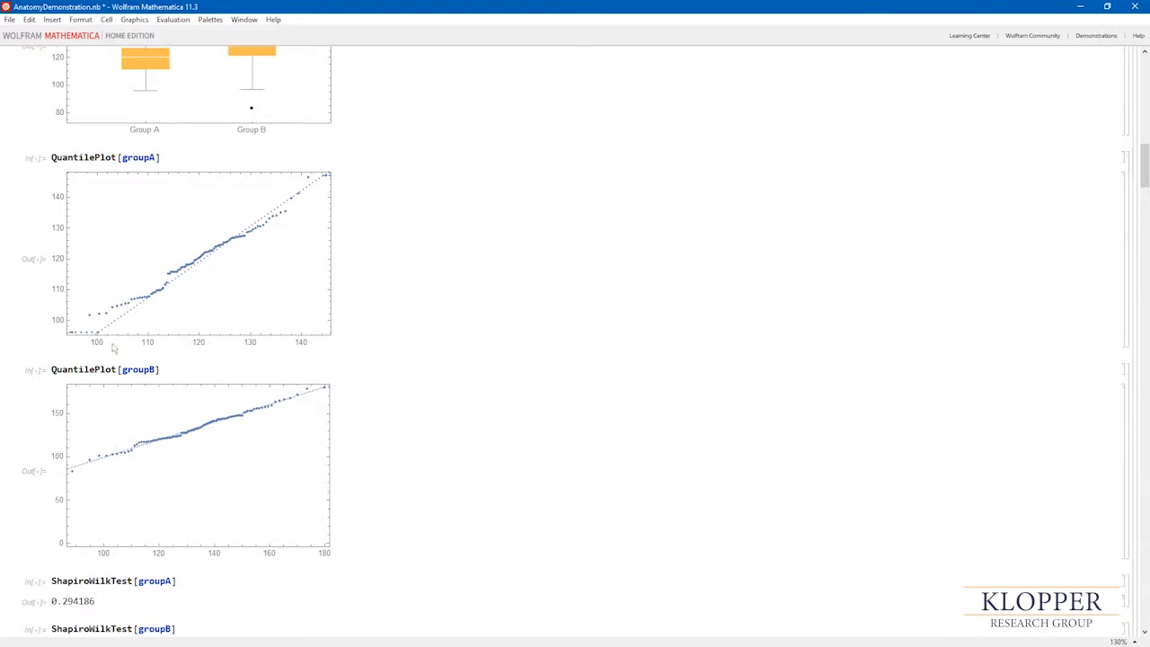
pyautogui.scroll(-3)
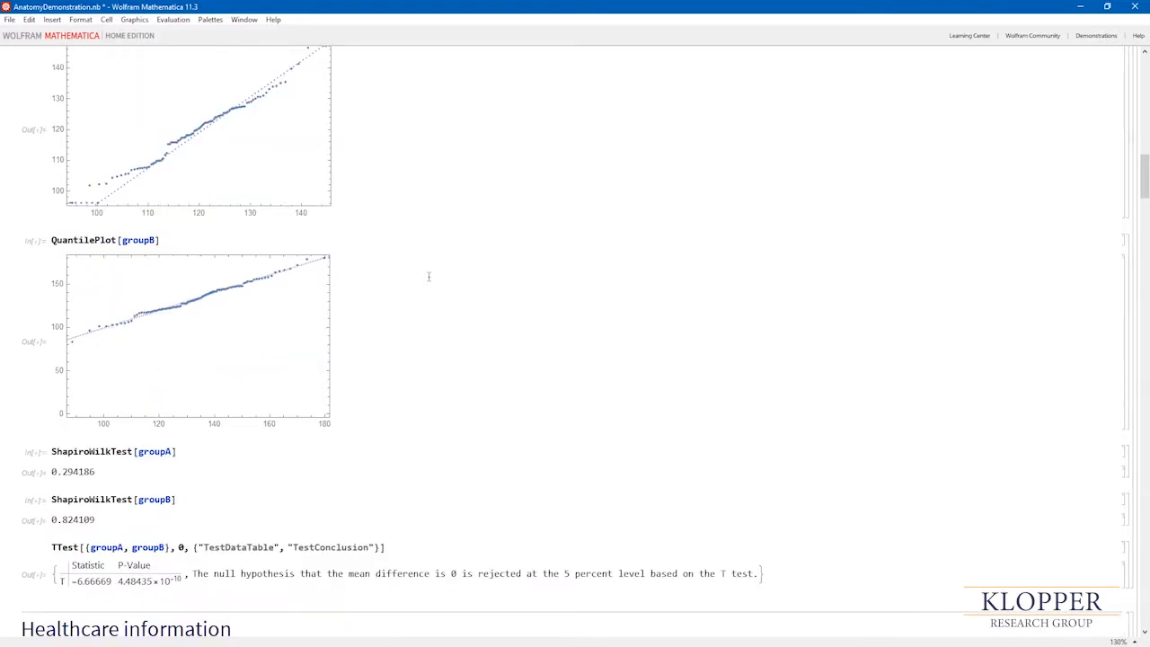
# Step: Scroll through the Healthcare section showing the pancreas function text and banana nutrition facts
pyautogui.scroll(-3)
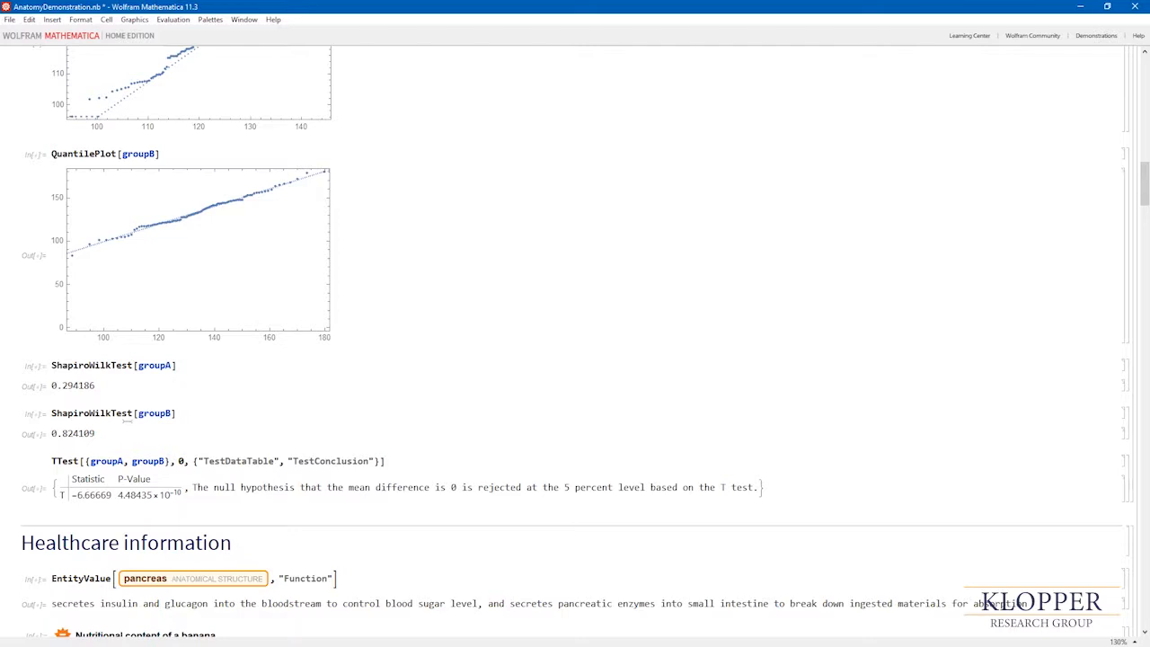
pyautogui.scroll(-3)
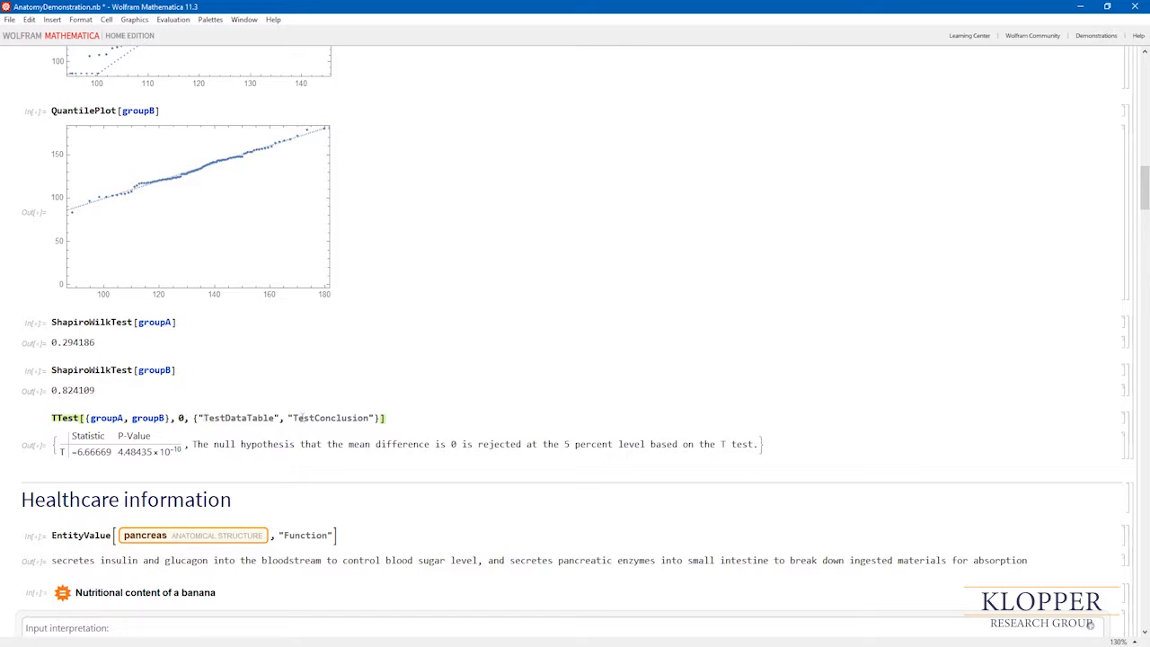
pyautogui.scroll(-3)
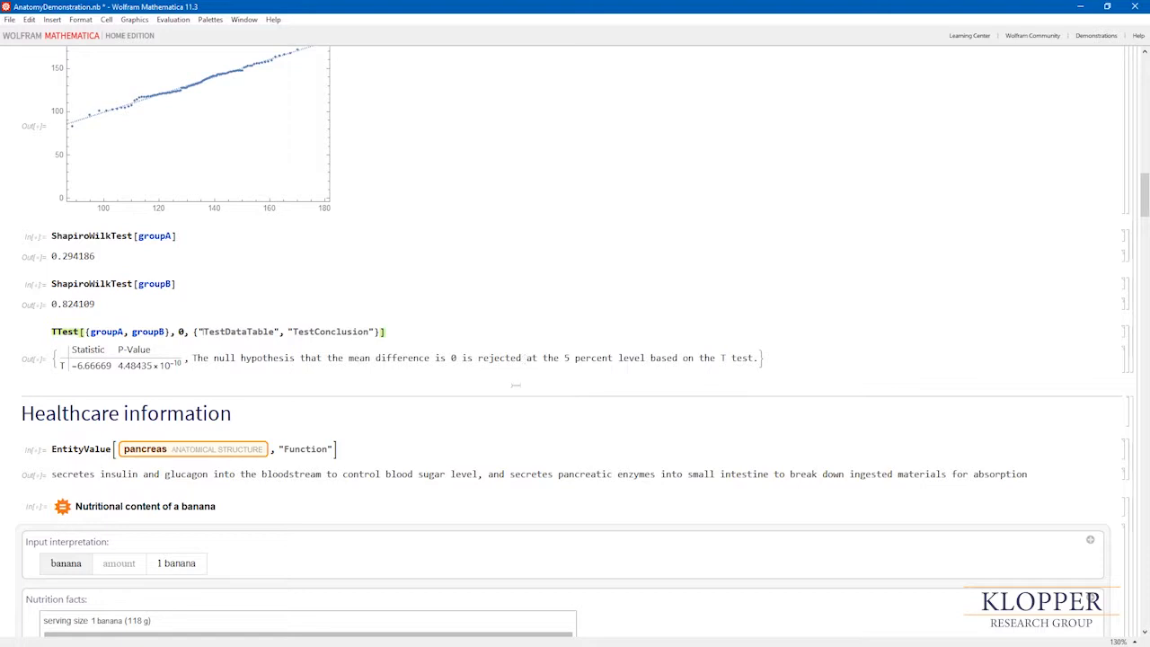
pyautogui.scroll(-3)
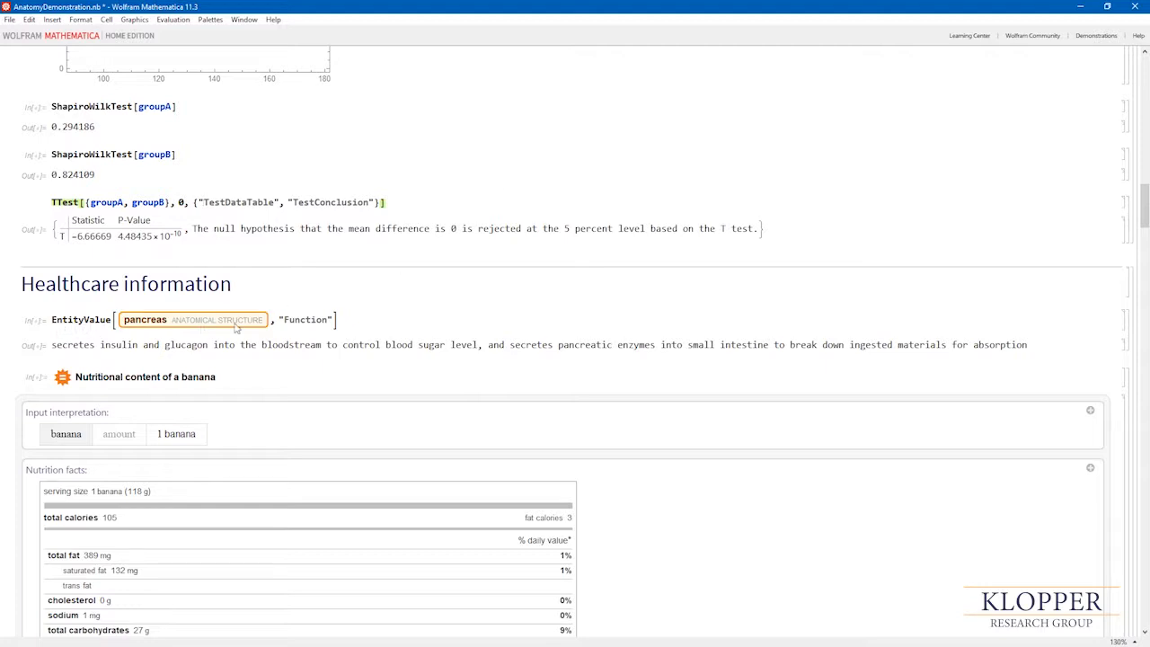
pyautogui.moveTo(347, 329)
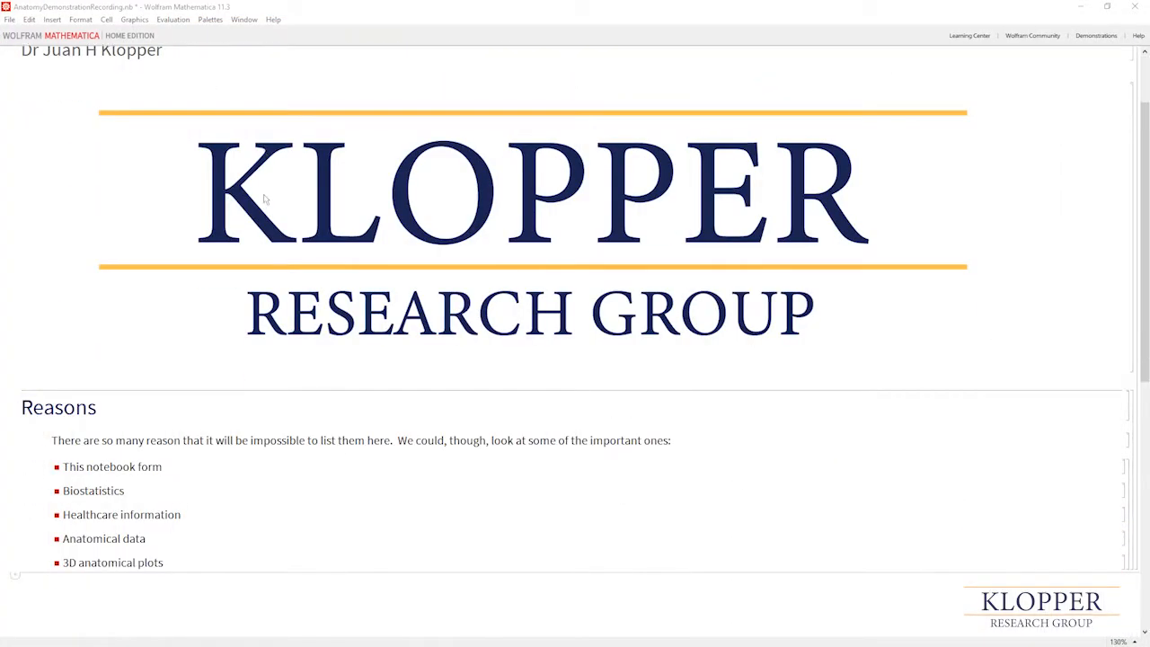
pyautogui.scroll(-3)
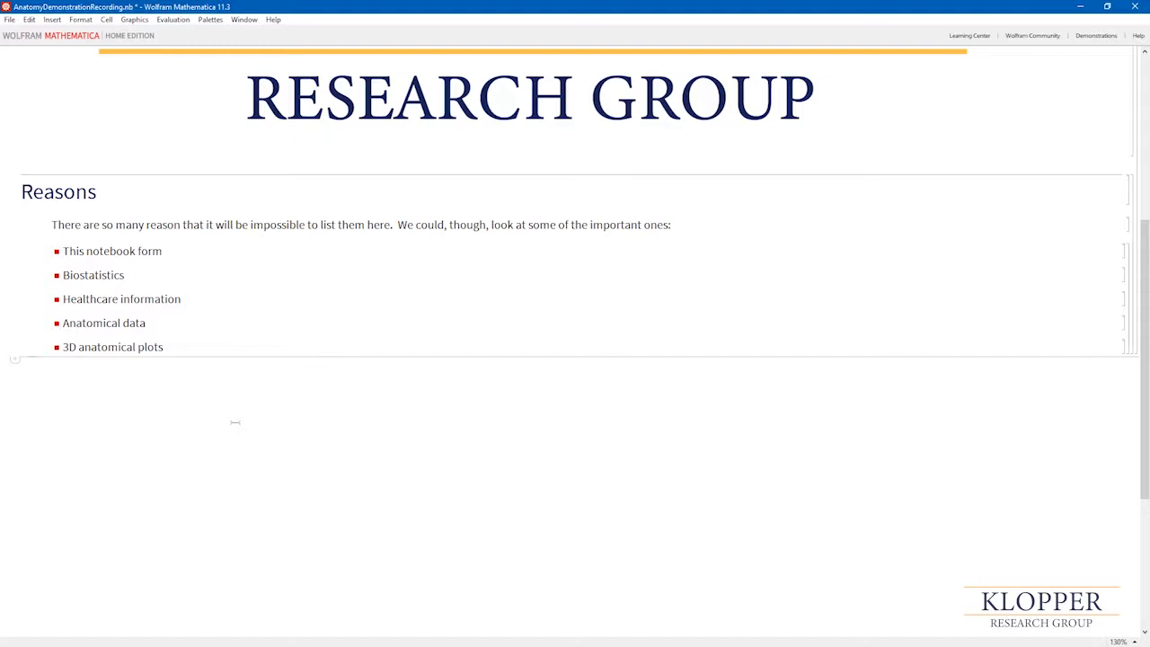
pyautogui.moveTo(330, 435)
pyautogui.write('EntityValue[')
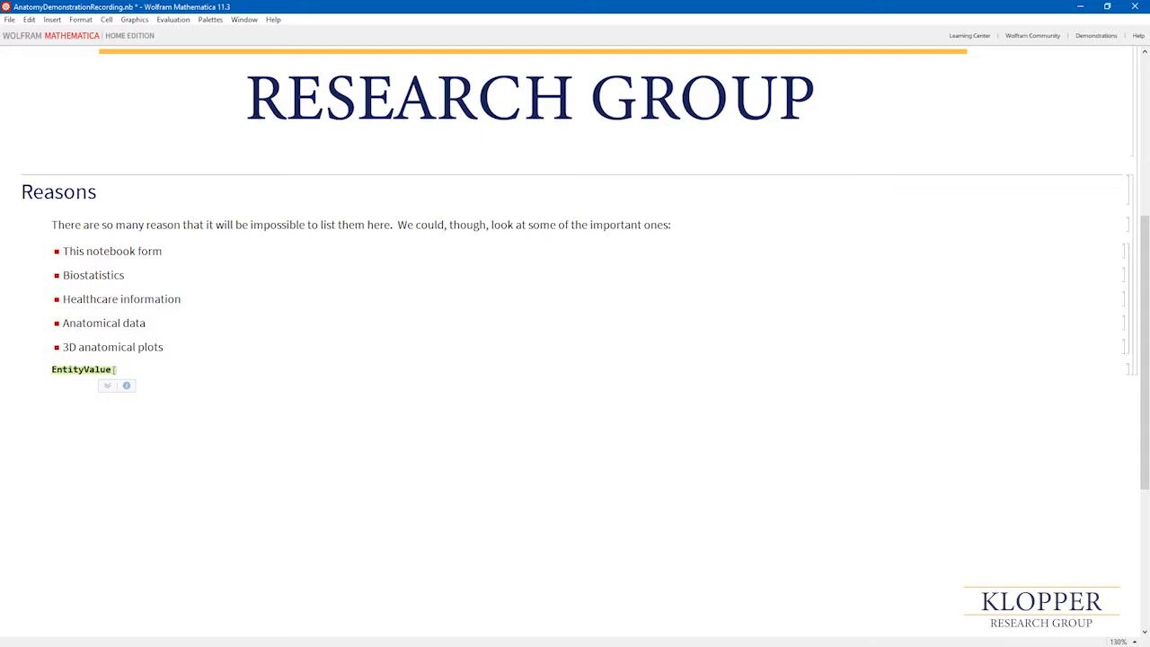
pyautogui.moveTo(323, 434)
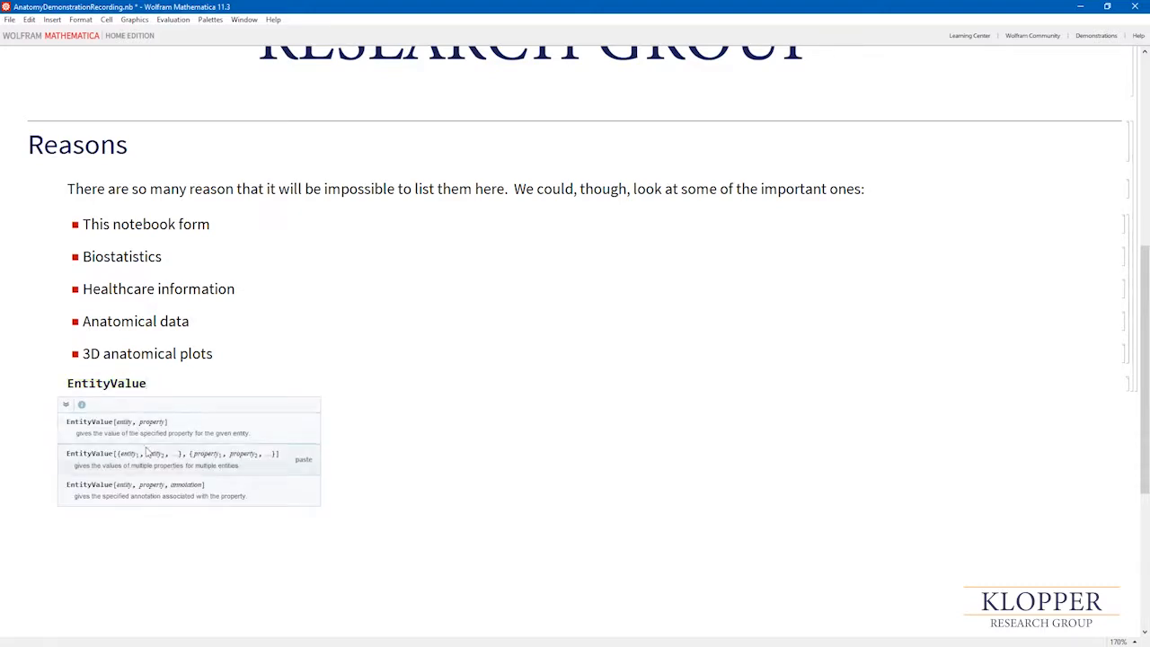
pyautogui.moveTo(158, 424)
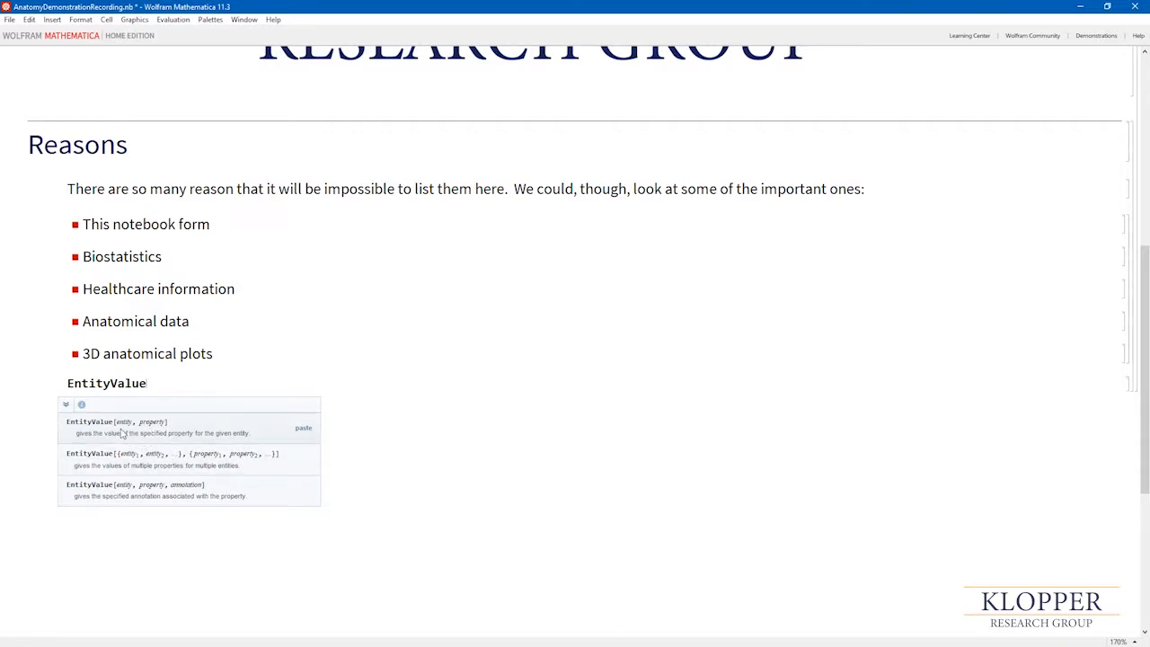
pyautogui.moveTo(122, 431)
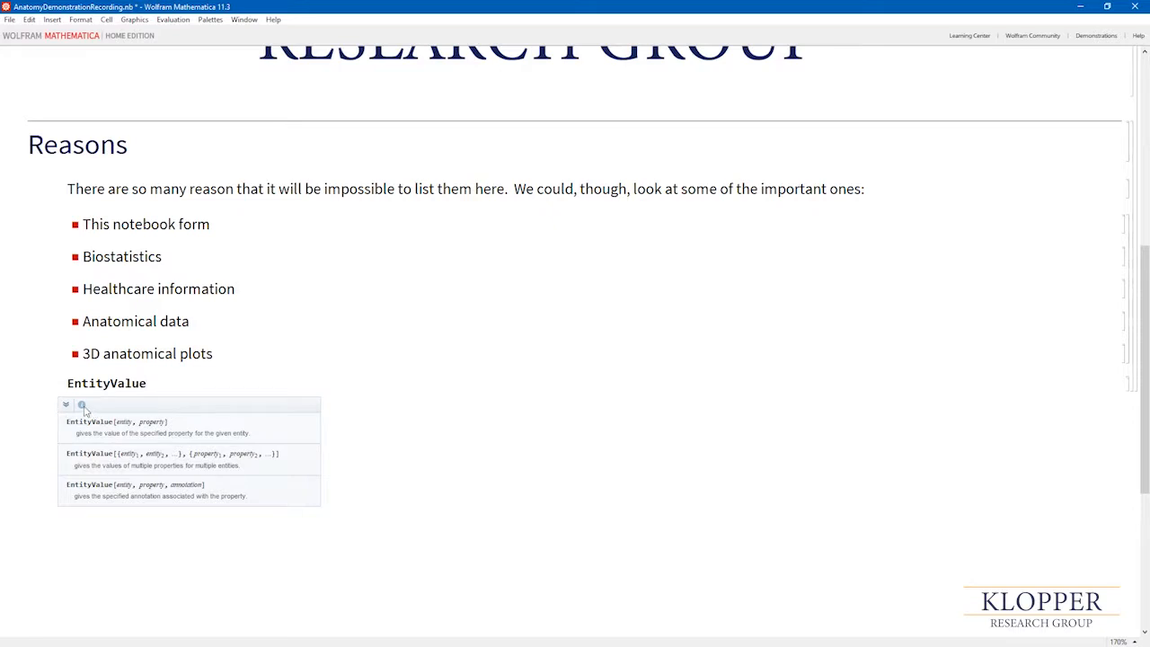
# Step: Read the EntityValue documentation page down to its See Also and Related Guides links
pyautogui.click(64, 402)
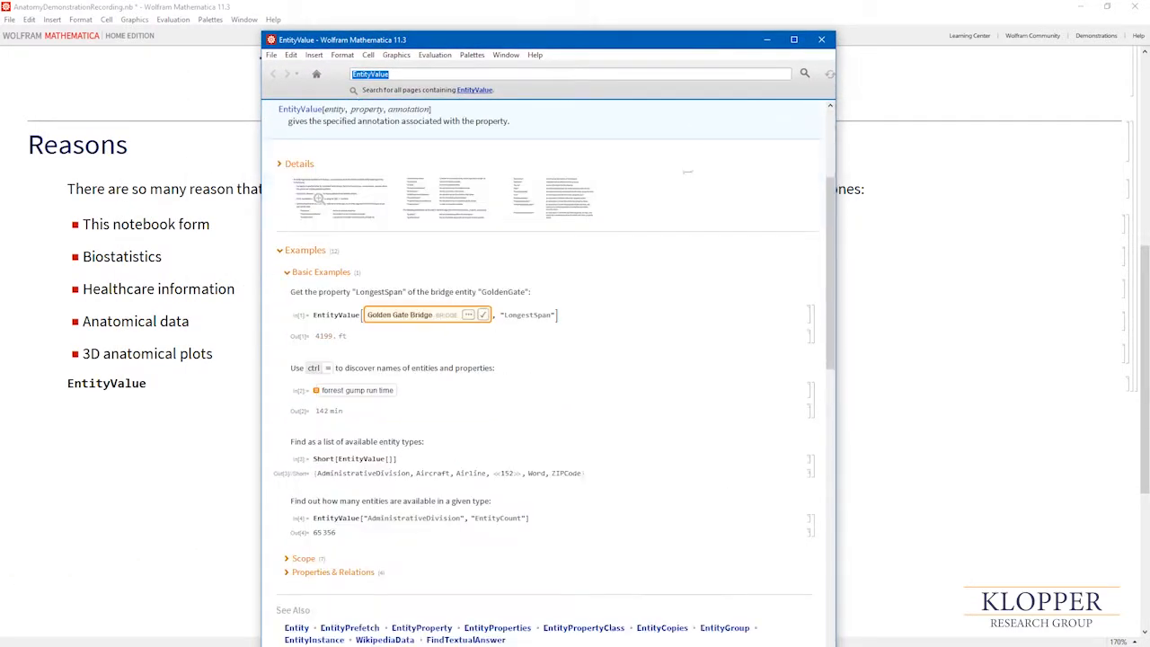
pyautogui.scroll(-3)
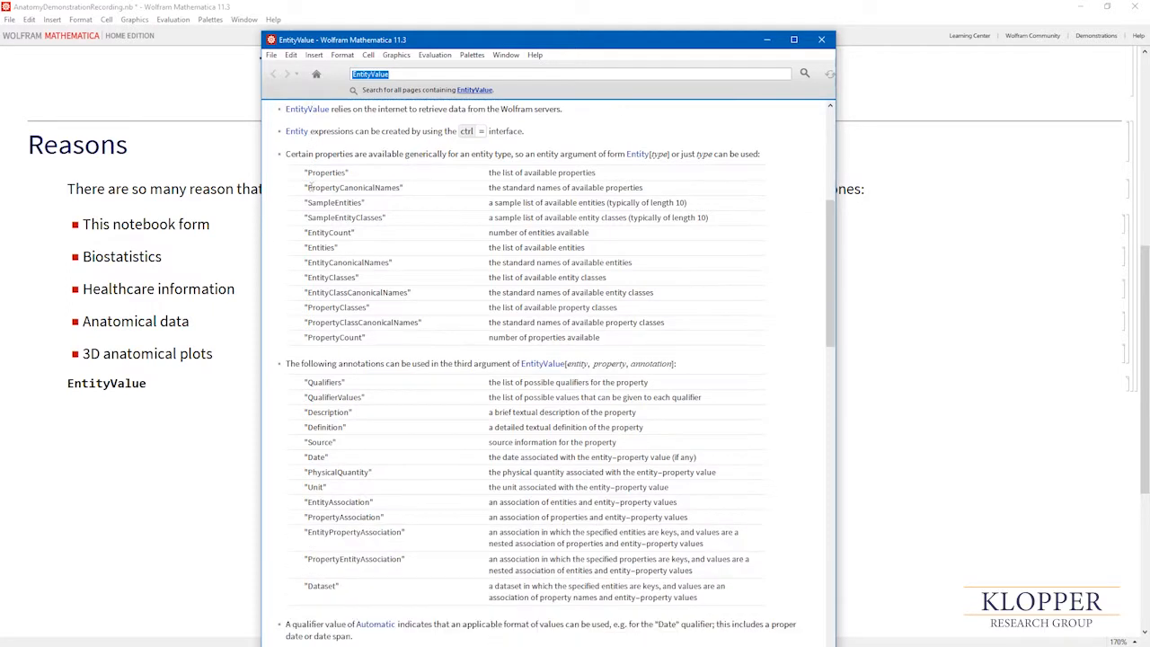
pyautogui.scroll(-3)
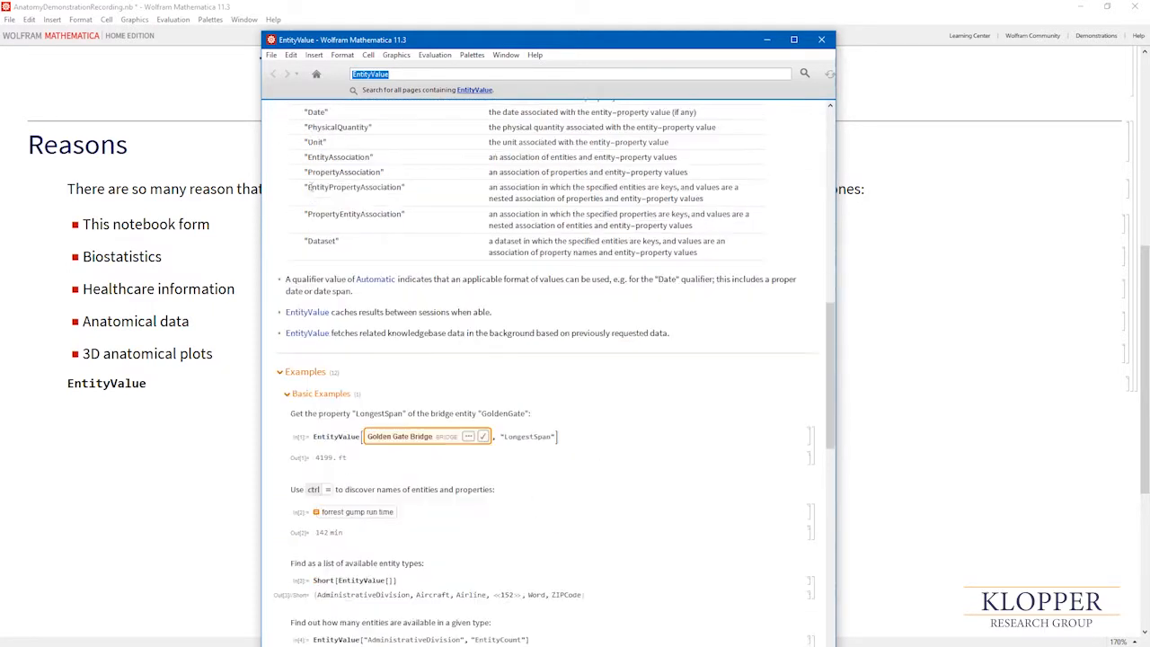
pyautogui.scroll(-3)
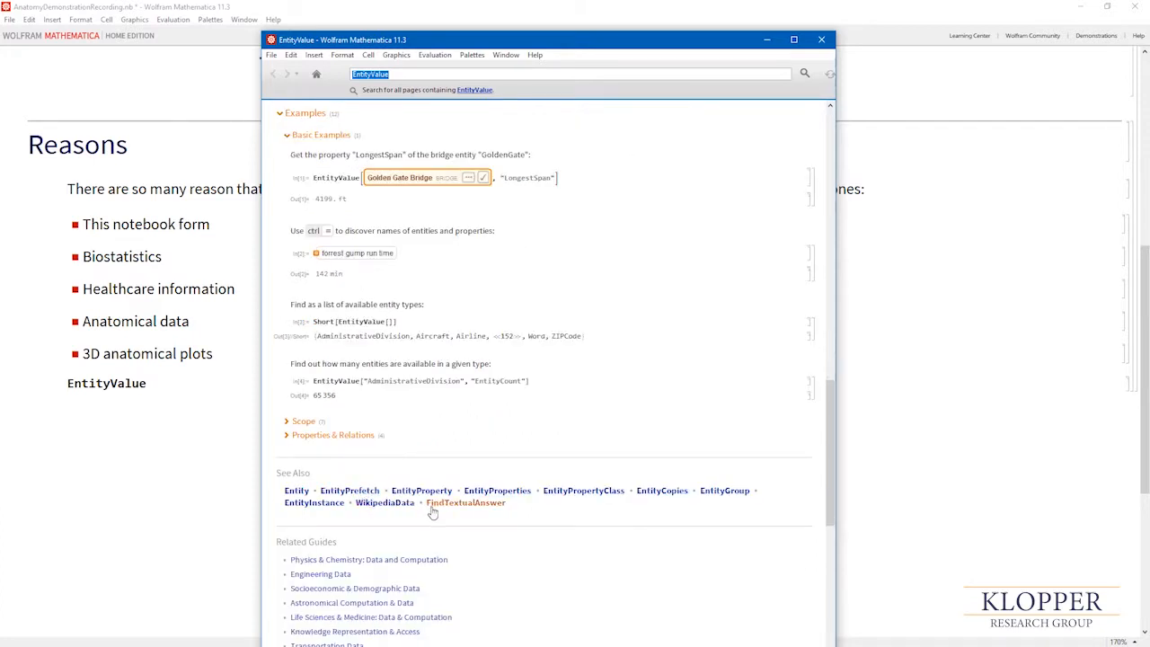
pyautogui.moveTo(392, 510)
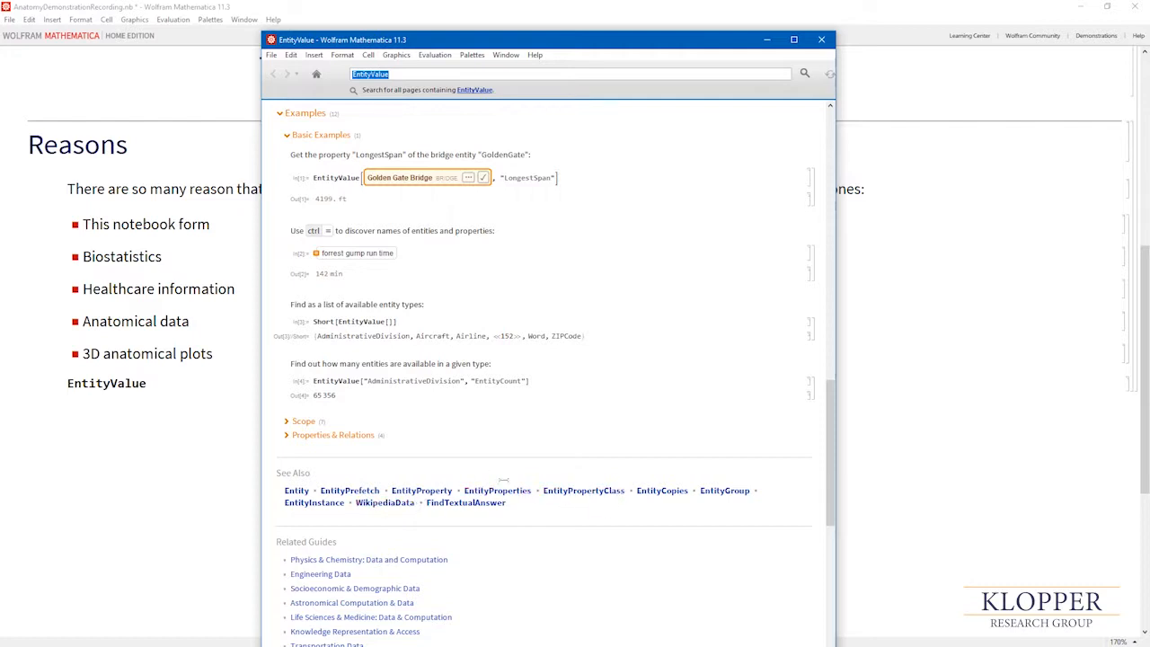
pyautogui.scroll(-3)
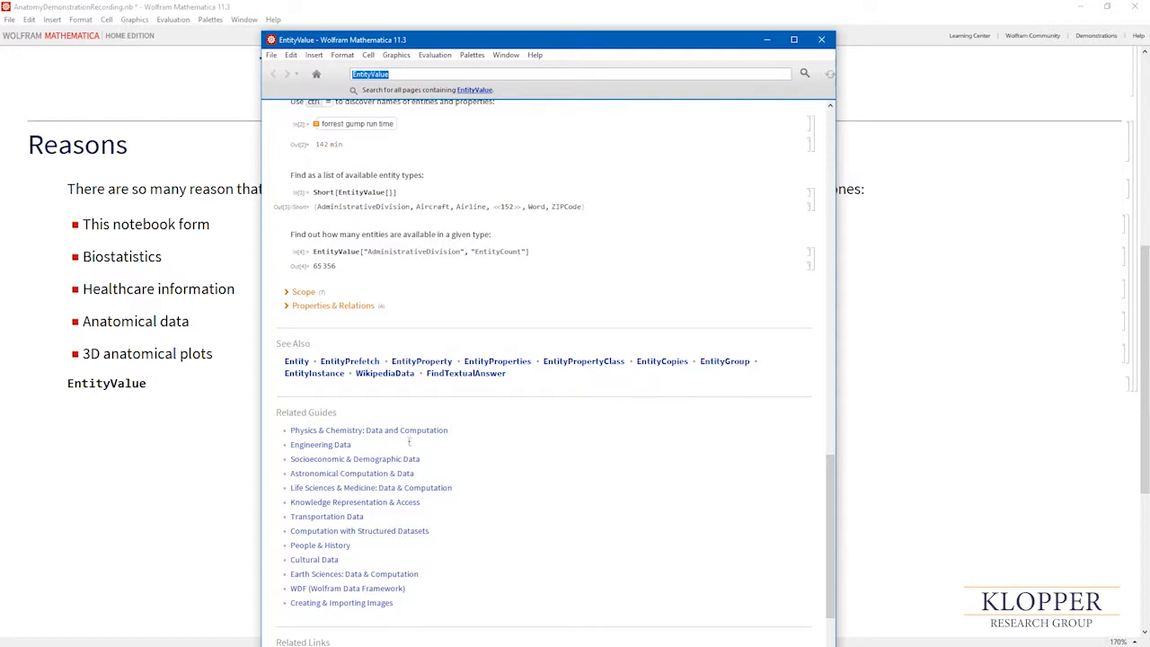
pyautogui.moveTo(327, 517)
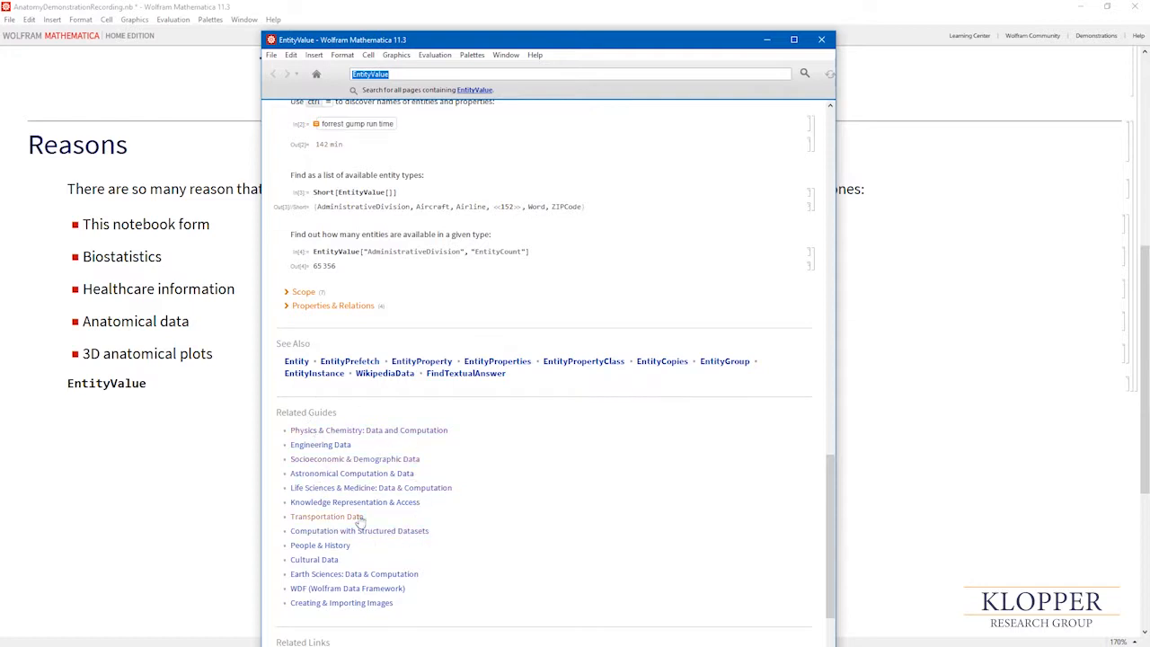
pyautogui.moveTo(366, 478)
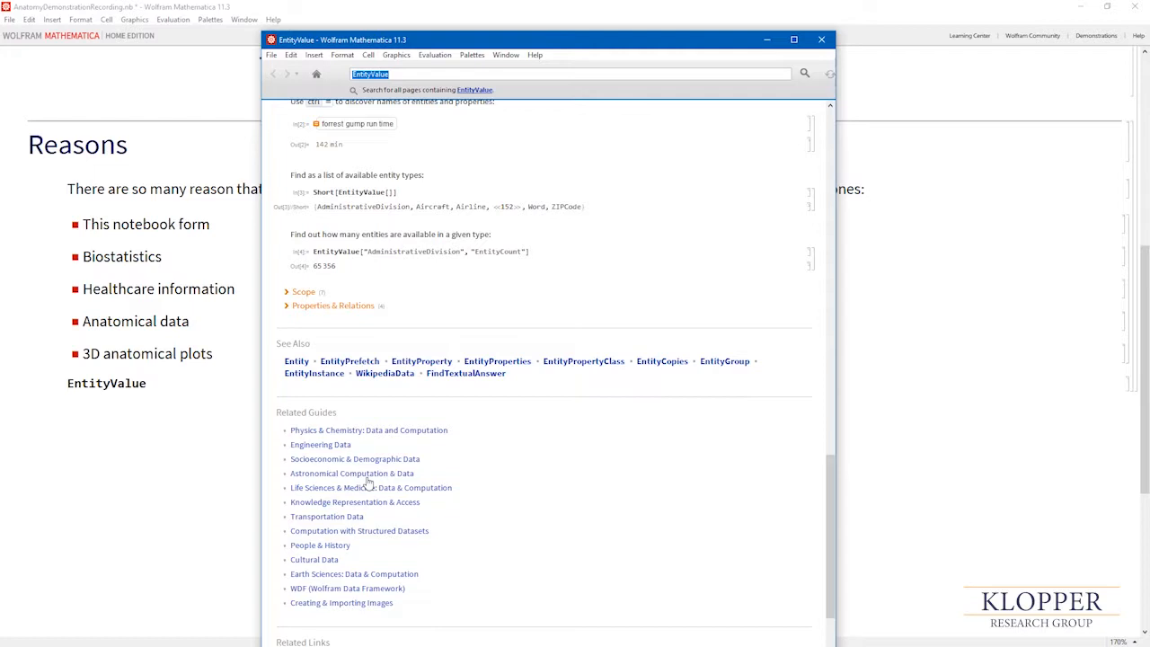
pyautogui.moveTo(366, 484)
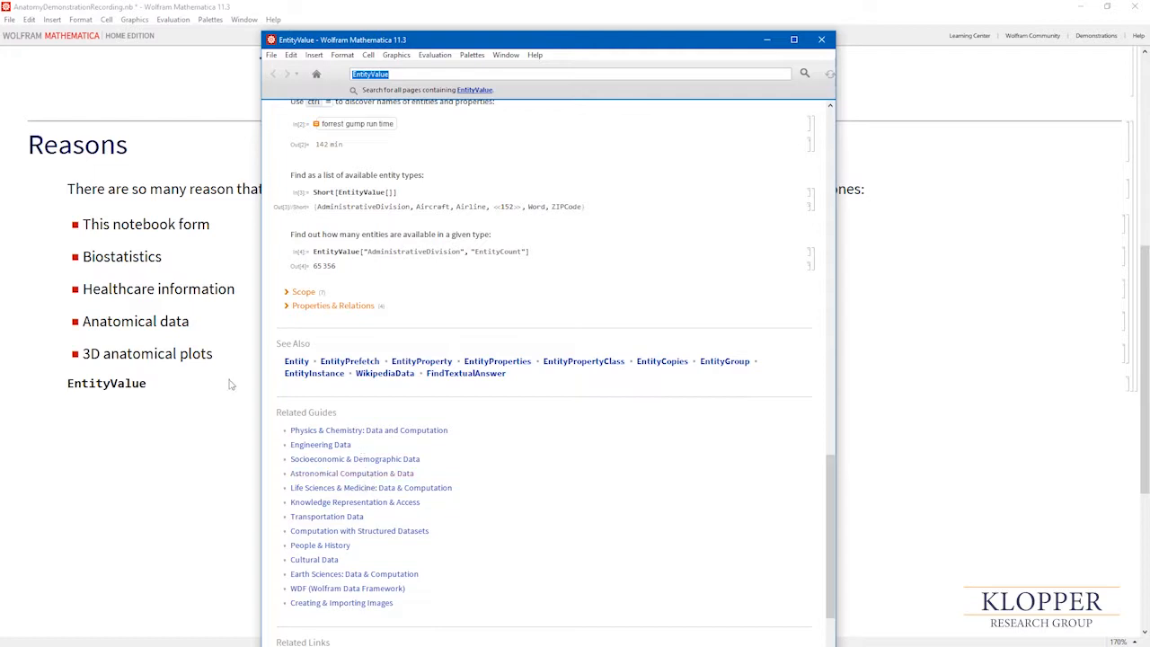
# Step: Return to the notebook and enter 'pancreas' as a free-form input for EntityValue
pyautogui.click(819, 39)
pyautogui.write('[')
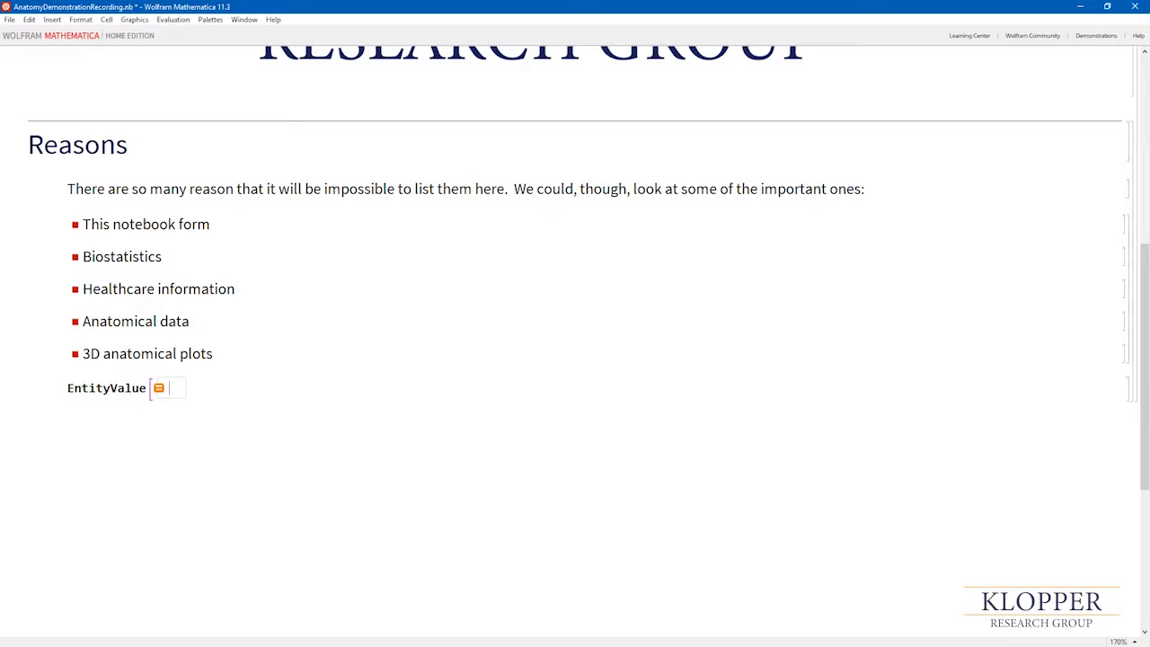
pyautogui.write('pancreas')
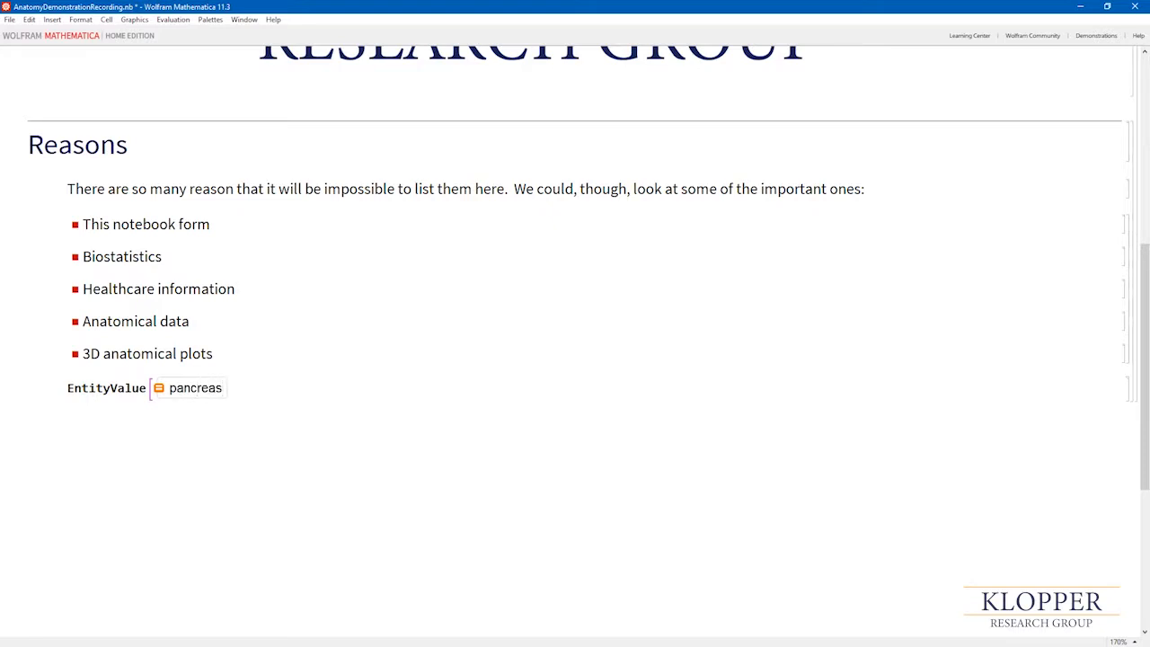
pyautogui.click(223, 388)
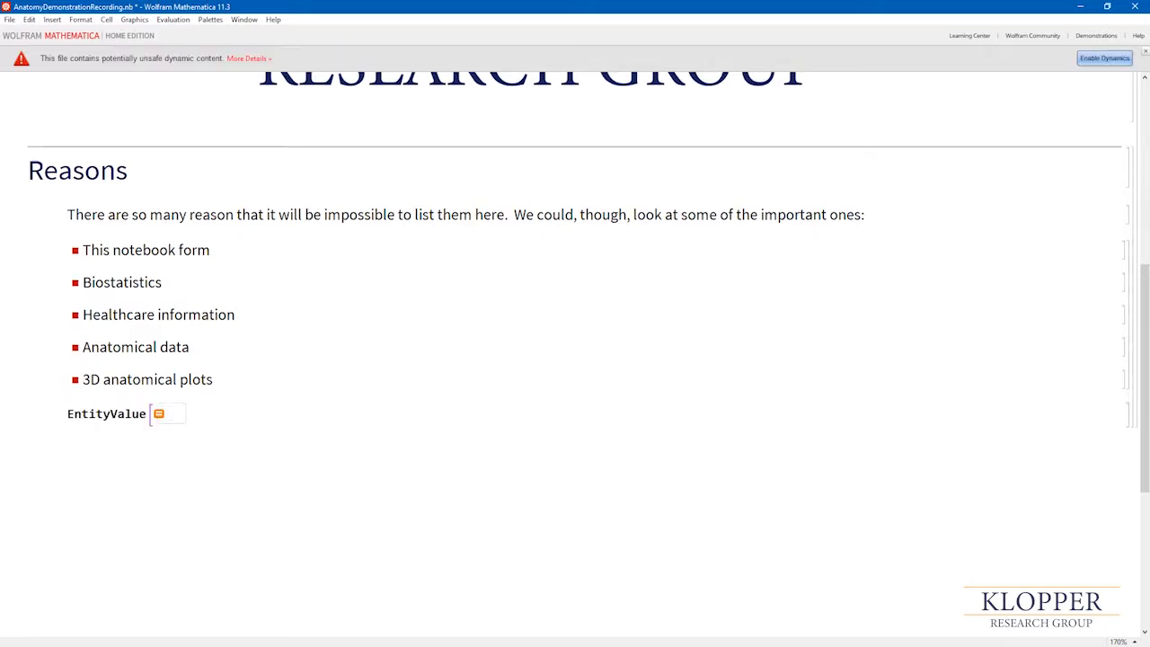
pyautogui.write('pancreas')
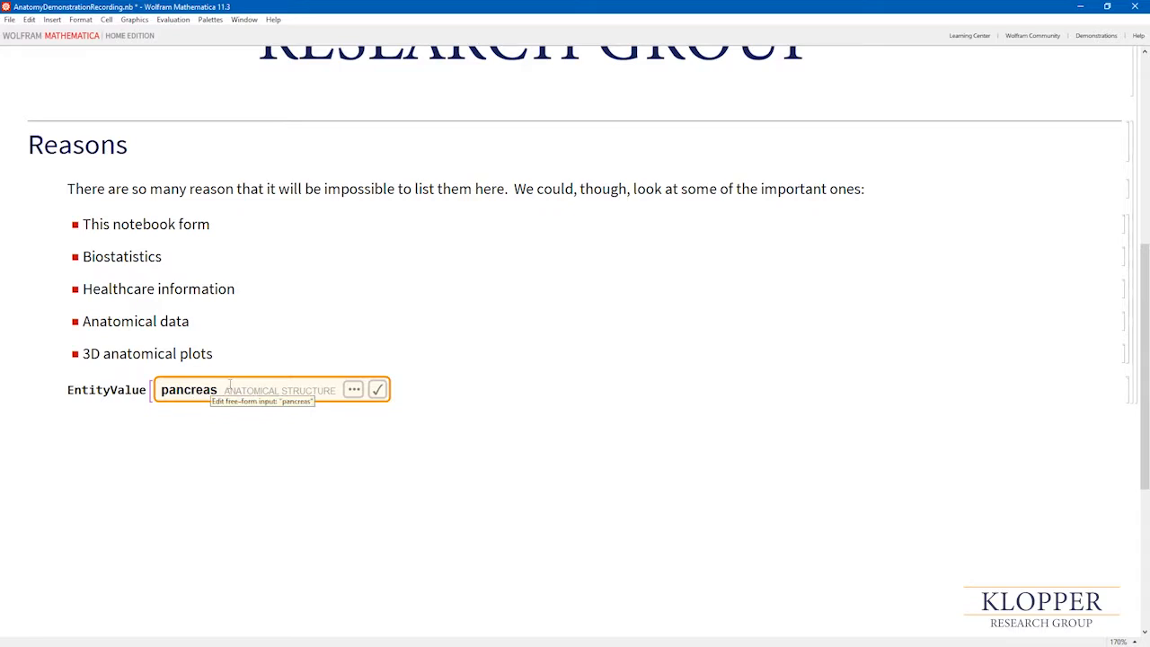
pyautogui.moveTo(336, 394)
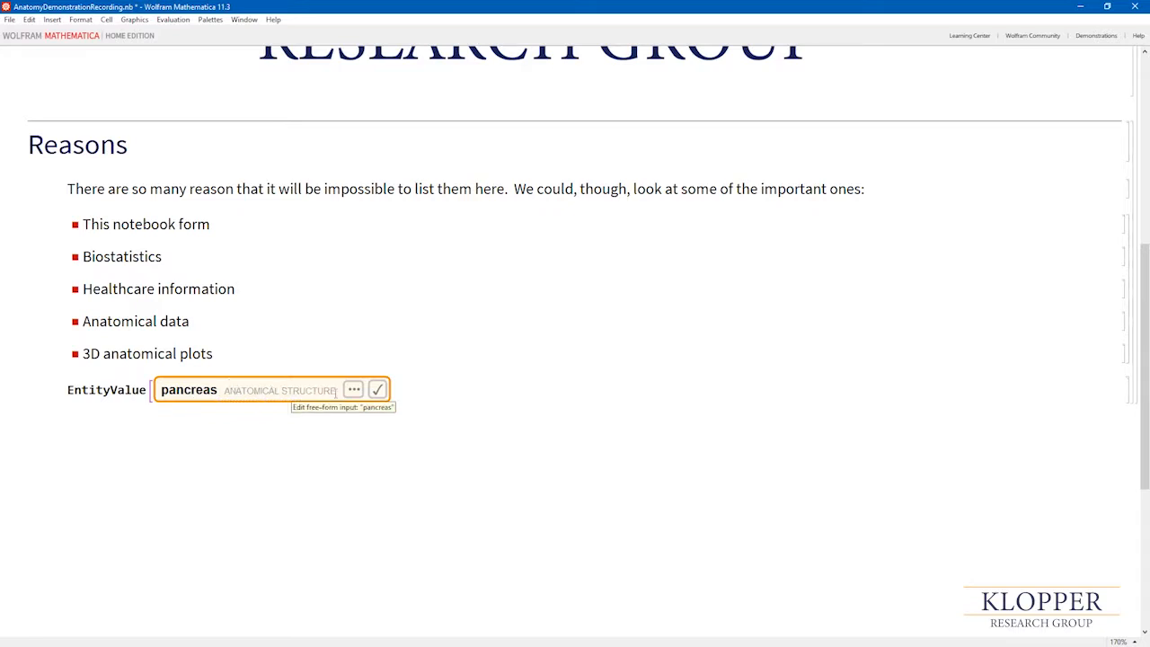
# Step: Reinterpret pancreas as an anatomical structure entity and accept that interpretation
pyautogui.click(378, 388)
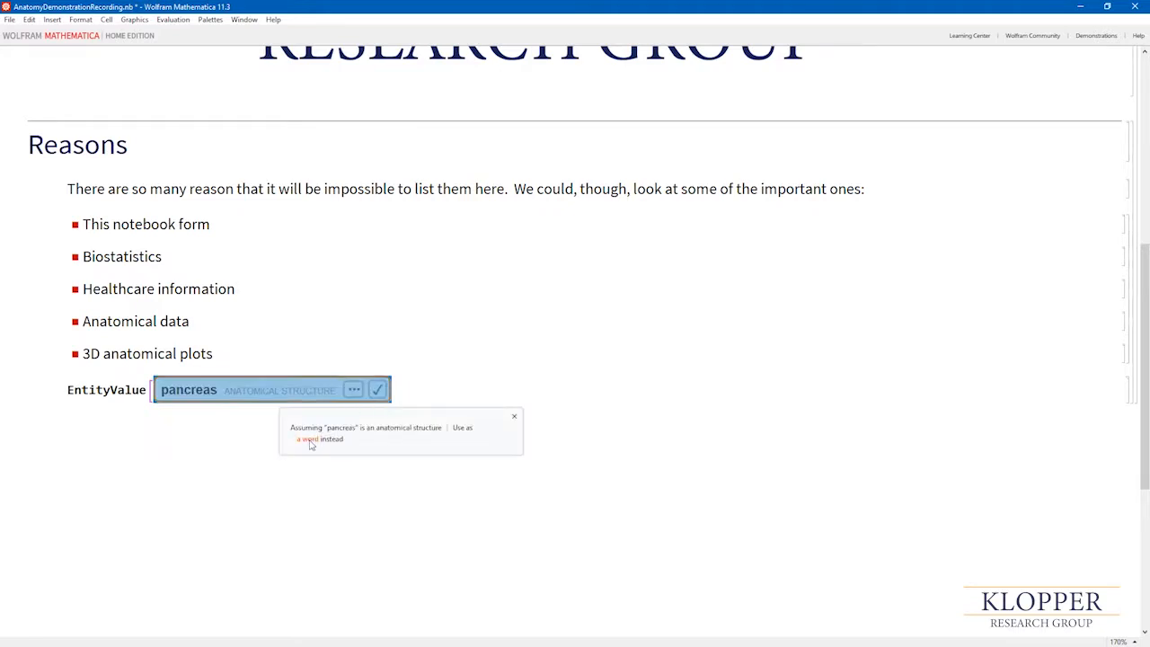
pyautogui.moveTo(304, 390)
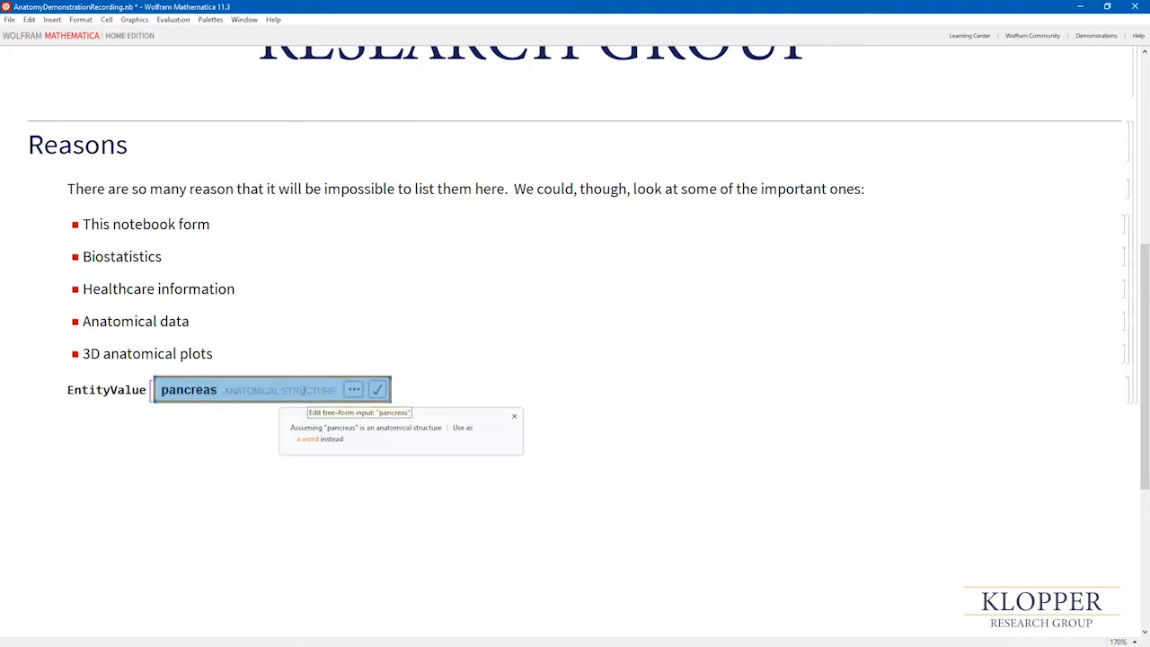
pyautogui.click(377, 388)
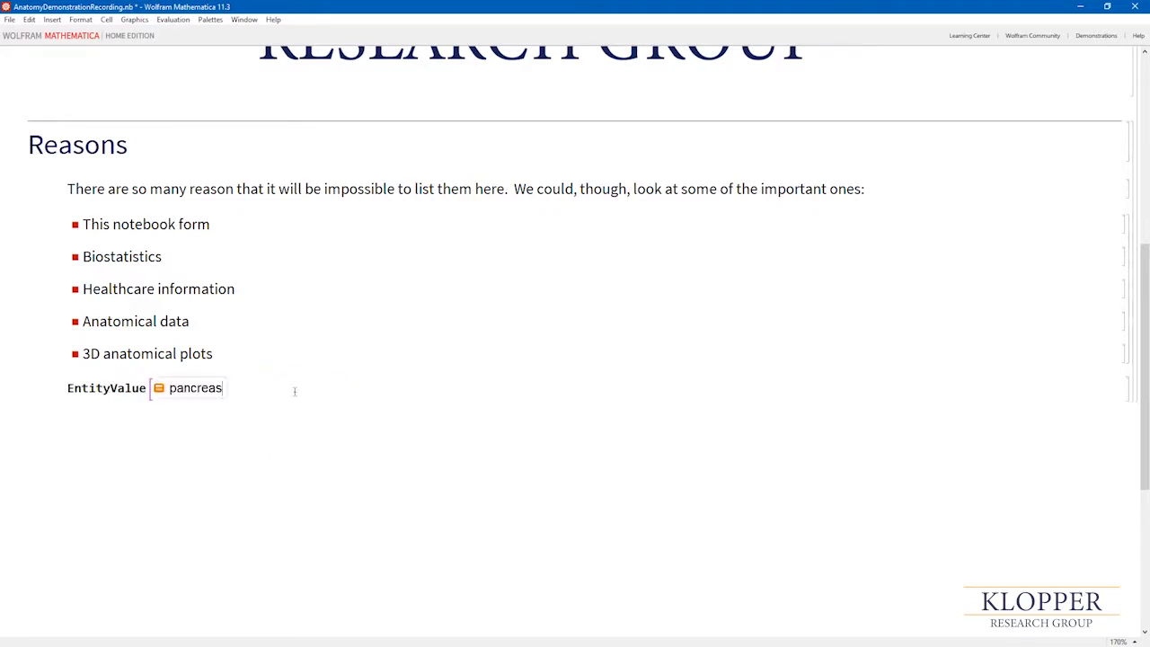
pyautogui.doubleClick(194, 388)
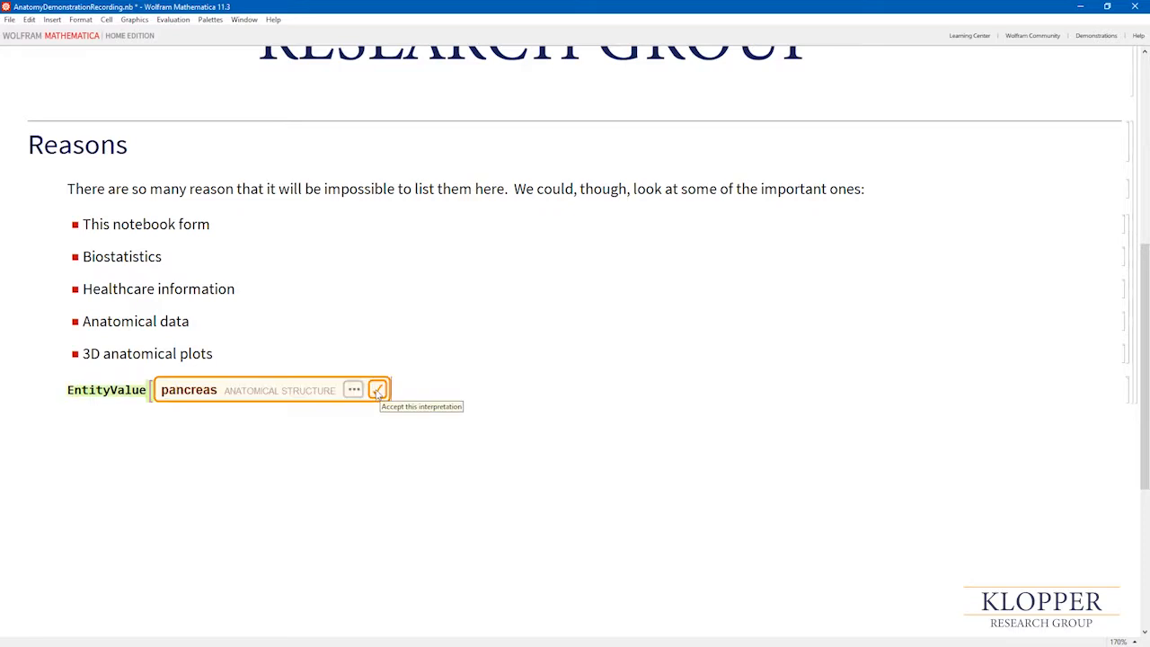
pyautogui.click(377, 388)
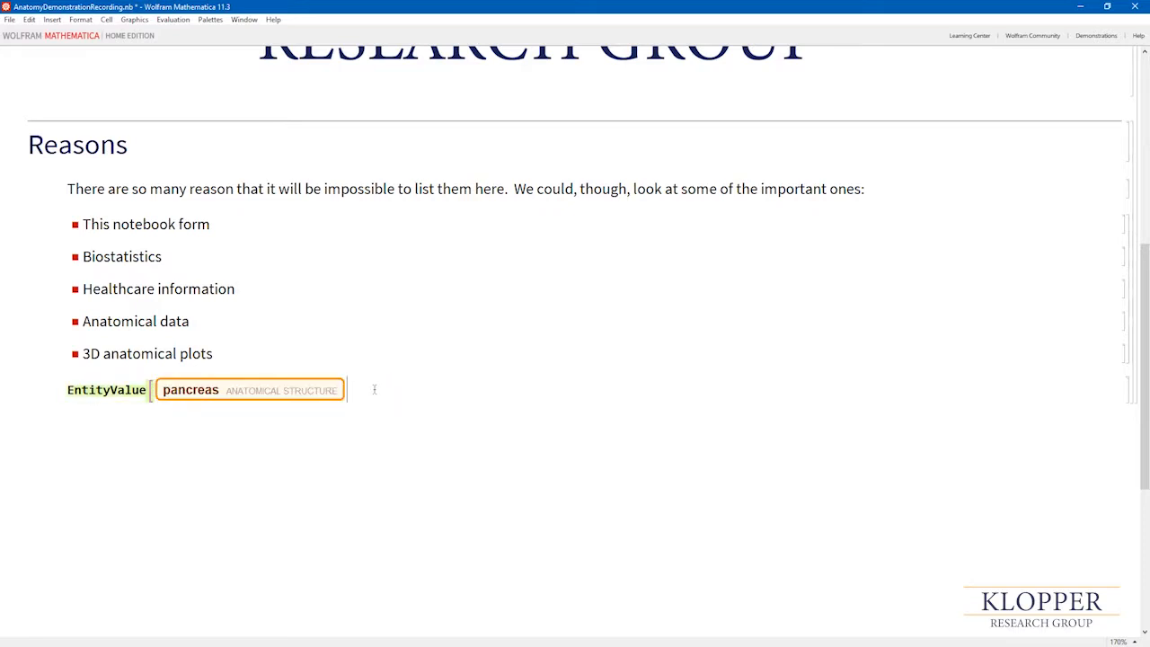
# Step: Evaluate EntityValue[pancreas, "Function"] to get the insulin, glucagon and digestive enzymes description
pyautogui.write(',')
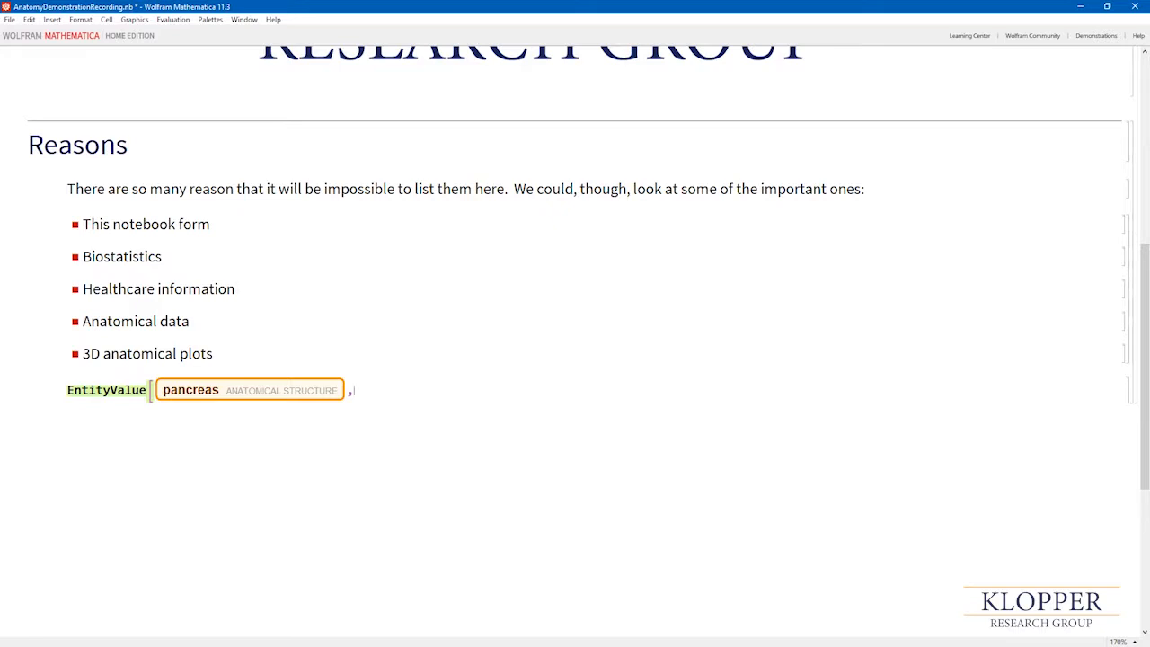
pyautogui.write(',"')
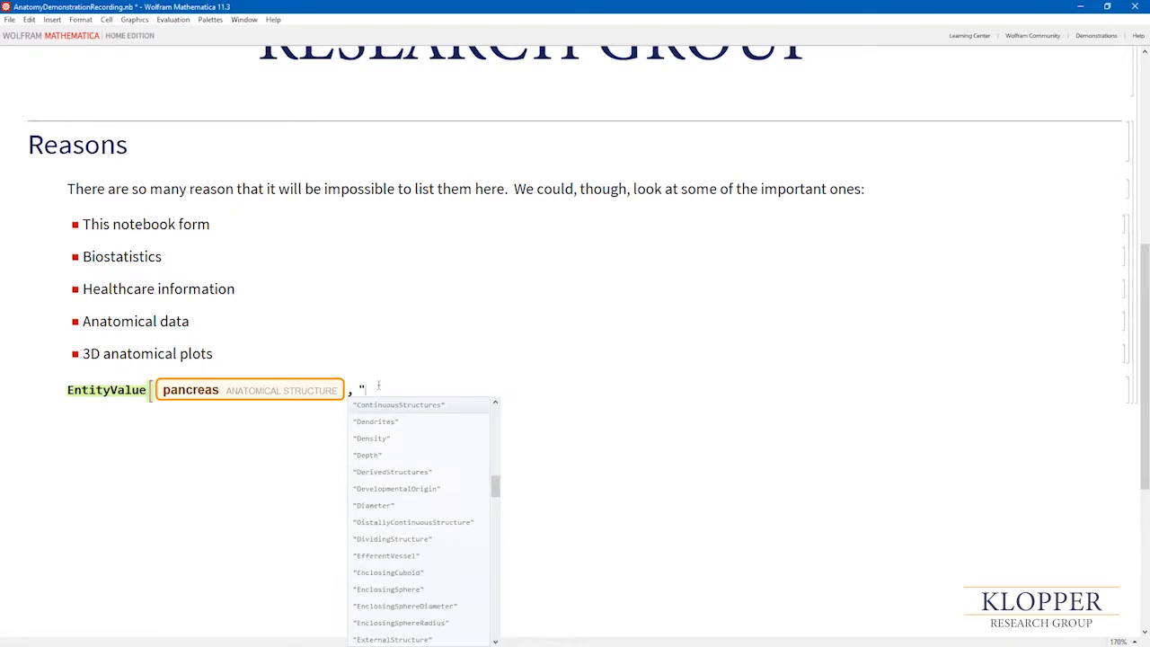
pyautogui.write('Fun')
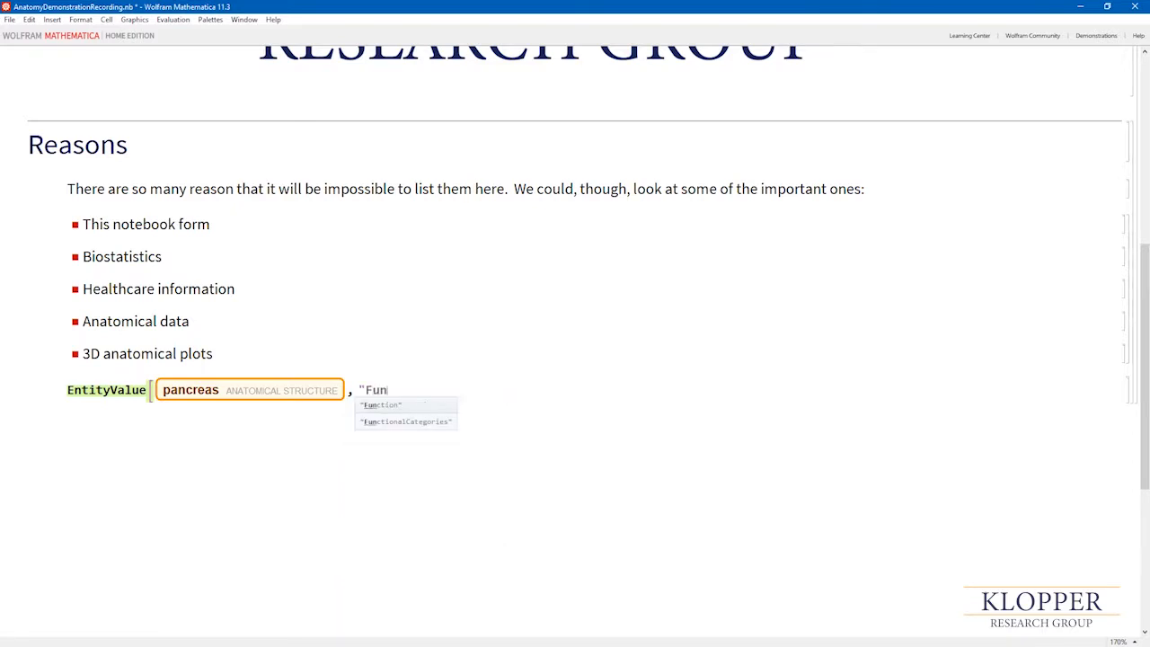
pyautogui.click(379, 404)
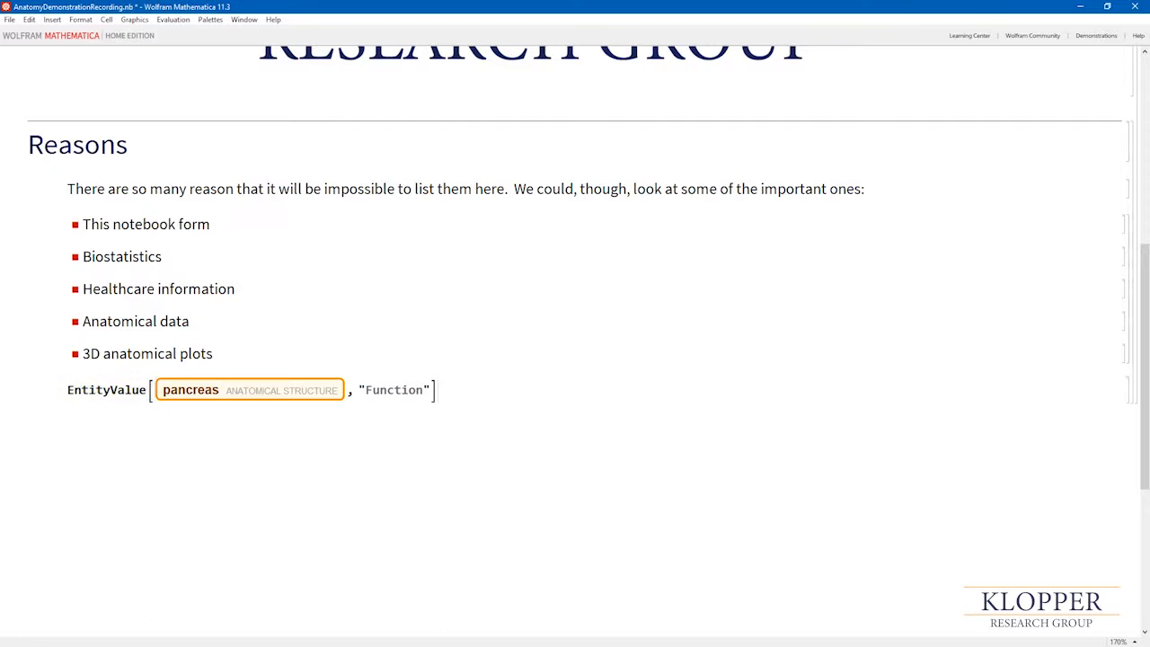
pyautogui.press('shift+enter')
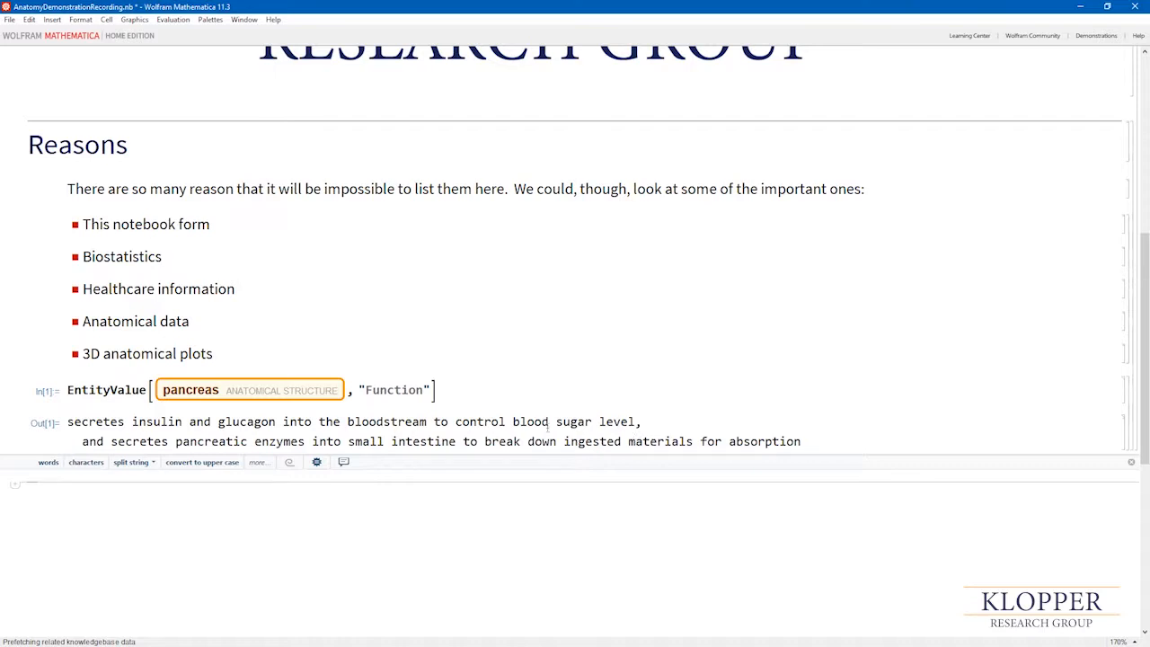
pyautogui.moveTo(314, 395)
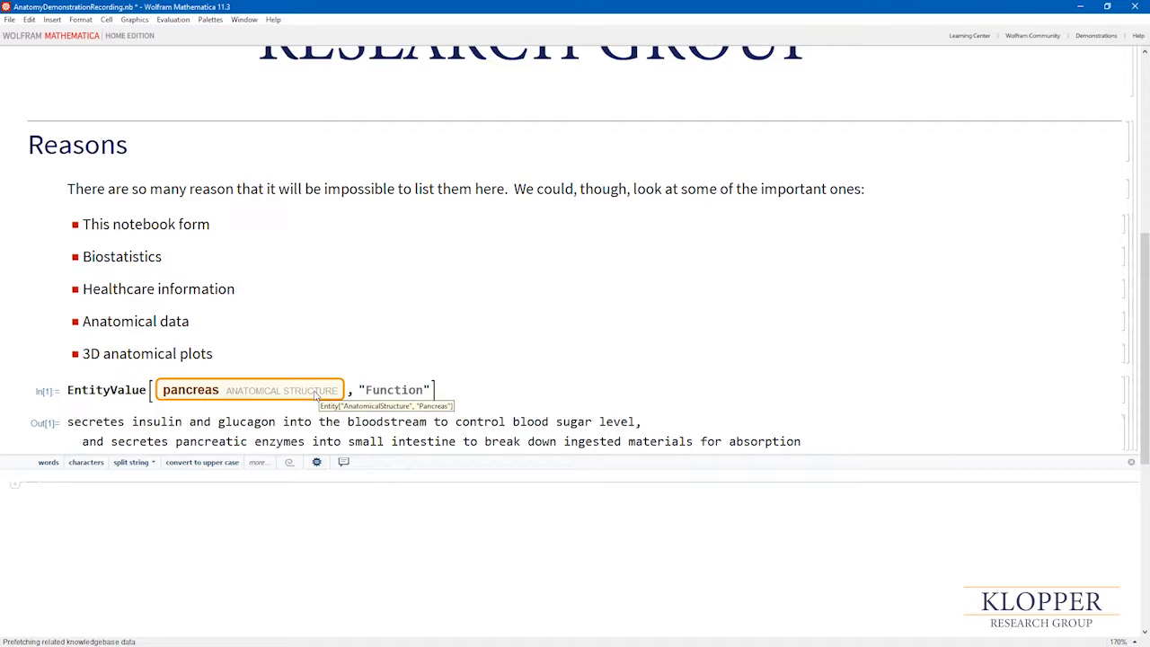
pyautogui.moveTo(315, 398)
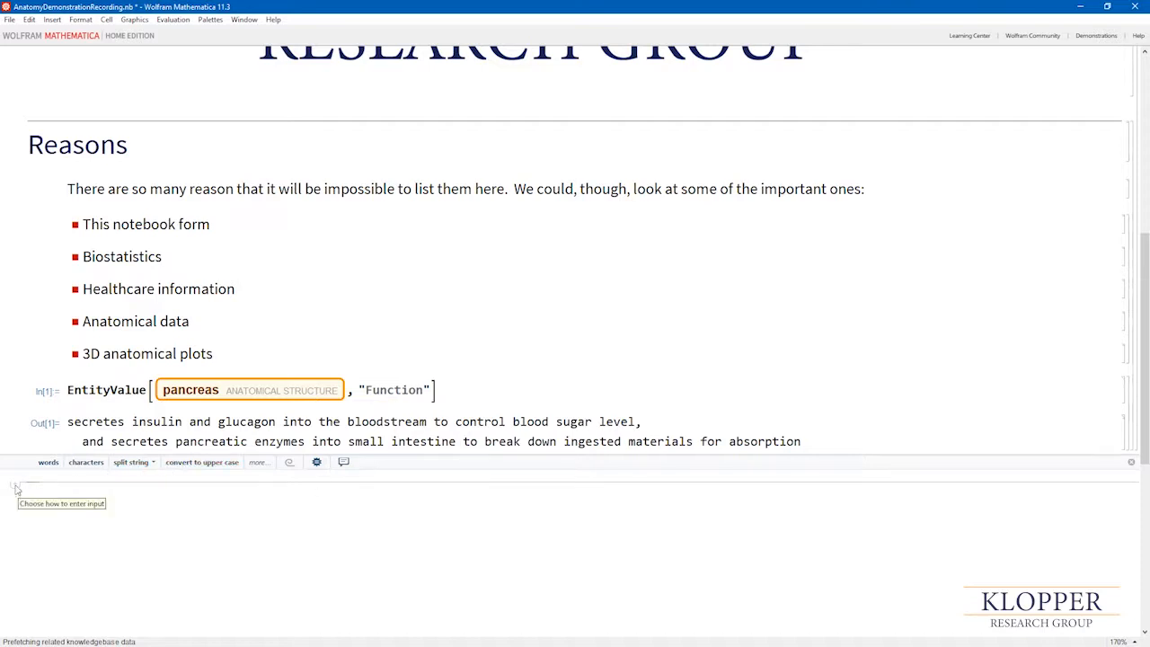
# Step: Choose Free-form Input from the cell insertion menu below the pancreas result
pyautogui.click(15, 485)
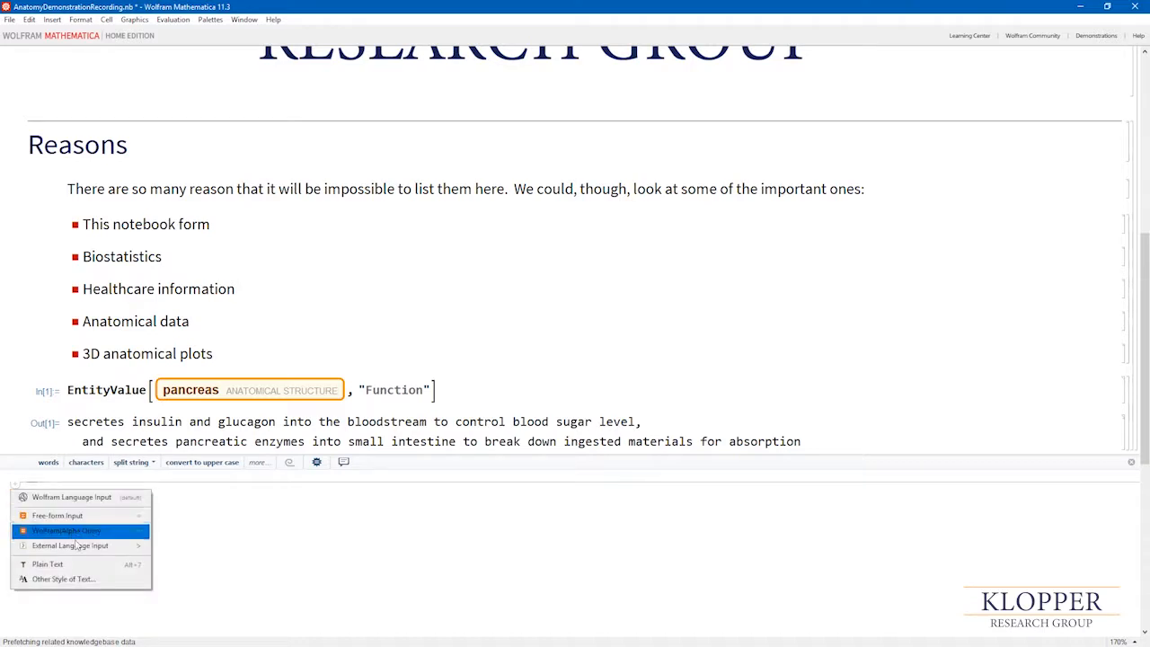
pyautogui.moveTo(64, 508)
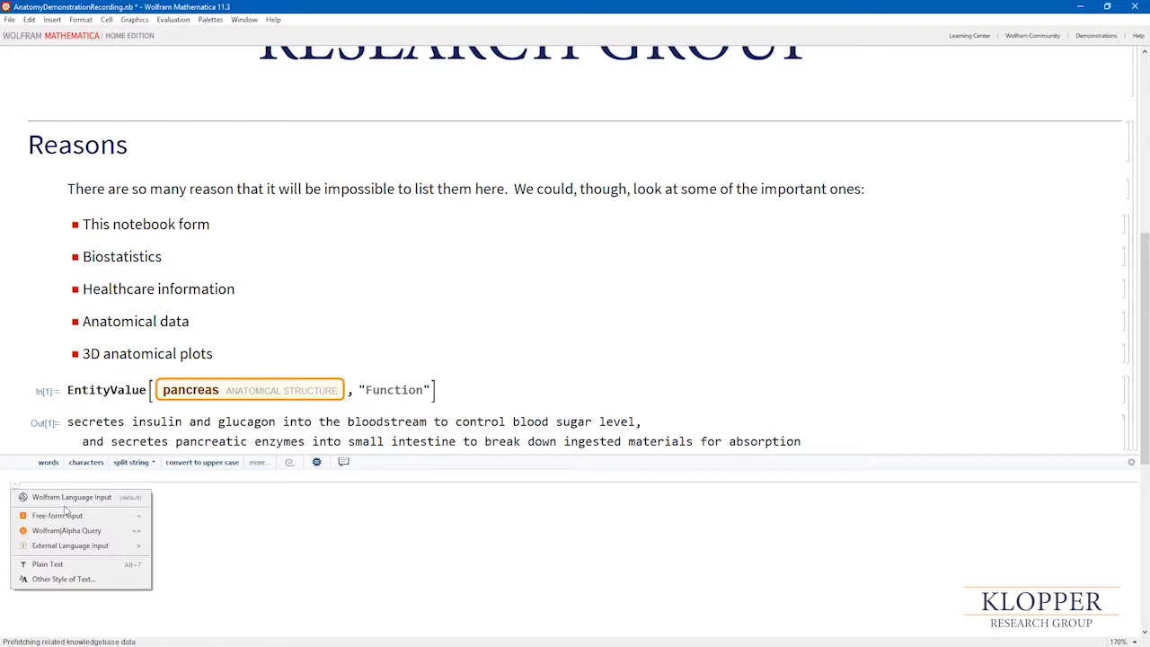
pyautogui.moveTo(47, 564)
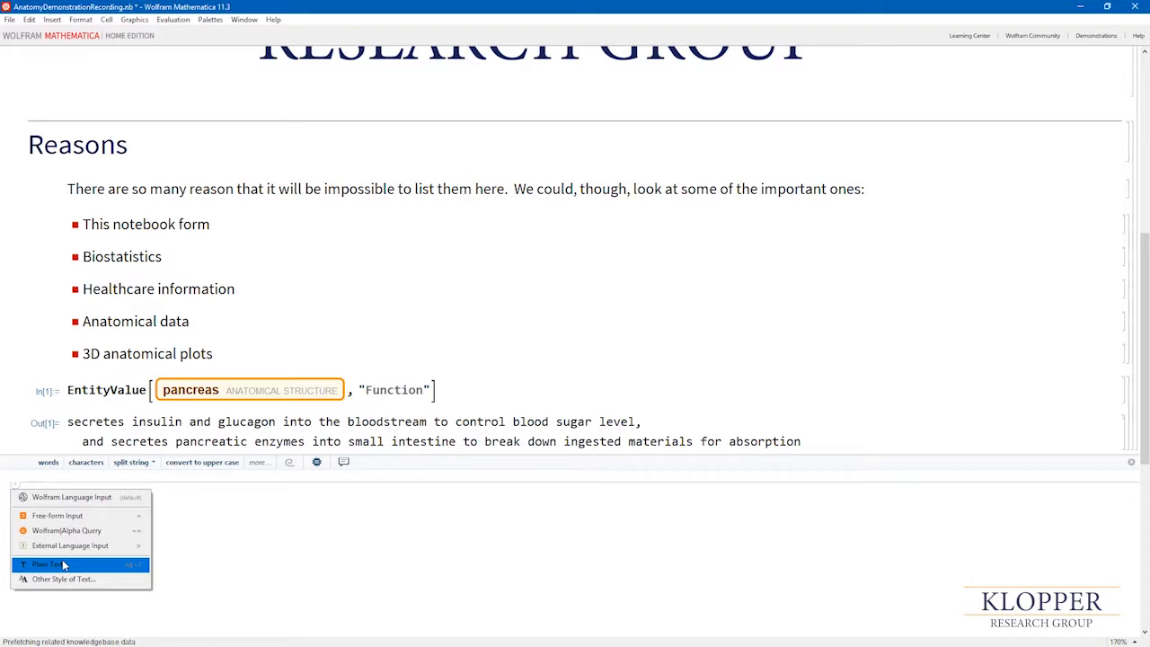
pyautogui.moveTo(68, 530)
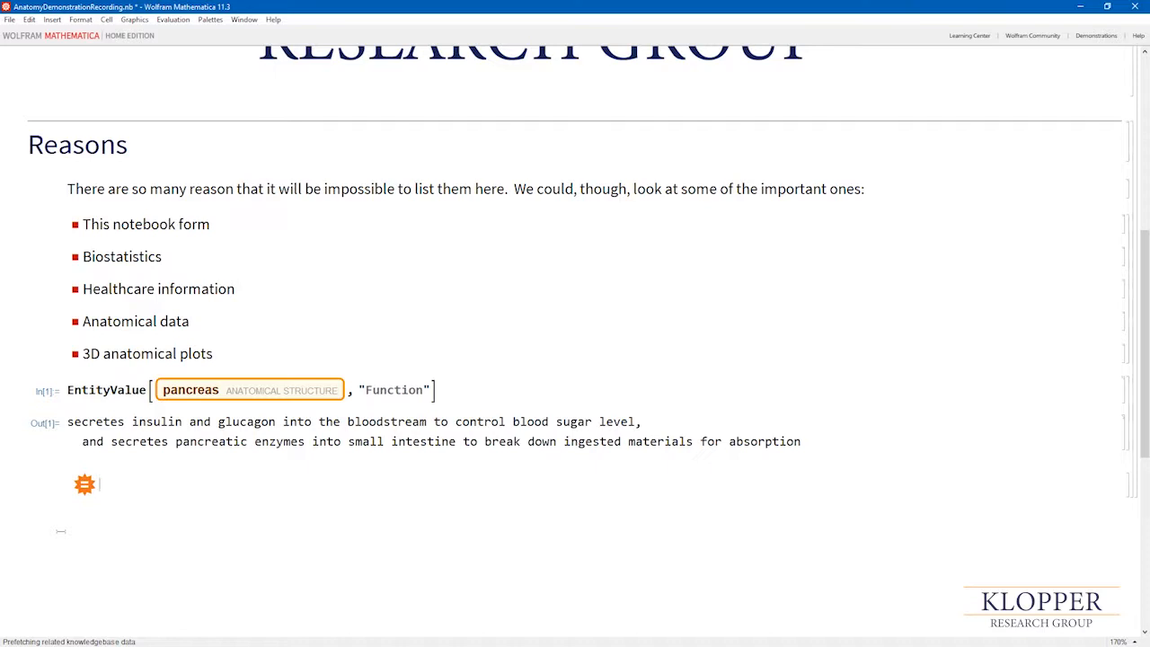
# Step: Query 'Nutritional content of a banana' and review its nutrition facts, image and daily value rankings
pyautogui.write('Nutritional content of a')
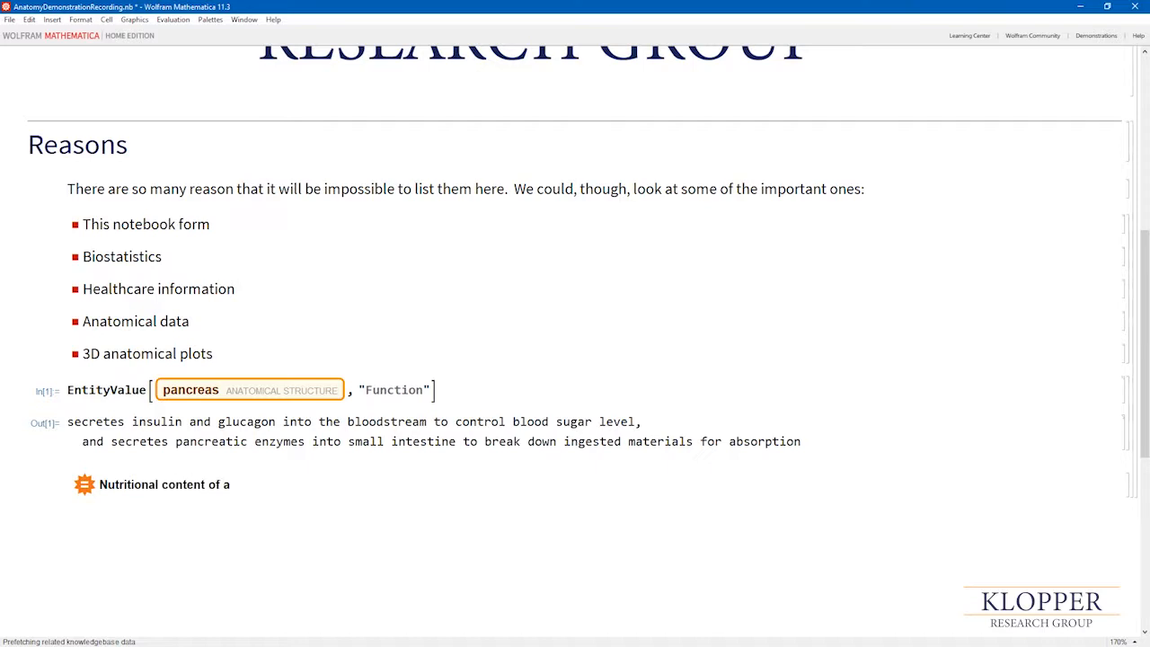
pyautogui.write('ba')
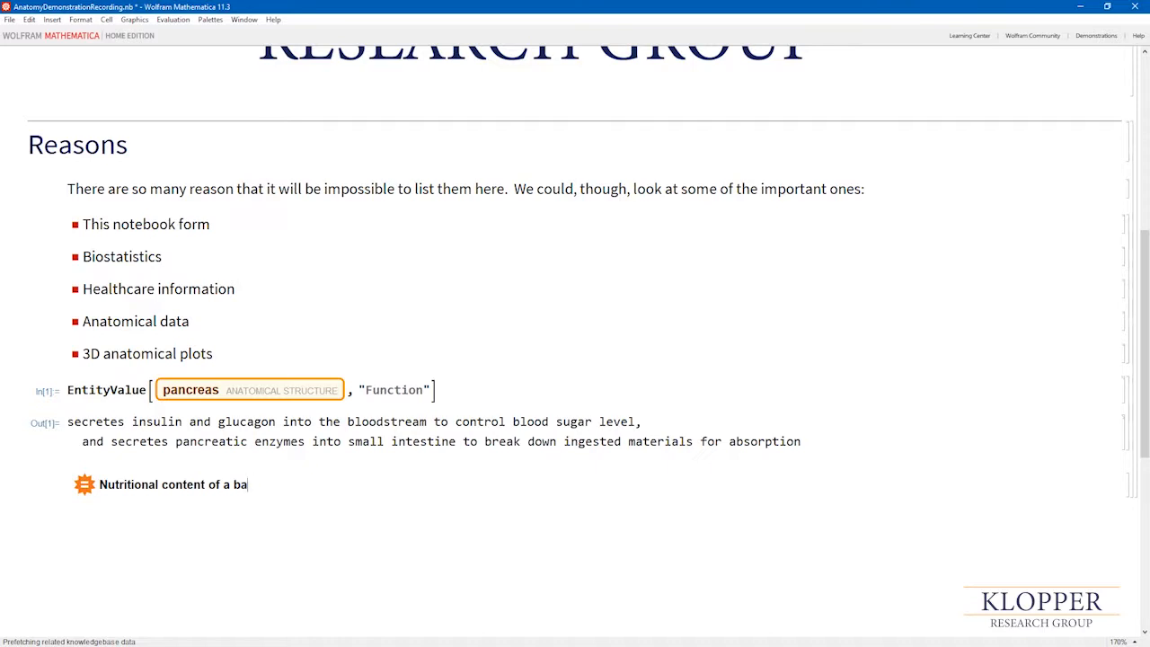
pyautogui.write('nana')
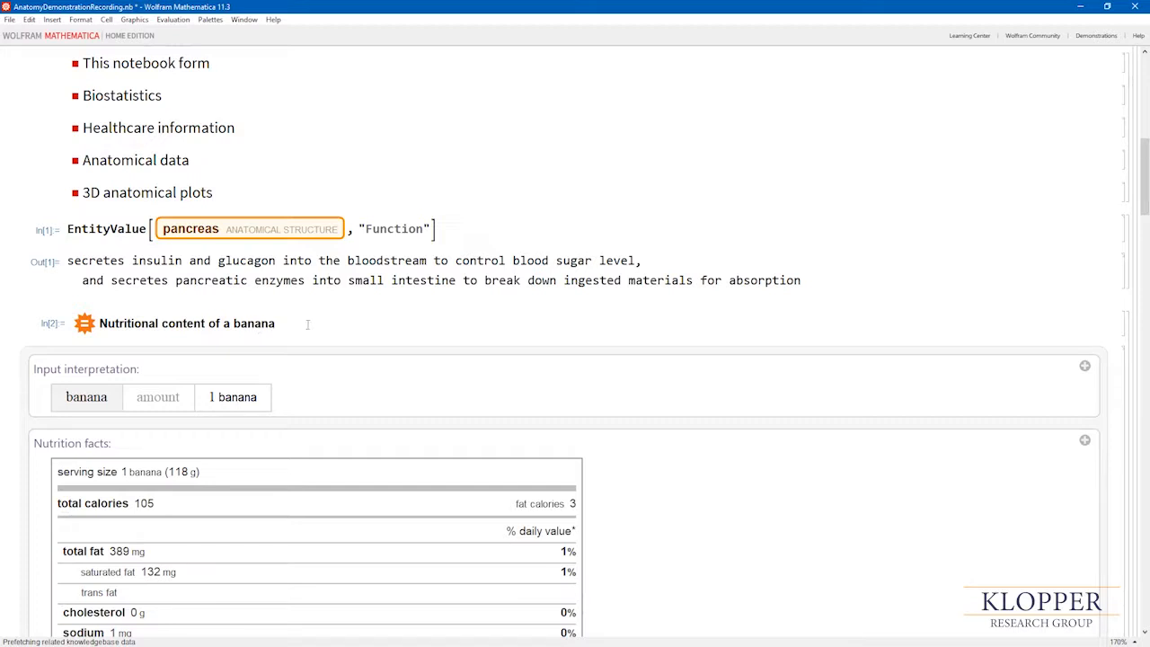
pyautogui.scroll(-3)
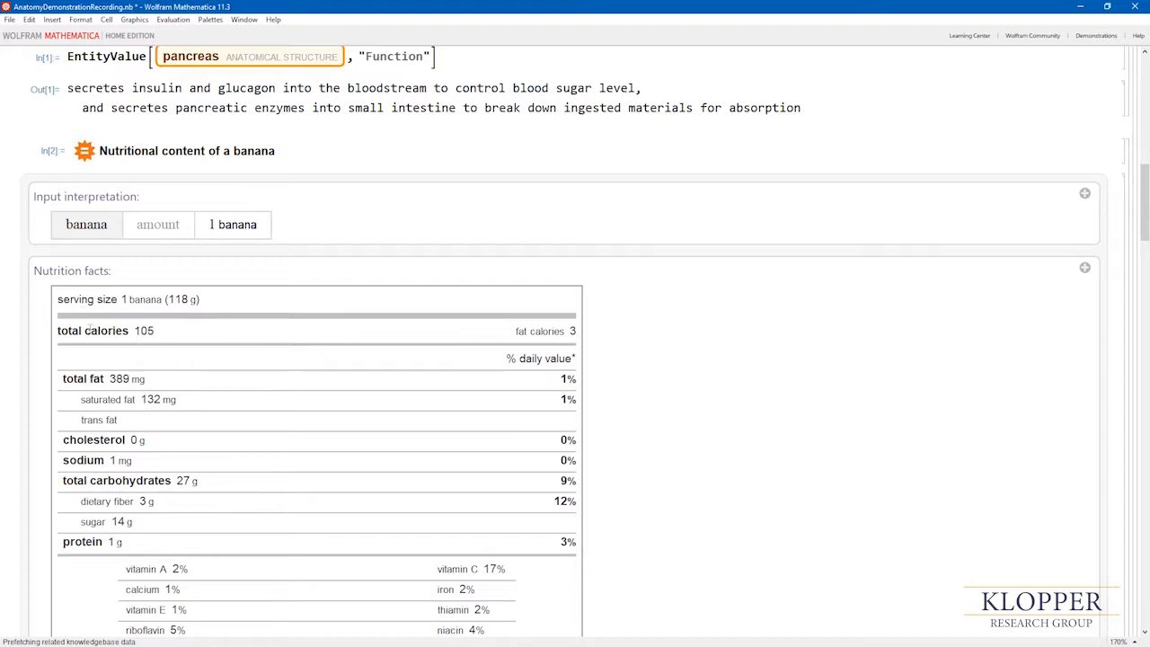
pyautogui.scroll(-3)
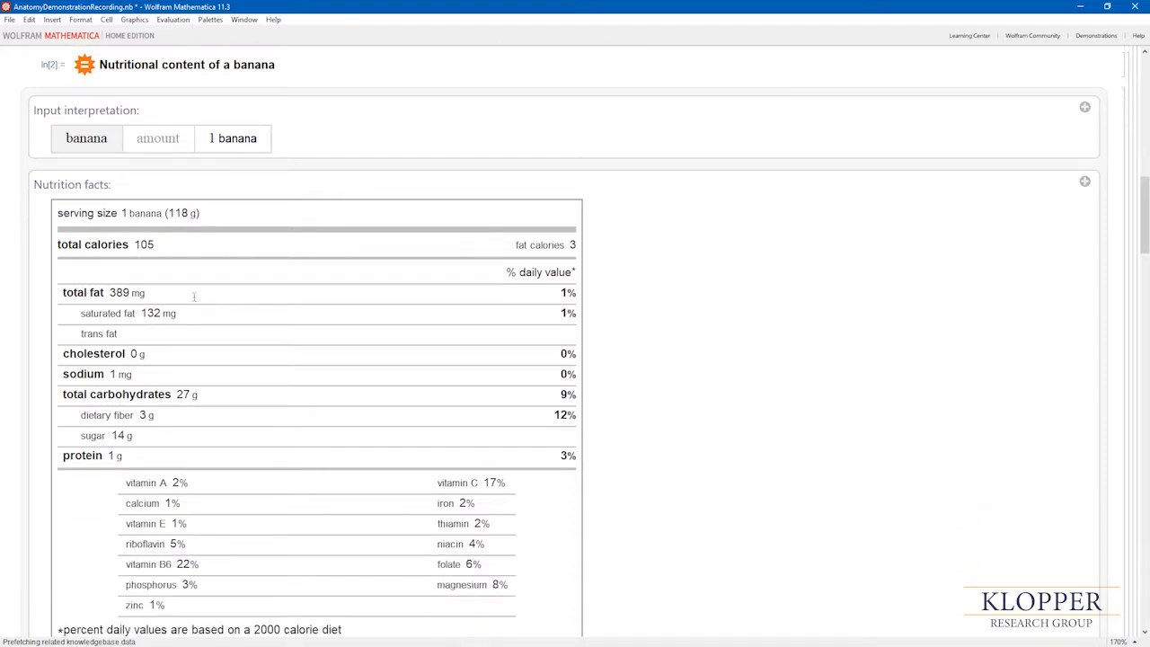
pyautogui.scroll(-3)
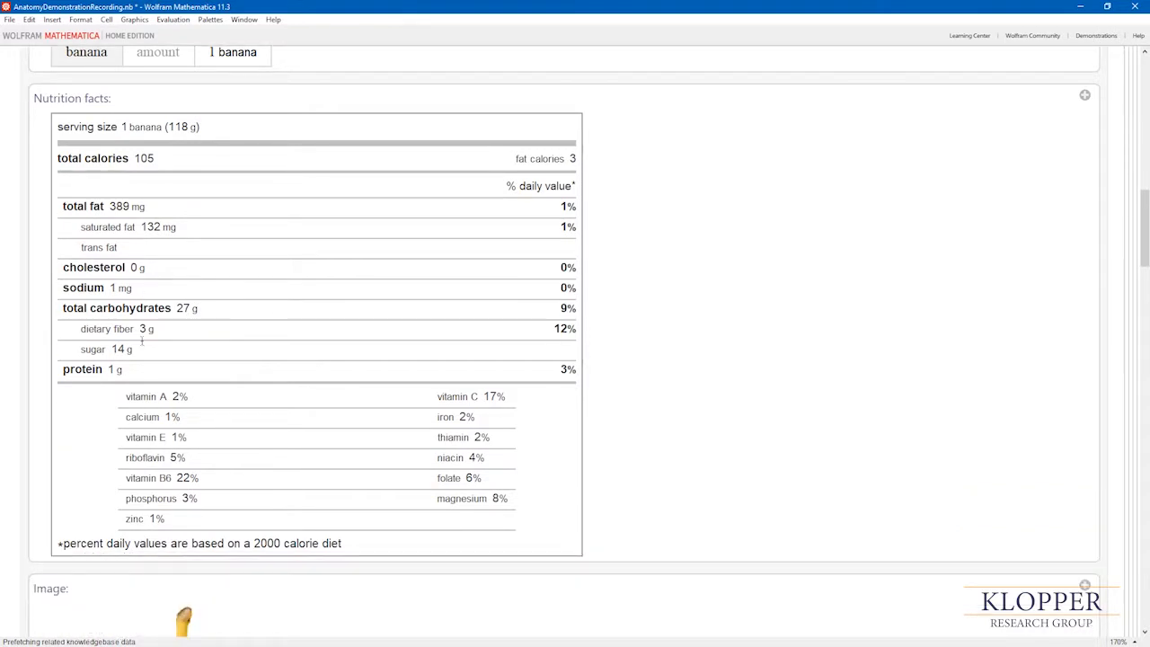
pyautogui.scroll(-3)
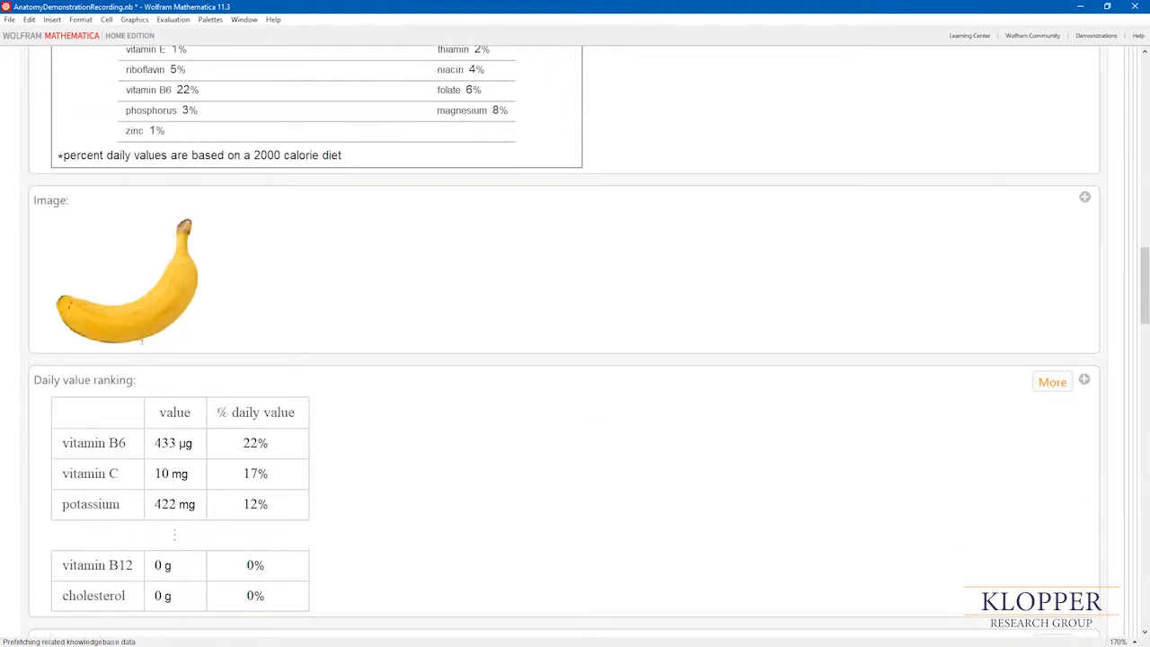
pyautogui.scroll(-3)
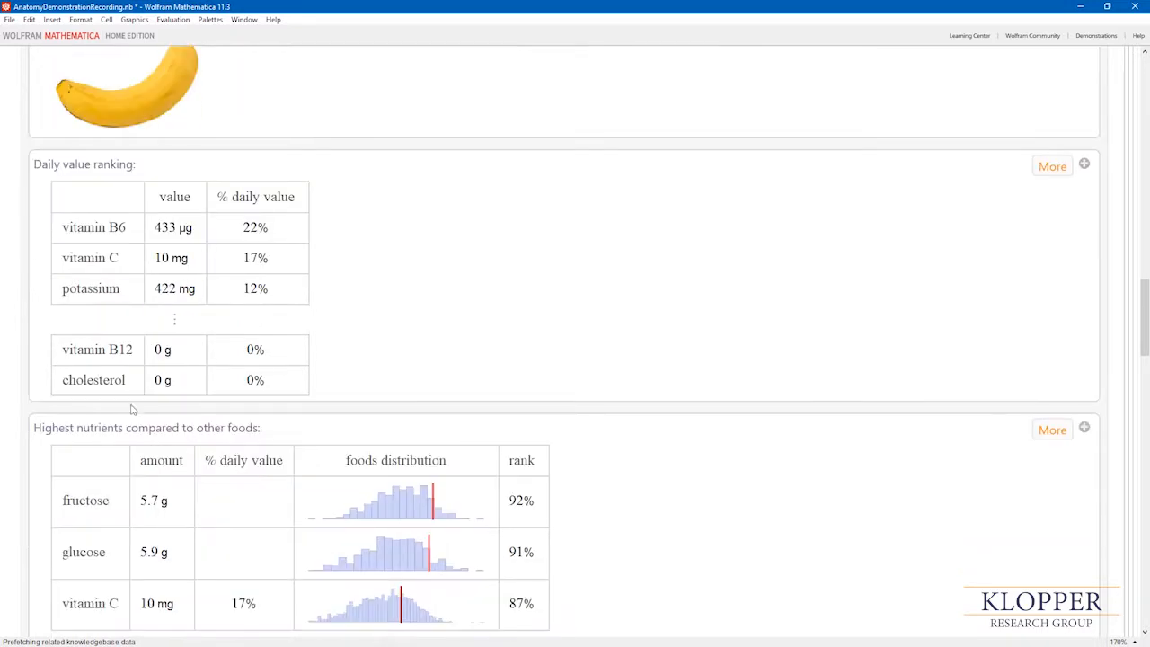
# Step: Scroll on through the banana's calories, carbohydrates, fats, protein and vitamins results
pyautogui.scroll(-3)
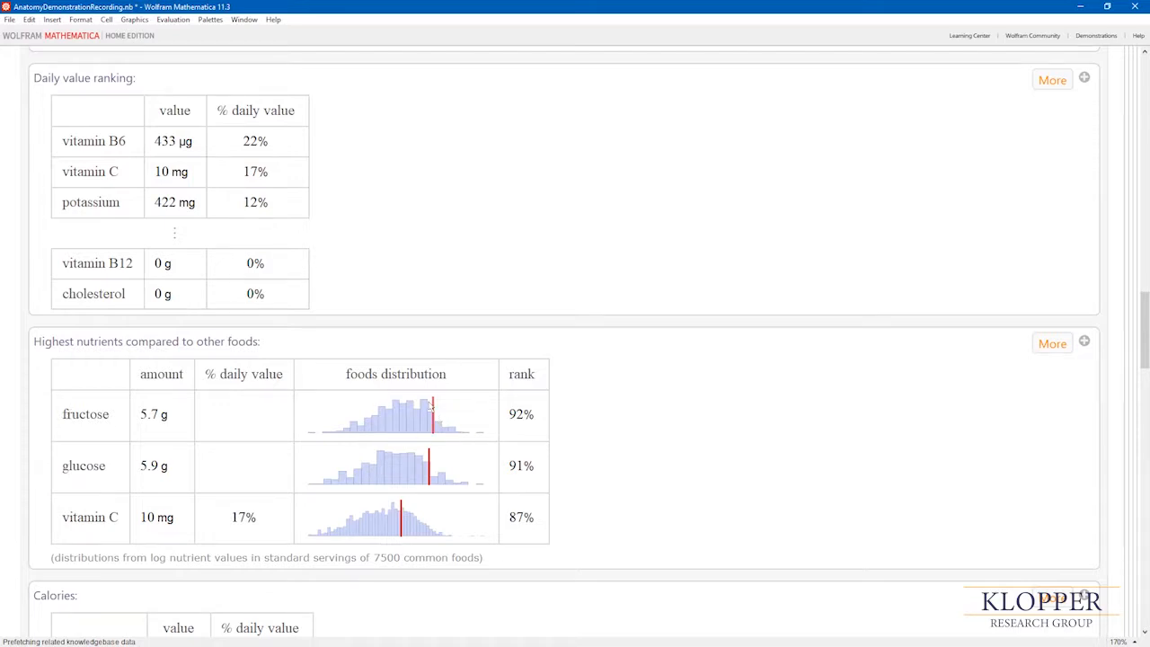
pyautogui.moveTo(421, 458)
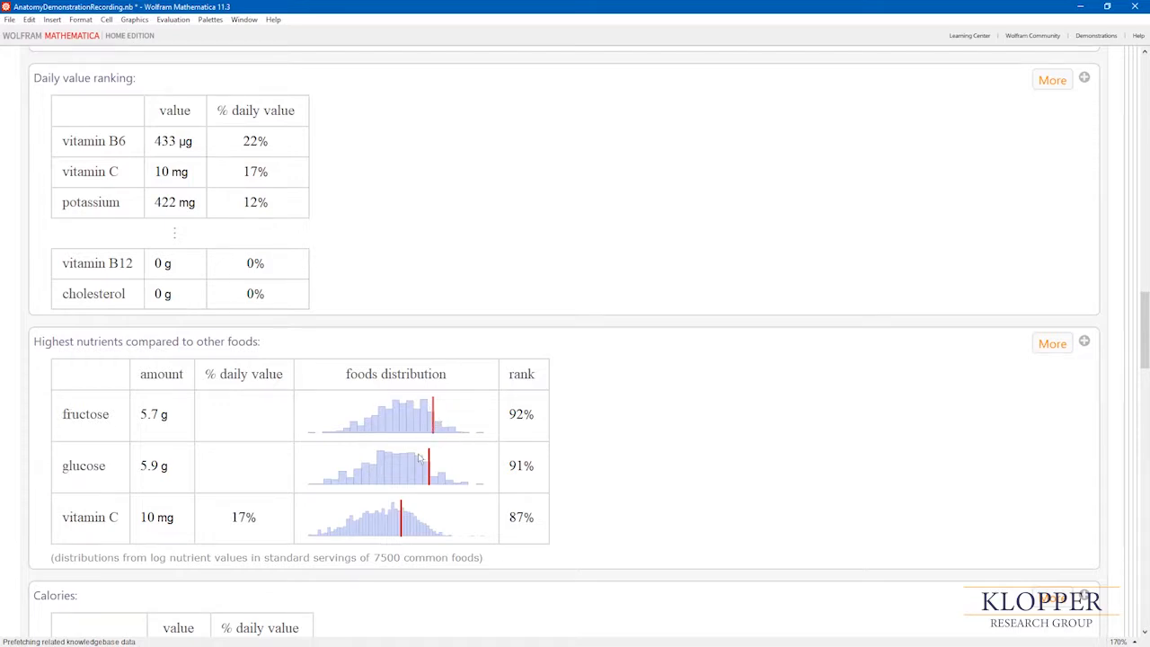
pyautogui.scroll(-3)
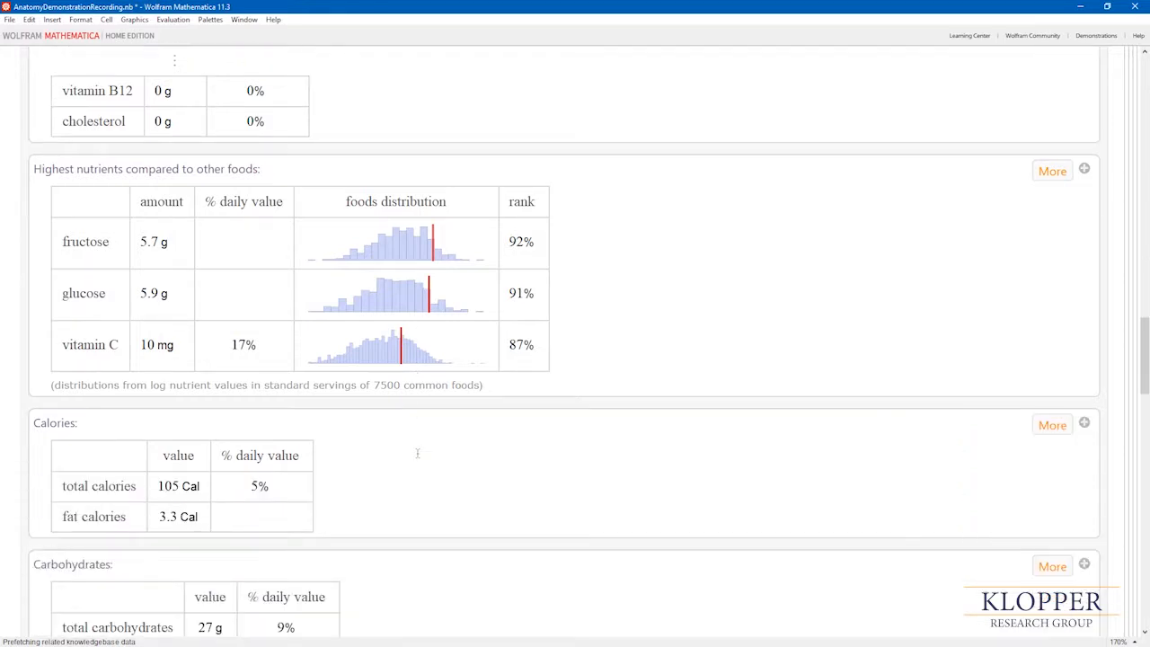
pyautogui.scroll(-3)
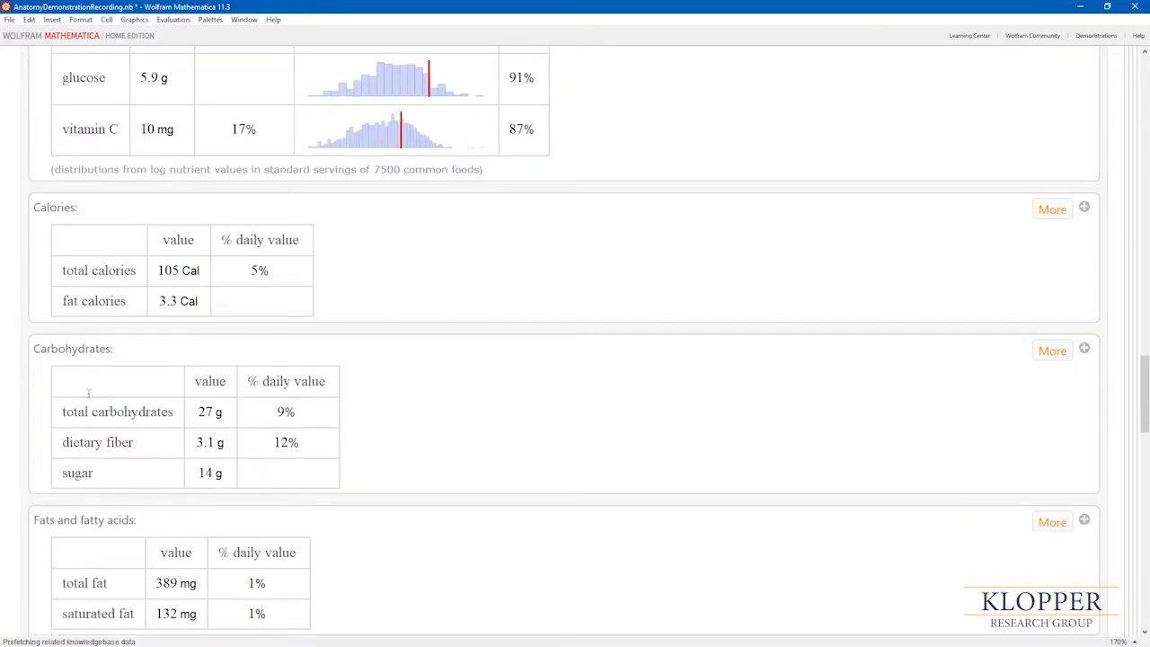
pyautogui.scroll(-3)
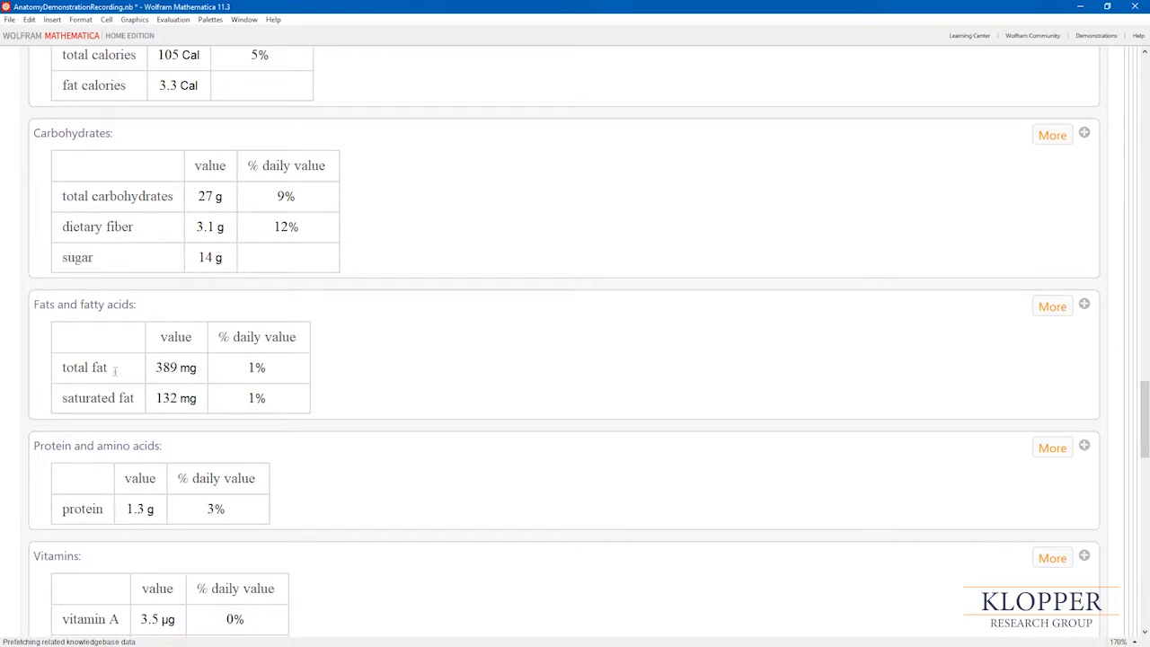
# Step: Expand the Carbohydrates pod to list starch and sugars, then reach the alcohol content and physical properties
pyautogui.click(1053, 135)
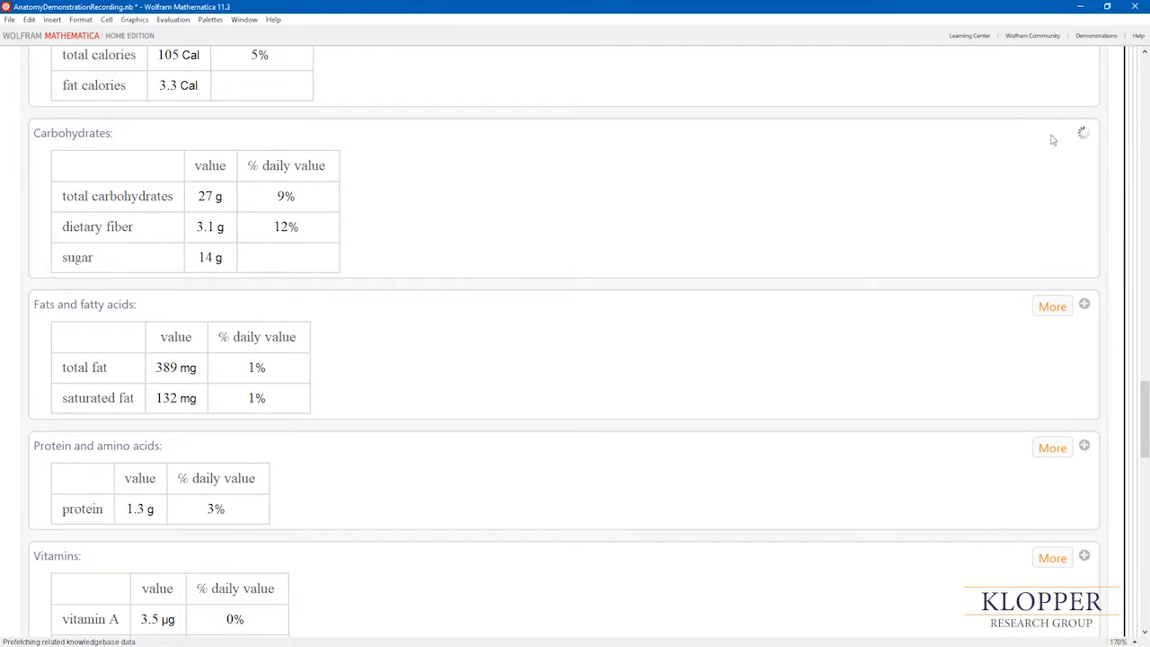
pyautogui.moveTo(704, 199)
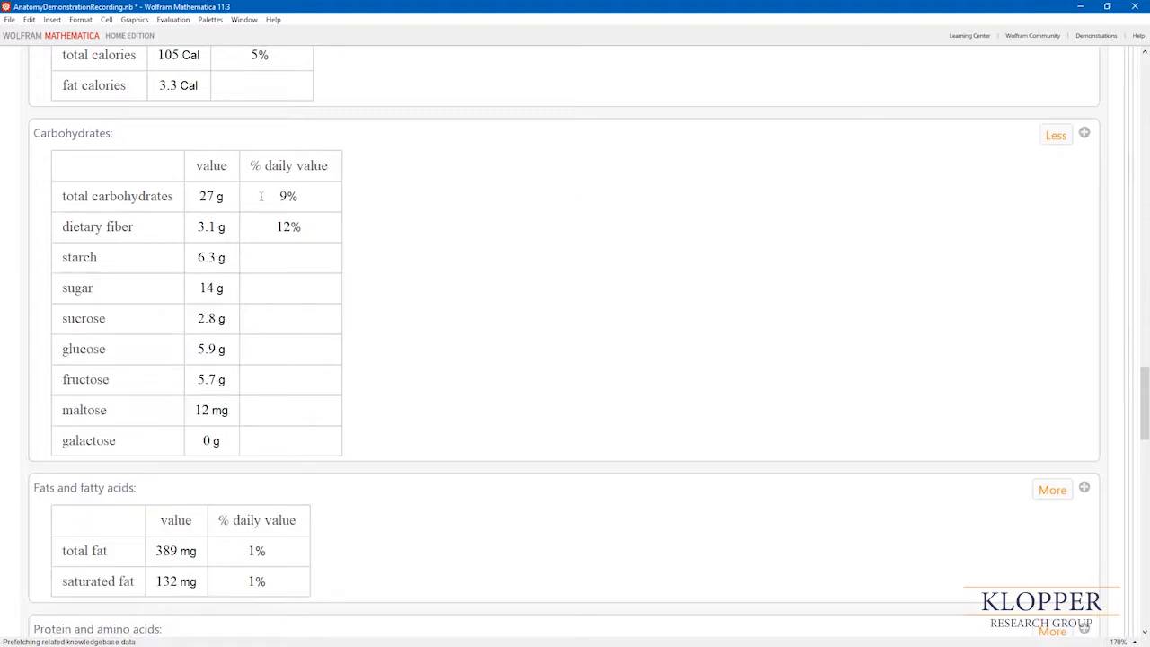
pyautogui.scroll(-3)
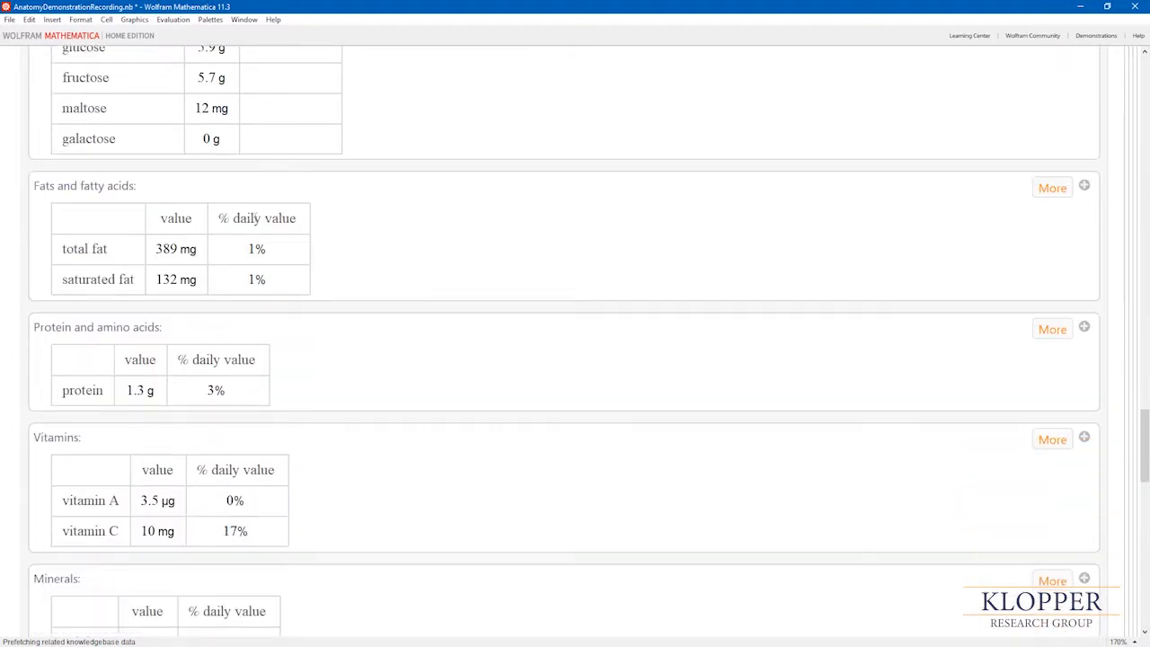
pyautogui.scroll(-3)
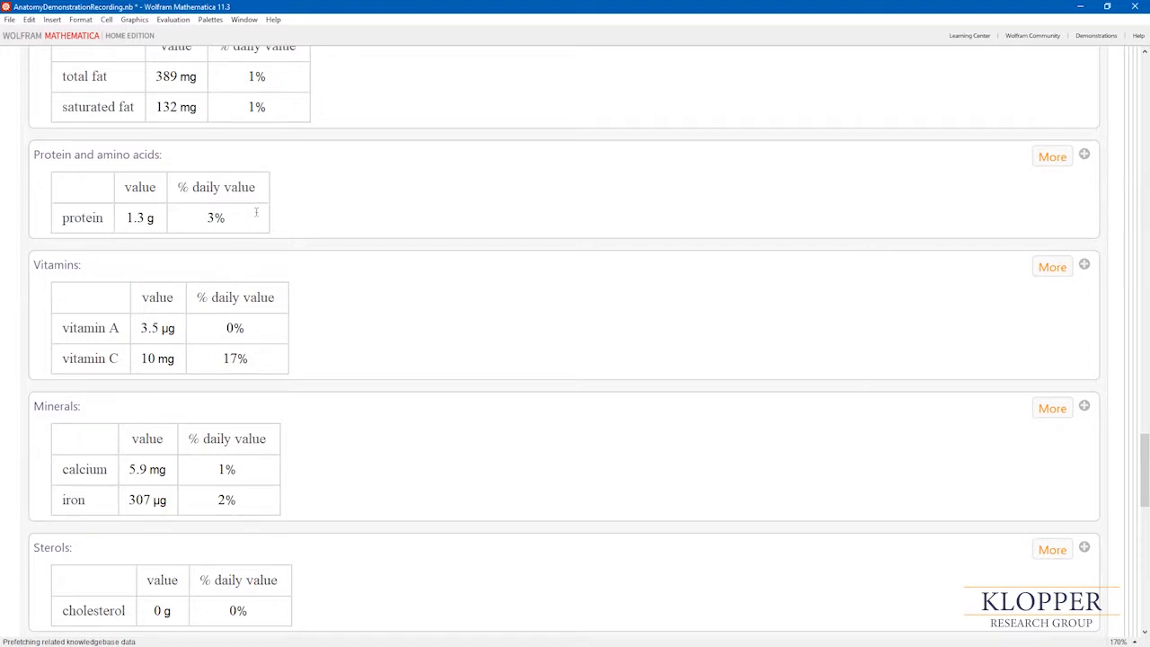
pyautogui.scroll(-3)
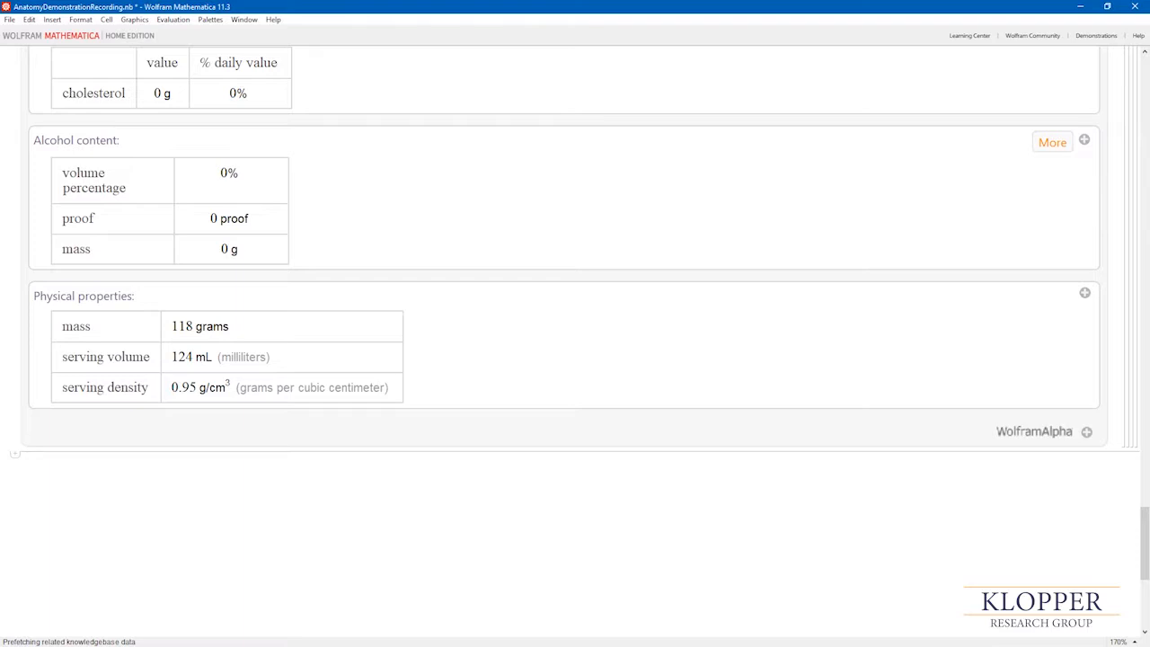
pyautogui.moveTo(106, 449)
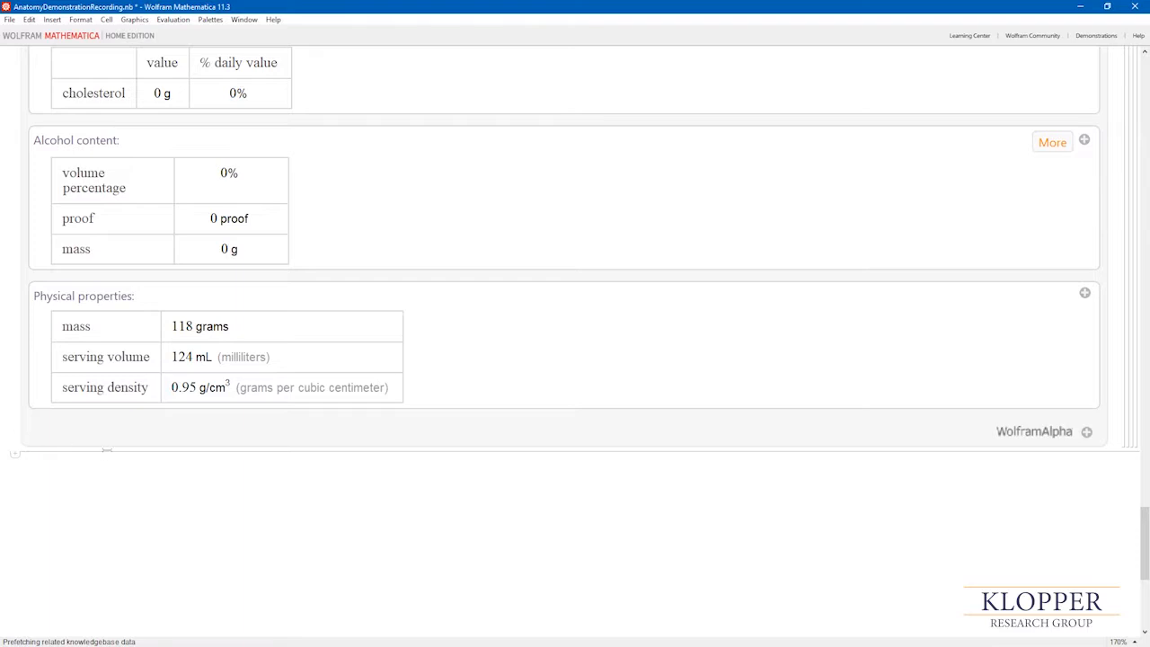
pyautogui.moveTo(172, 471)
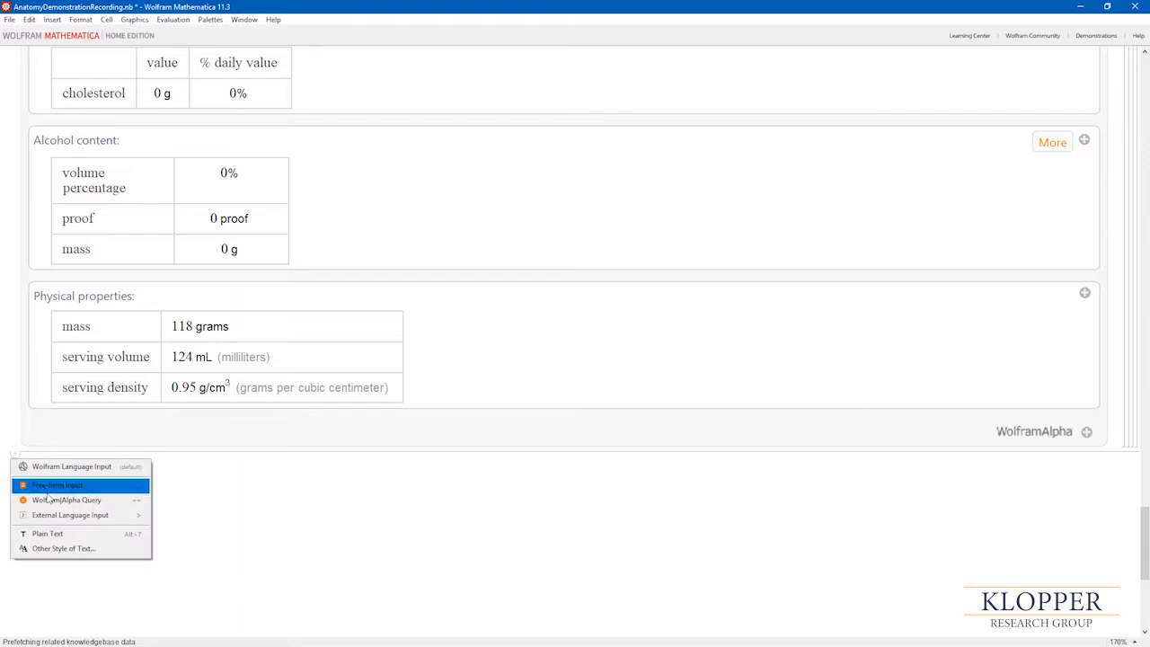
# Step: Evaluate the free-form query 'Population of the United States of America since 2000', returning a 304 million mean
pyautogui.click(57, 485)
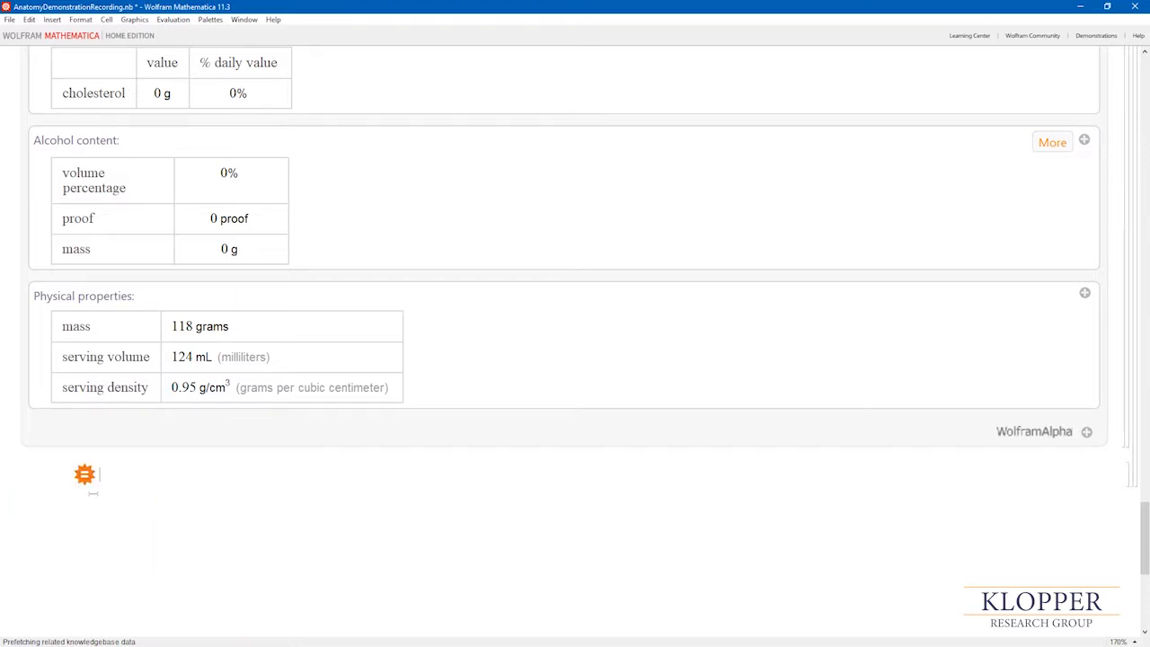
pyautogui.write('Pop')
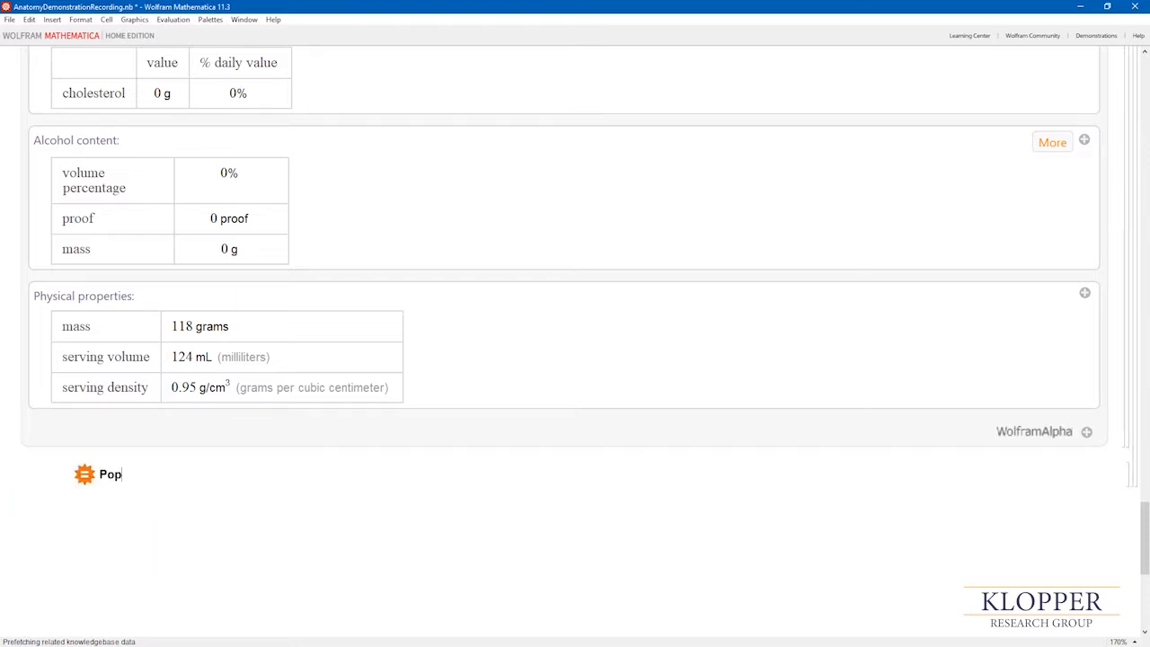
pyautogui.write('ulation of the U')
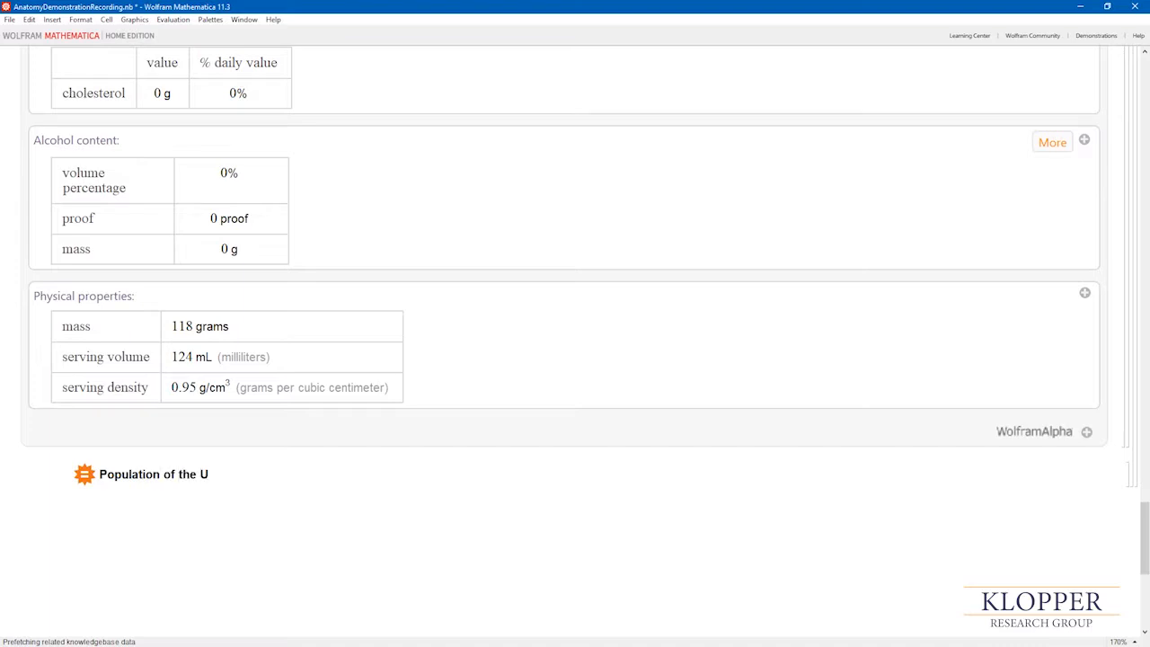
pyautogui.write('nited Sta')
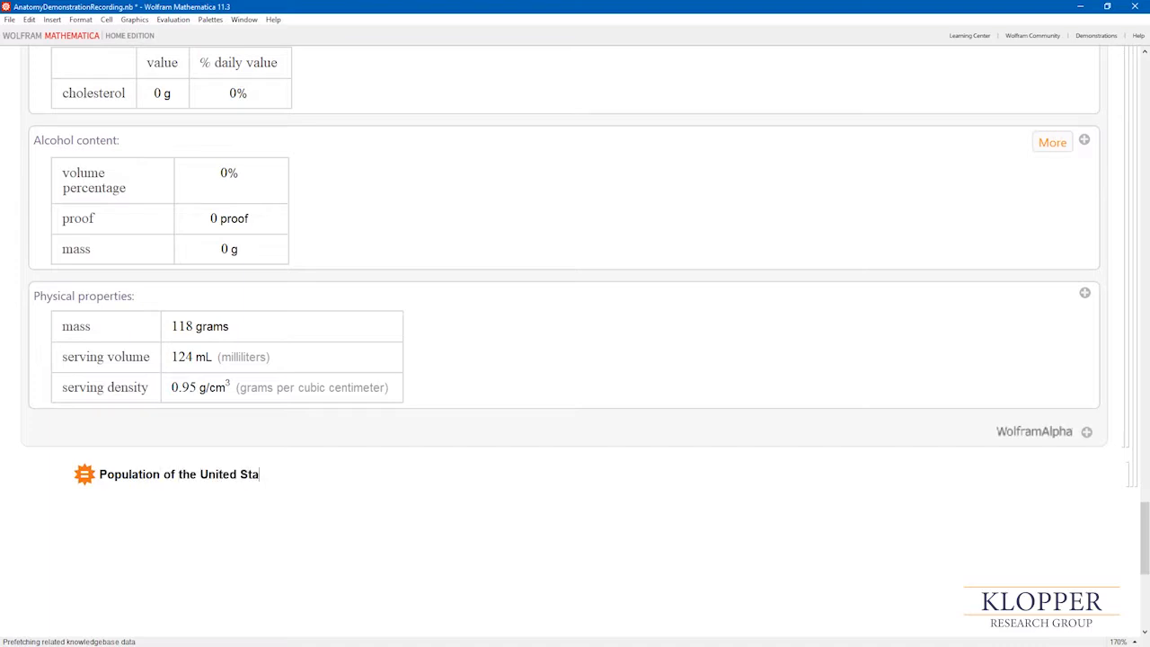
pyautogui.write('tes')
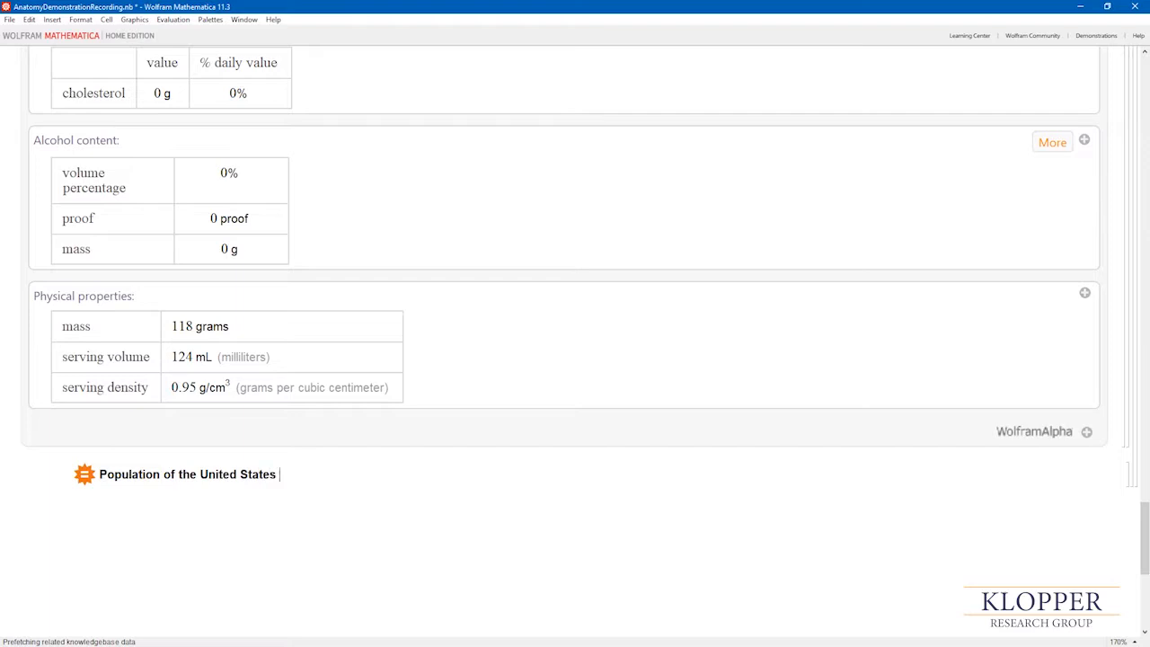
pyautogui.write('of')
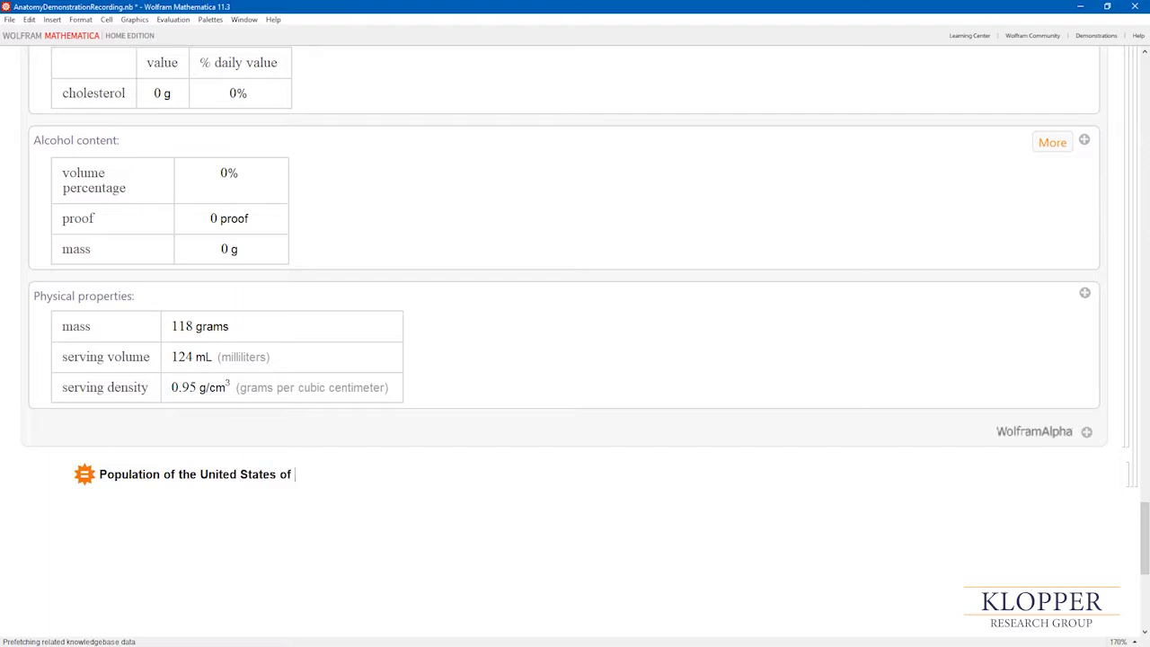
pyautogui.write('America since 2000')
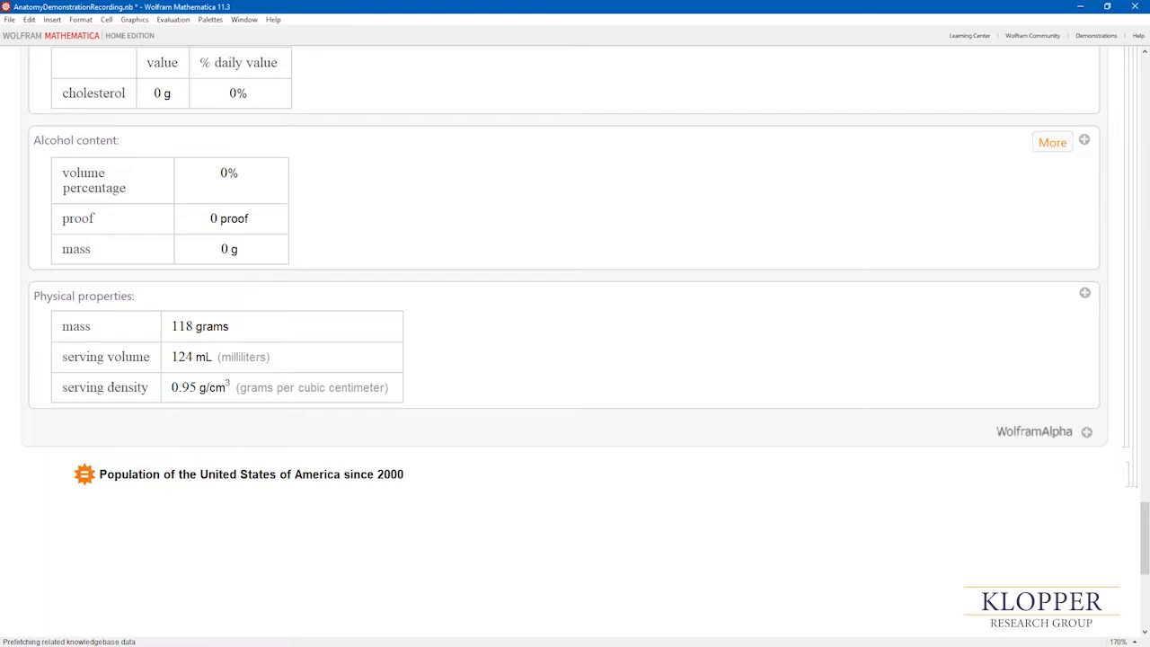
pyautogui.press('shift+enter')
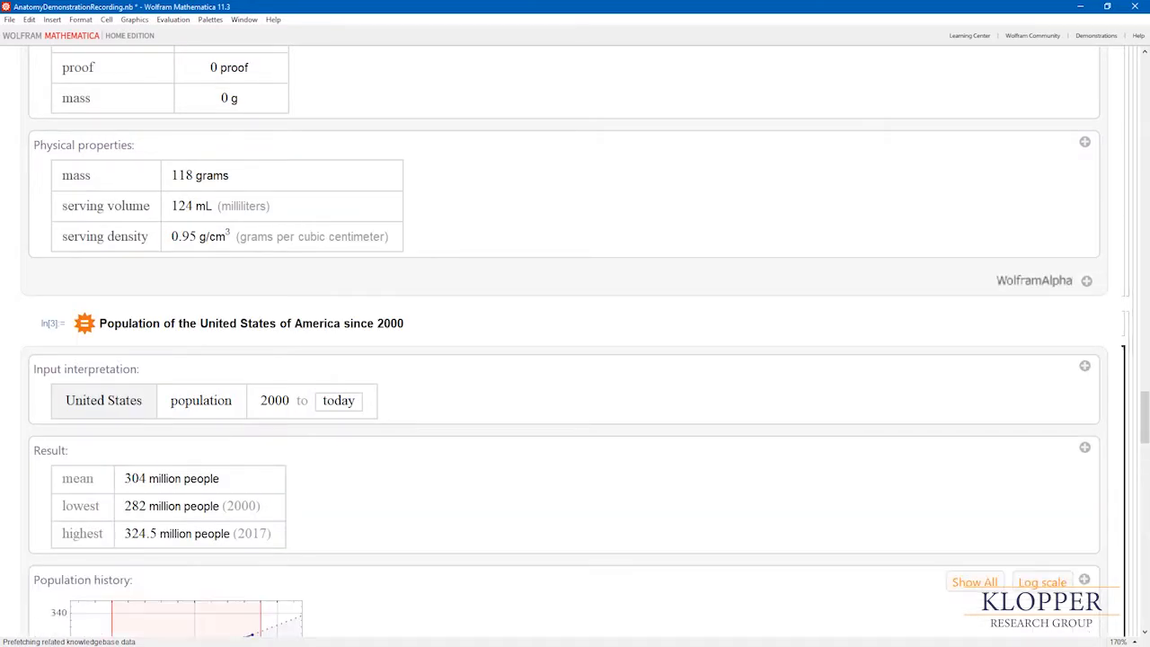
# Step: Scroll down past the population history chart and age pyramid to the largest-cities table
pyautogui.scroll(-3)
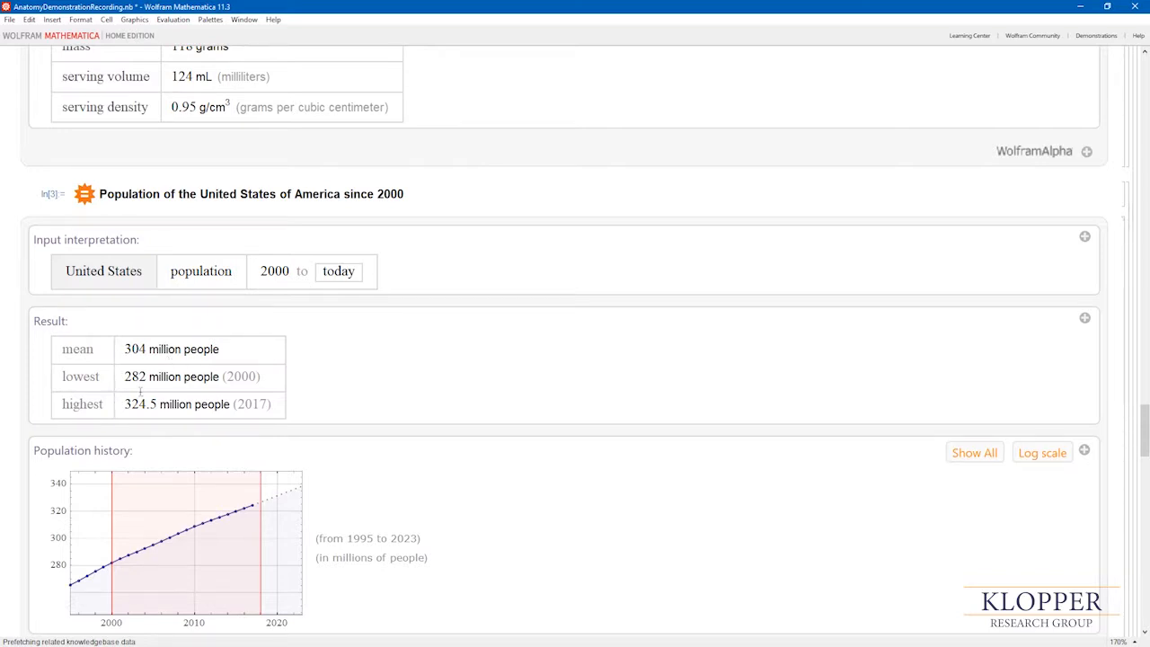
pyautogui.scroll(-3)
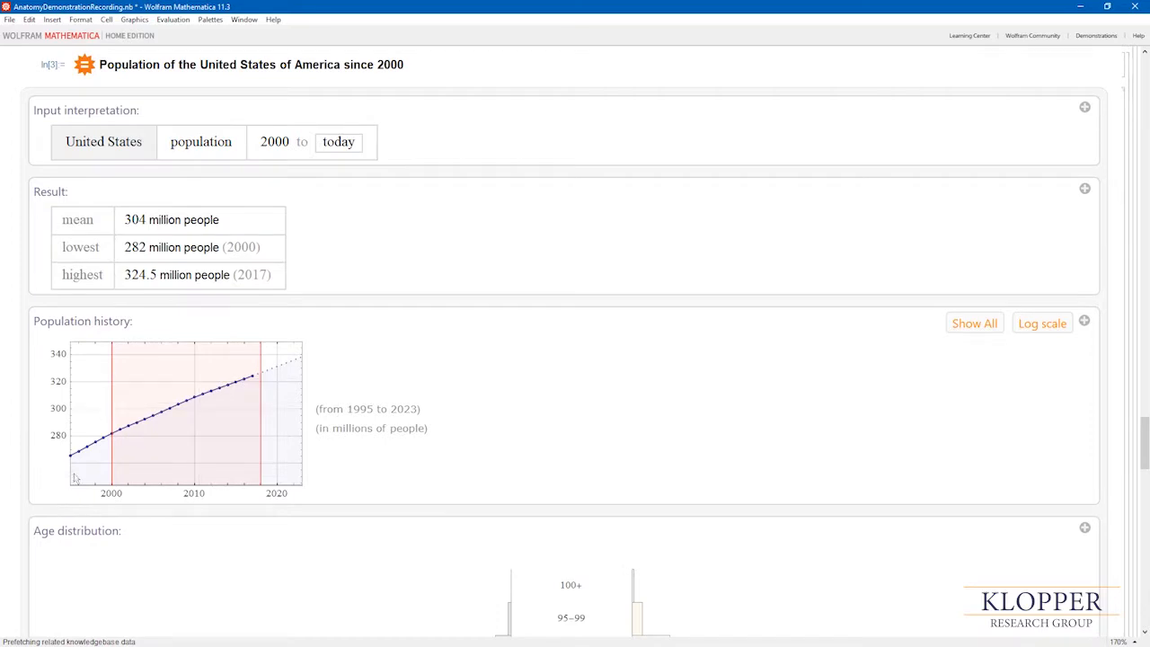
pyautogui.scroll(-3)
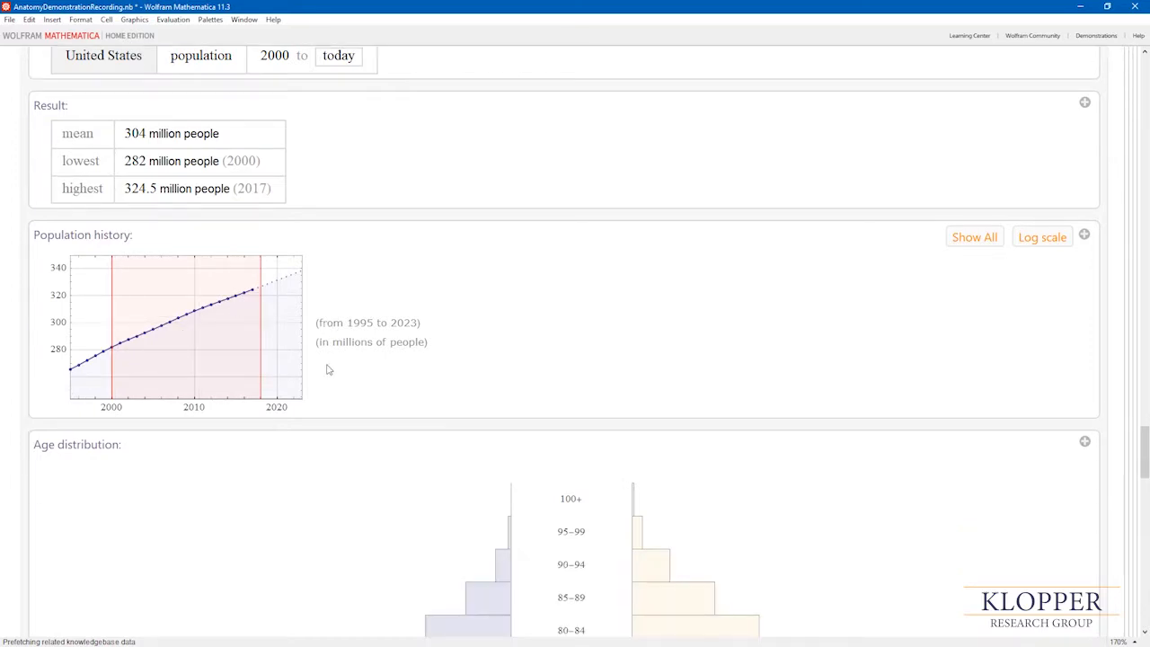
pyautogui.scroll(-3)
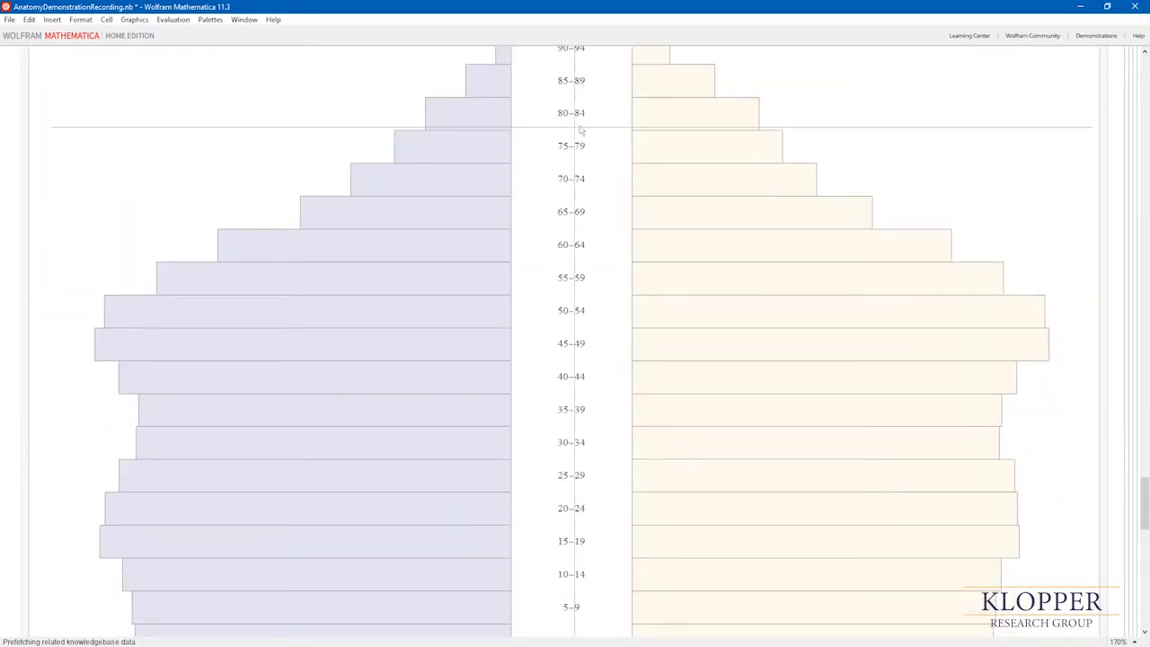
pyautogui.scroll(-3)
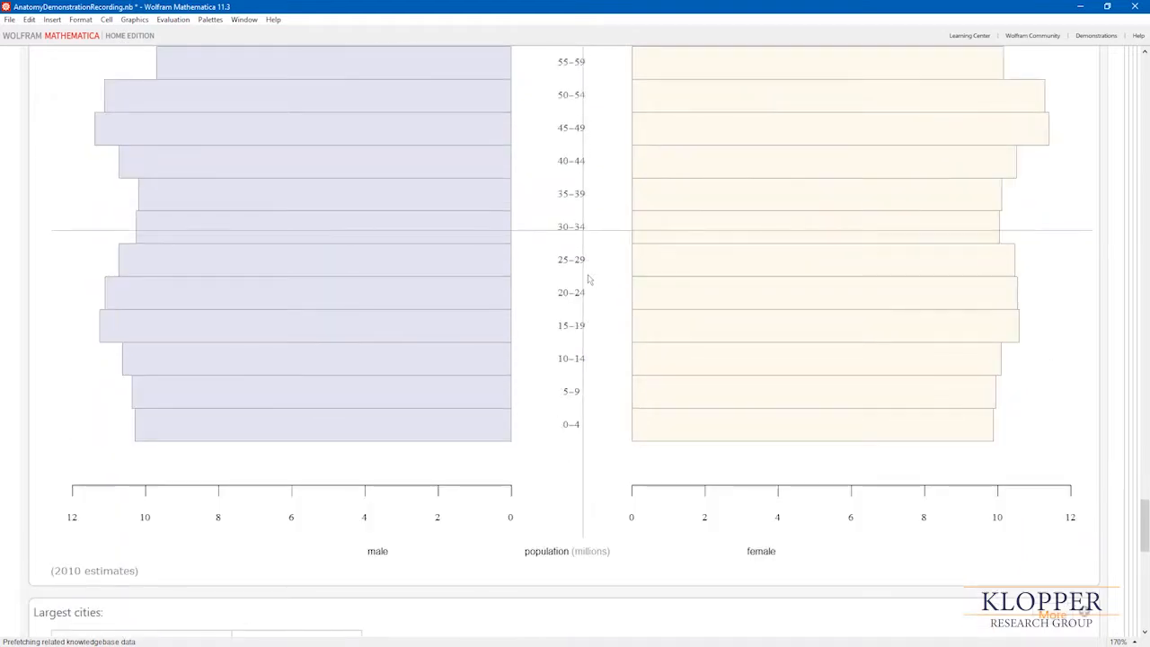
pyautogui.scroll(-3)
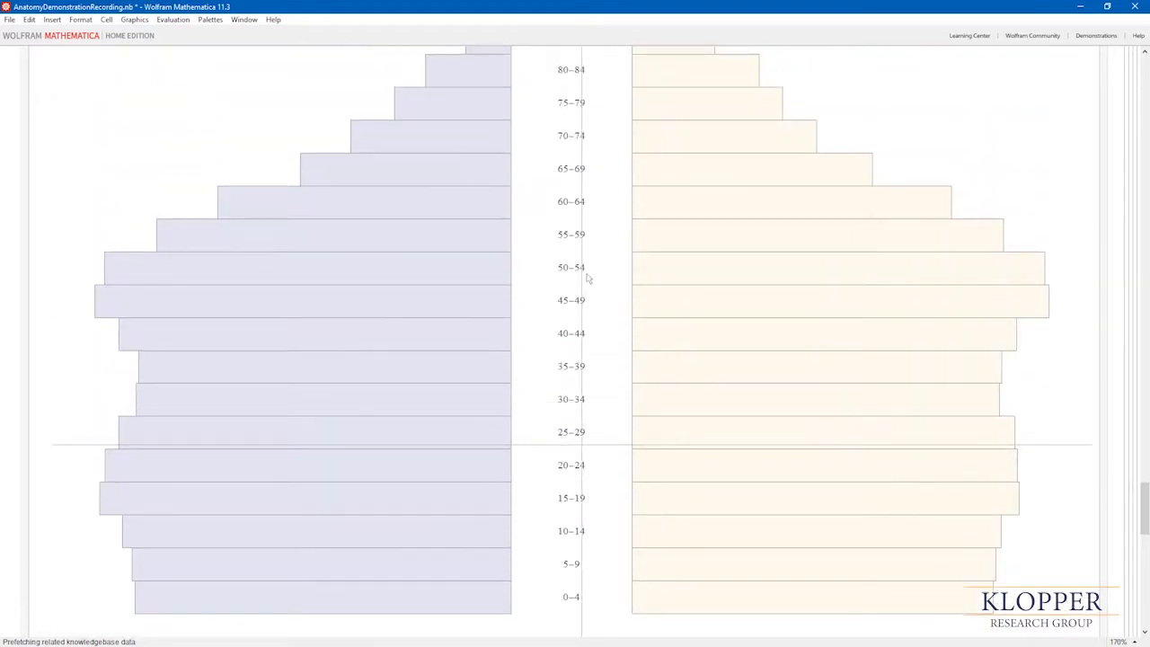
pyautogui.scroll(-3)
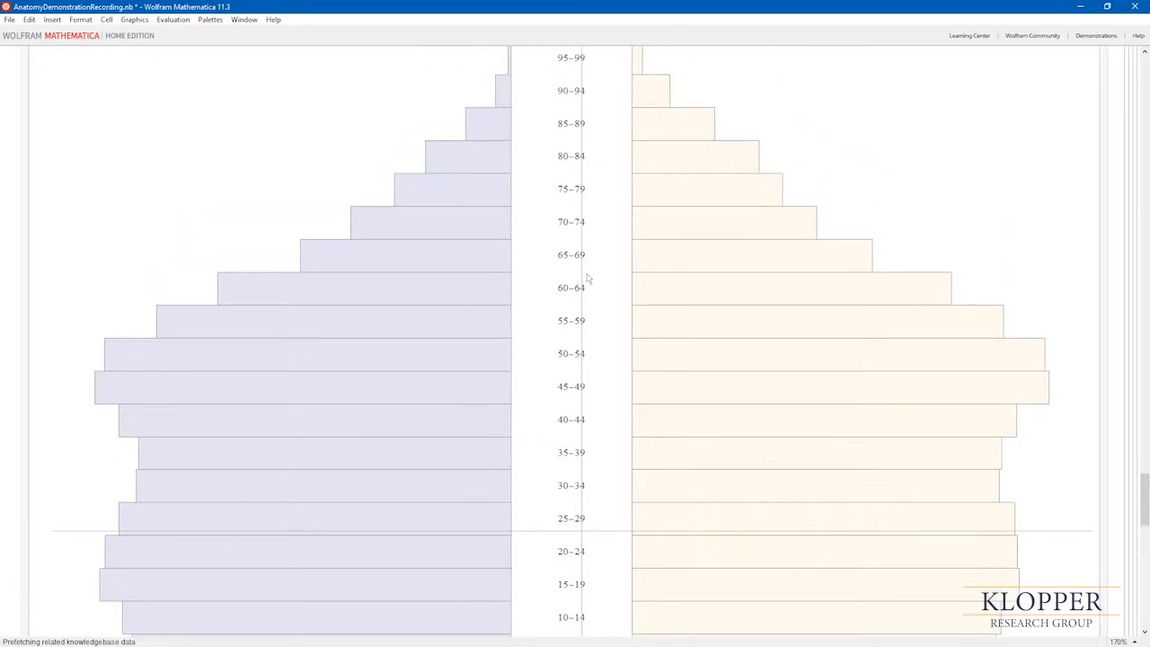
pyautogui.scroll(-3)
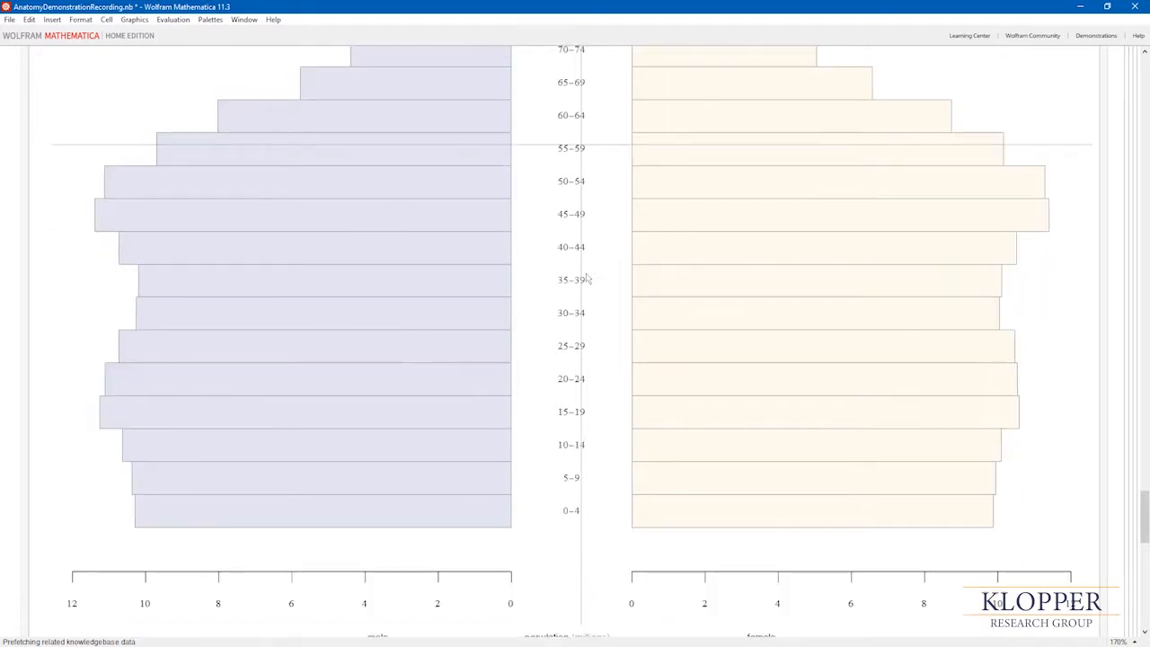
pyautogui.scroll(-3)
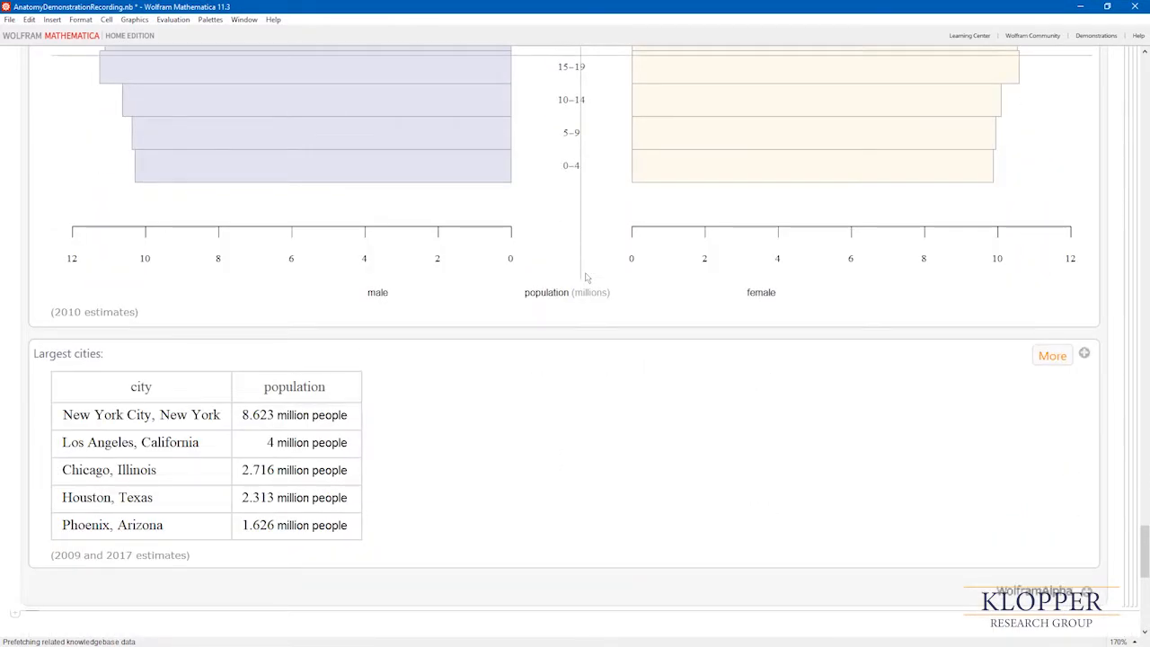
pyautogui.scroll(-3)
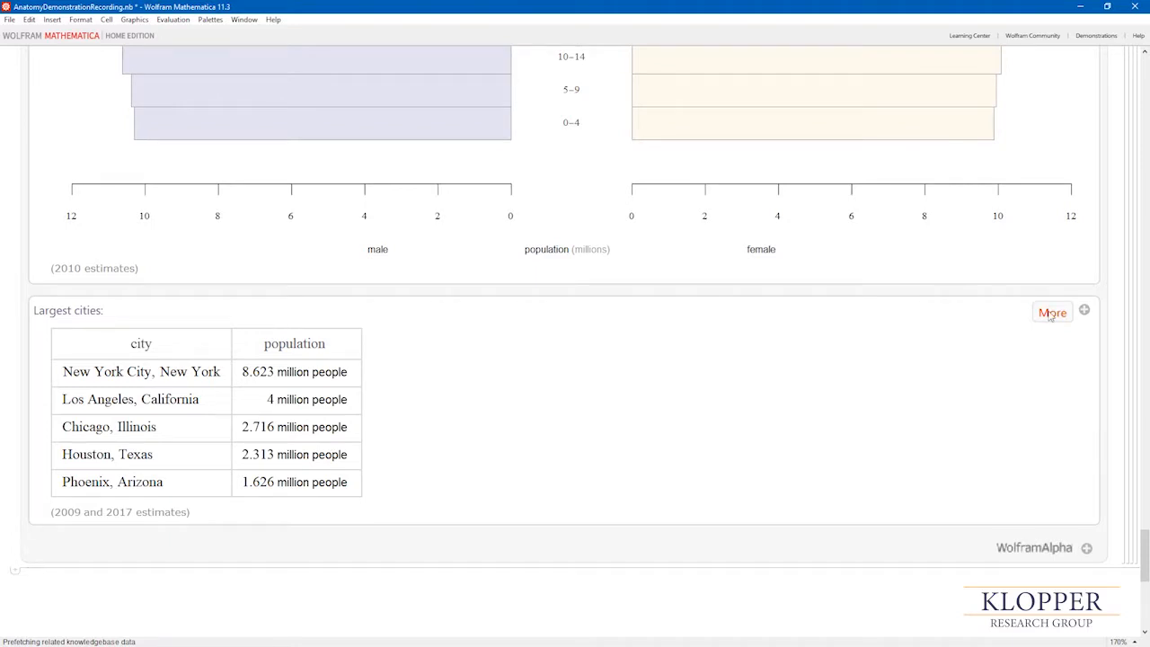
pyautogui.scroll(-3)
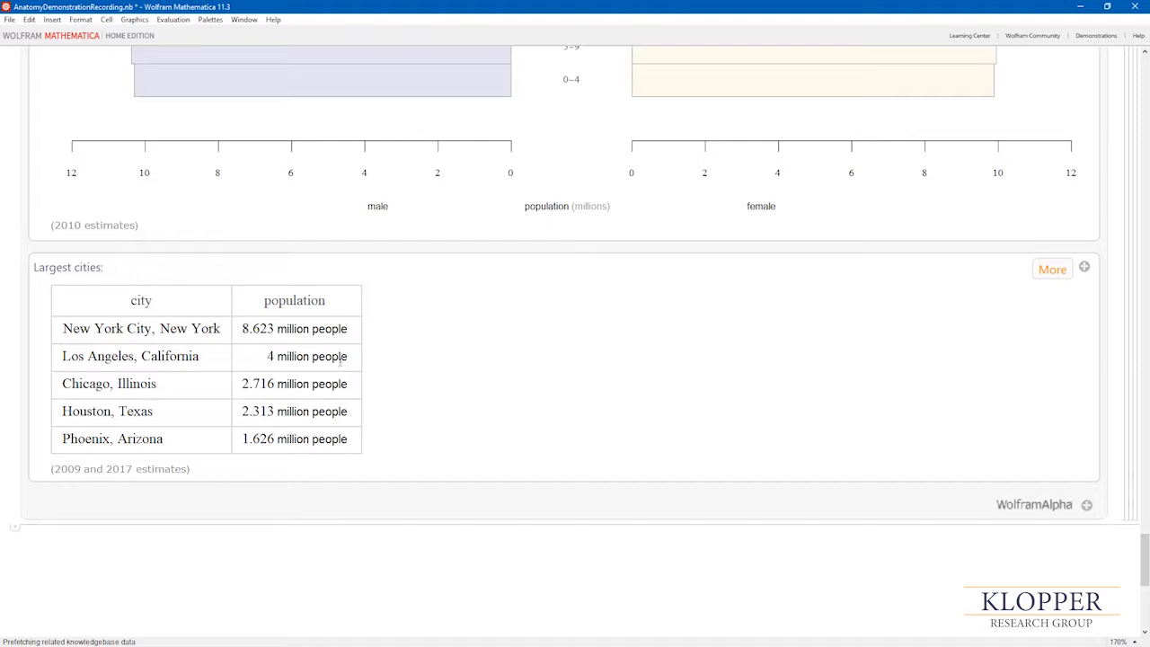
pyautogui.scroll(-3)
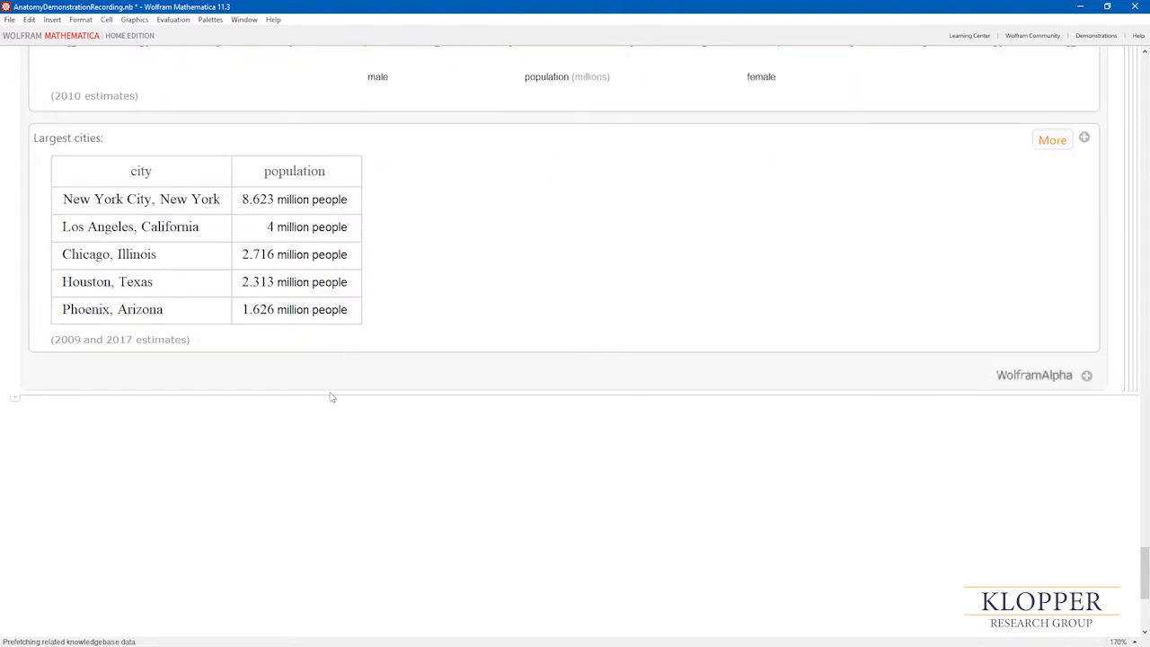
pyautogui.moveTo(305, 423)
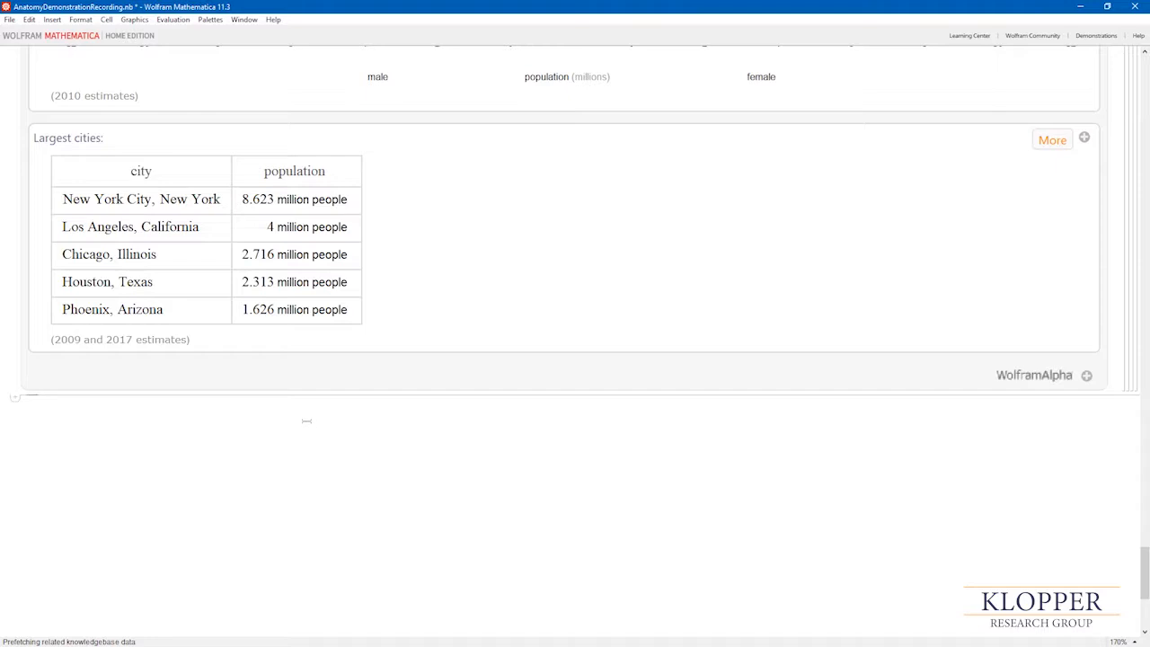
pyautogui.scroll(-3)
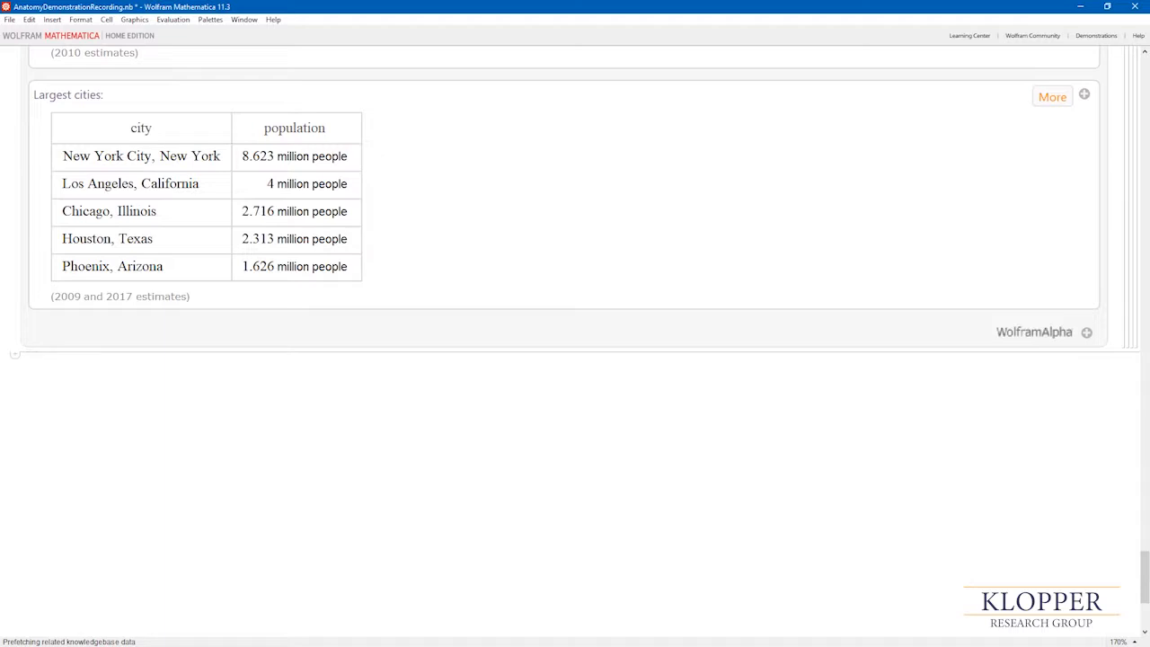
pyautogui.moveTo(352, 419)
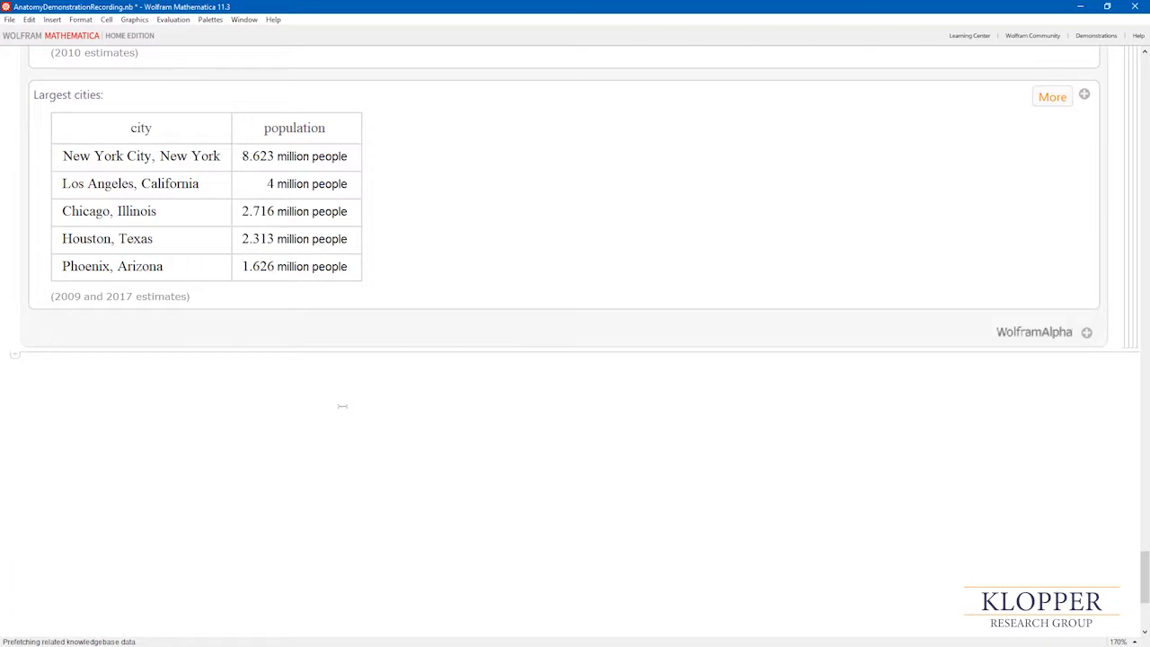
# Step: Enter AnatomyData with a free-form biceps brachii entity accepted as the argument
pyautogui.write('A')
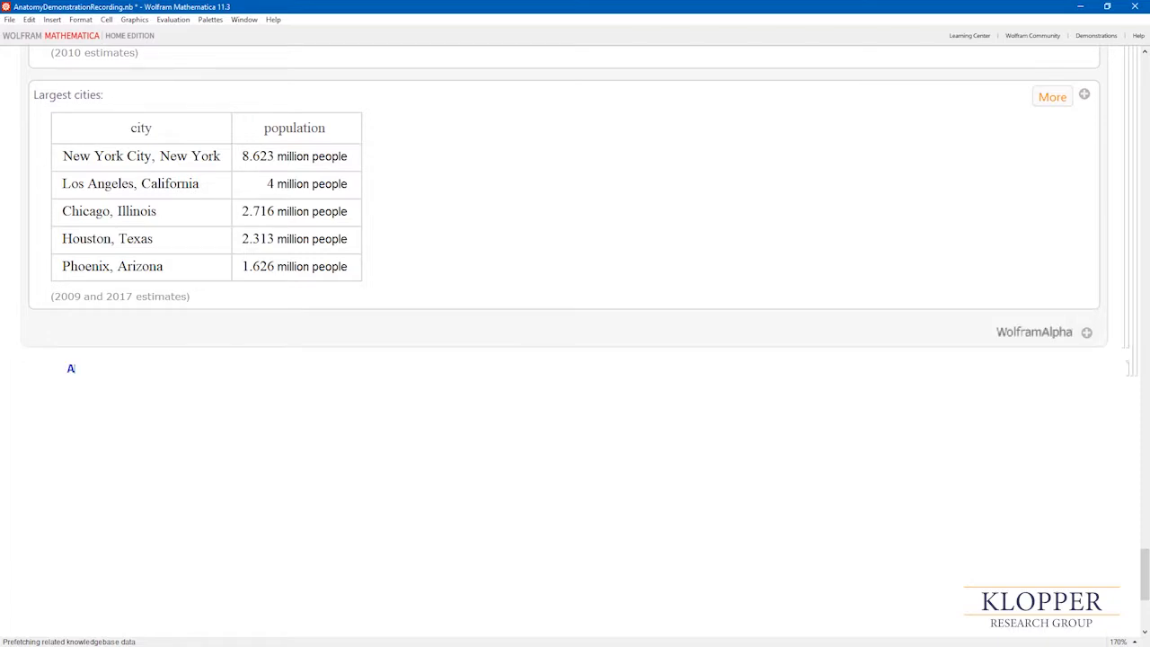
pyautogui.write('na')
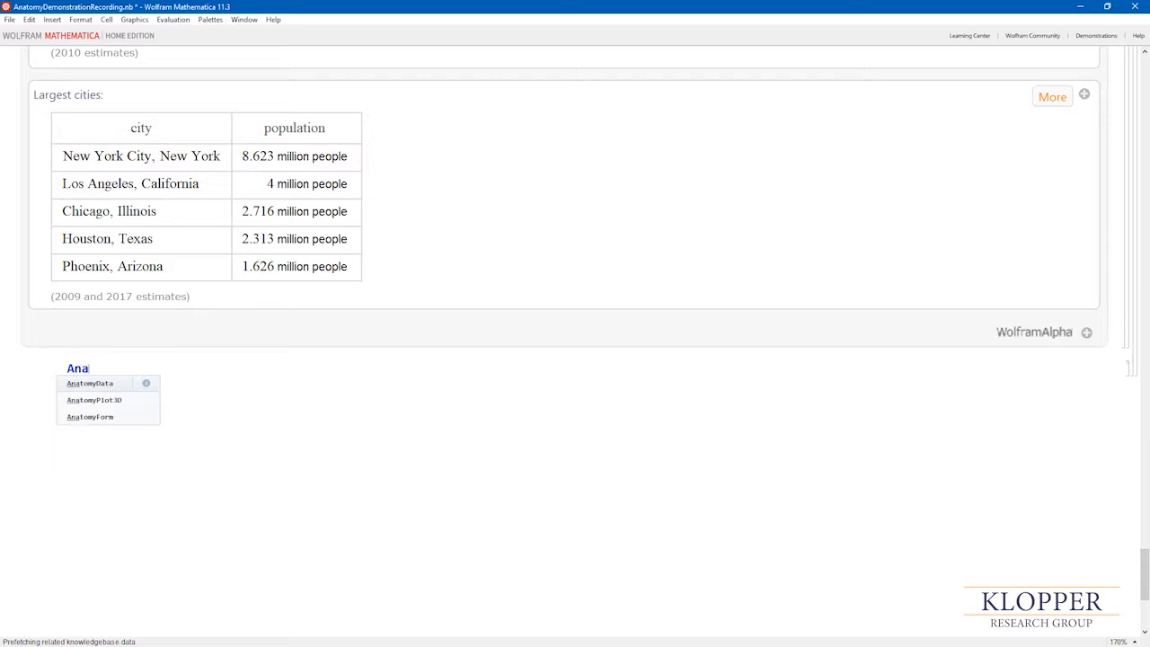
pyautogui.write('t')
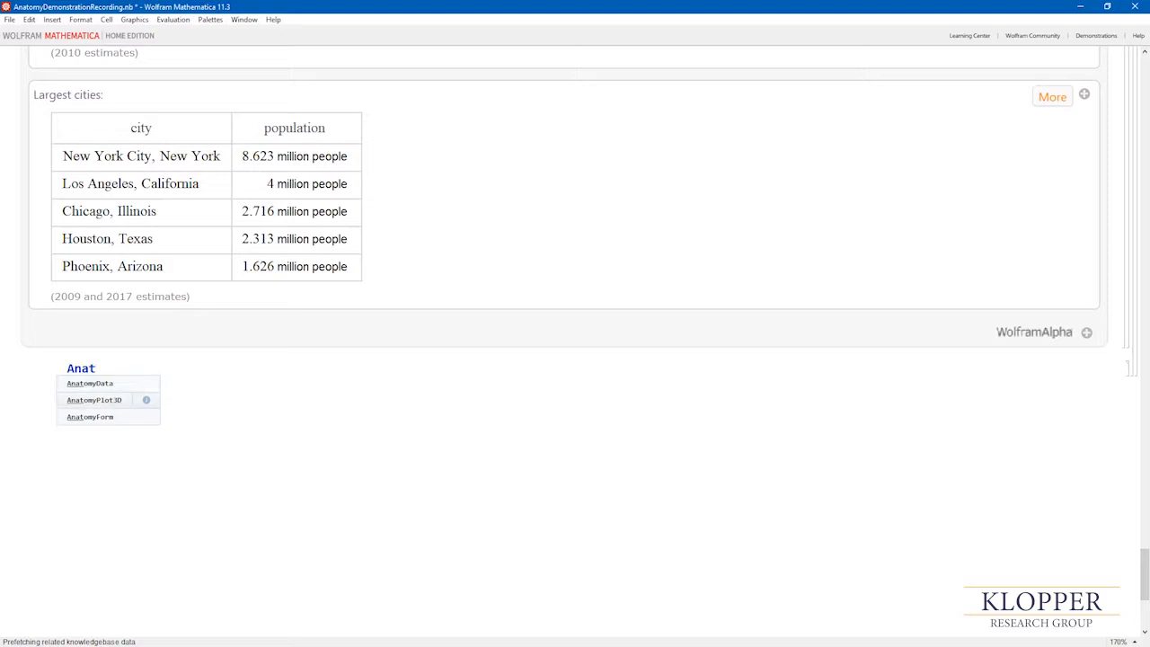
pyautogui.click(90, 383)
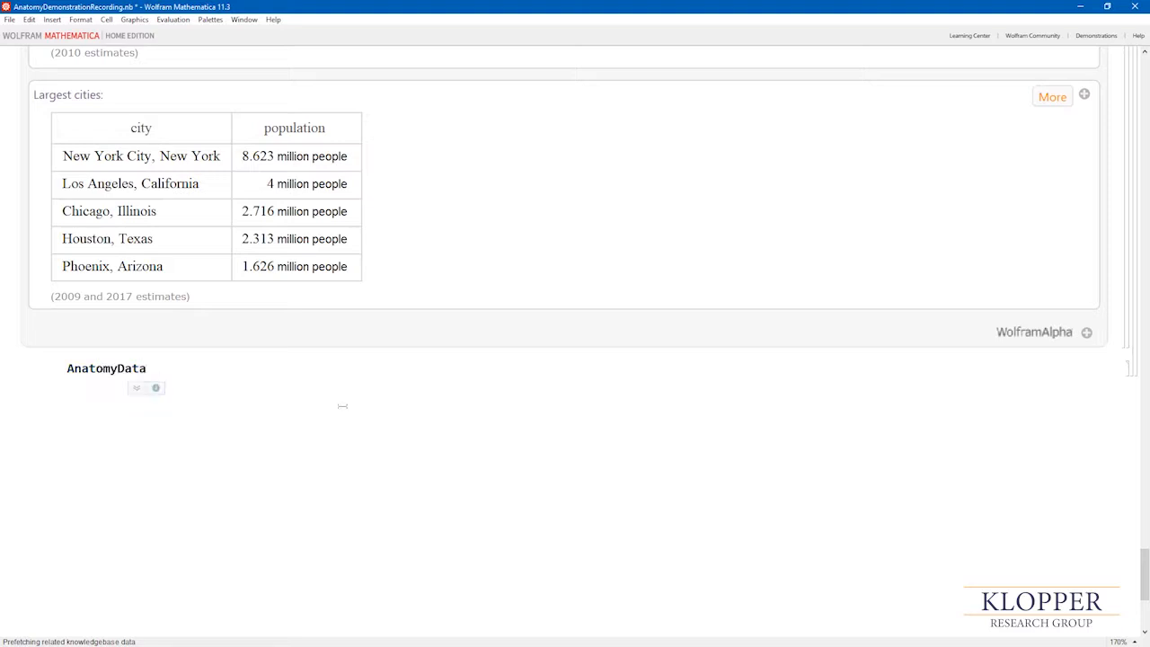
pyautogui.write('[]')
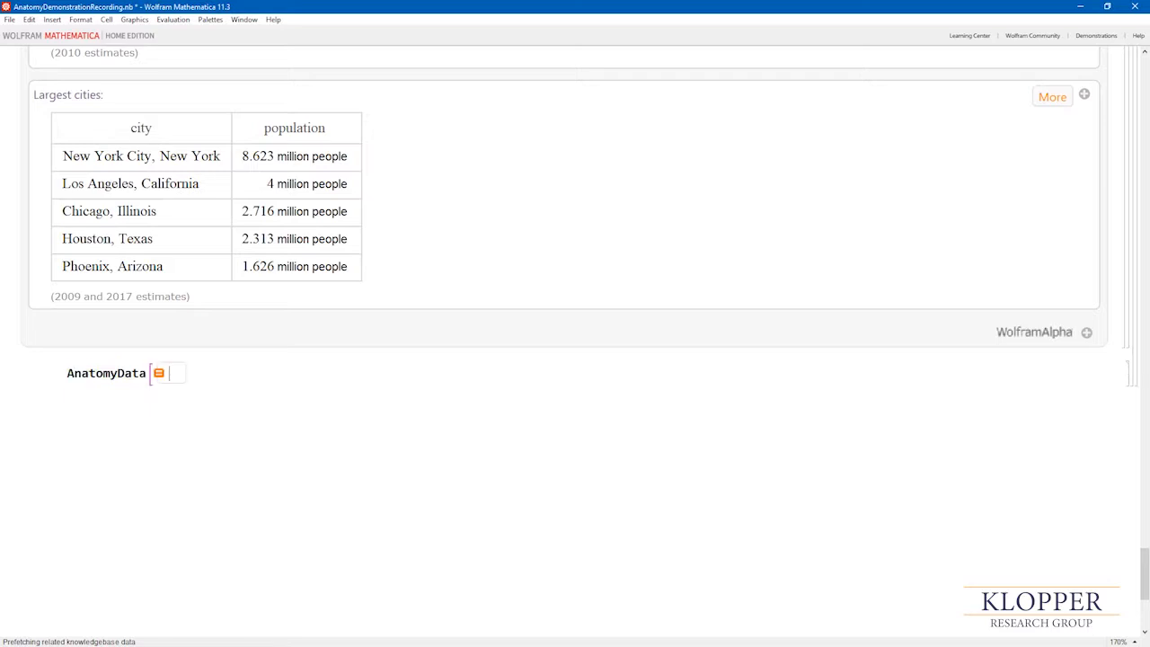
pyautogui.write('bicep')
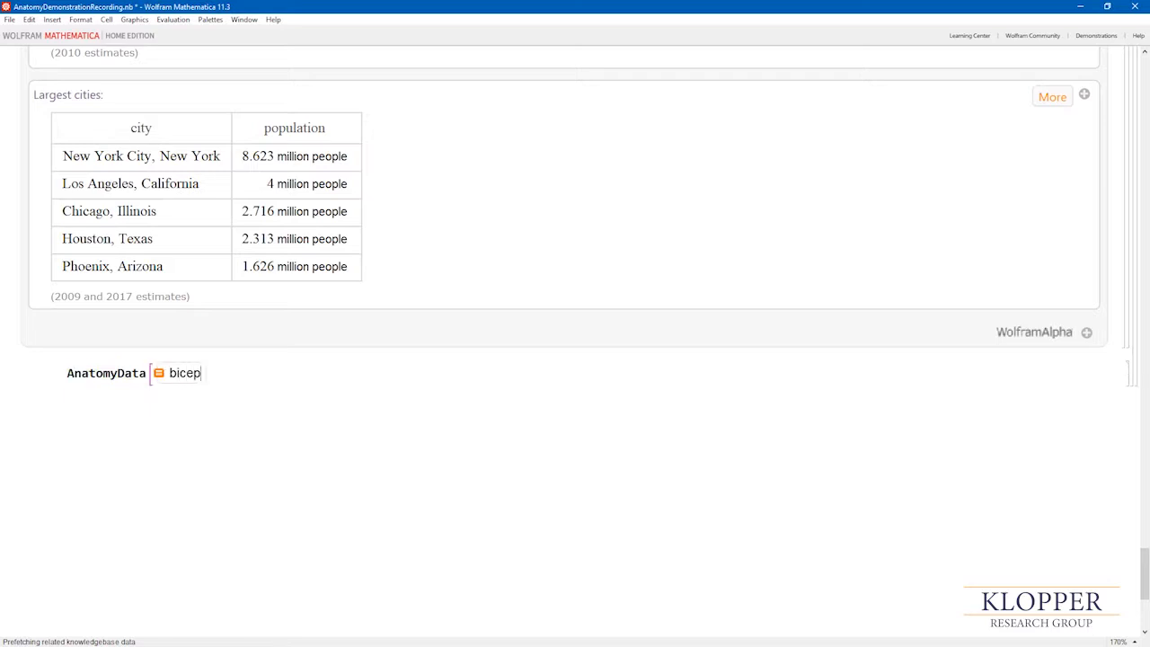
pyautogui.write('s brachii')
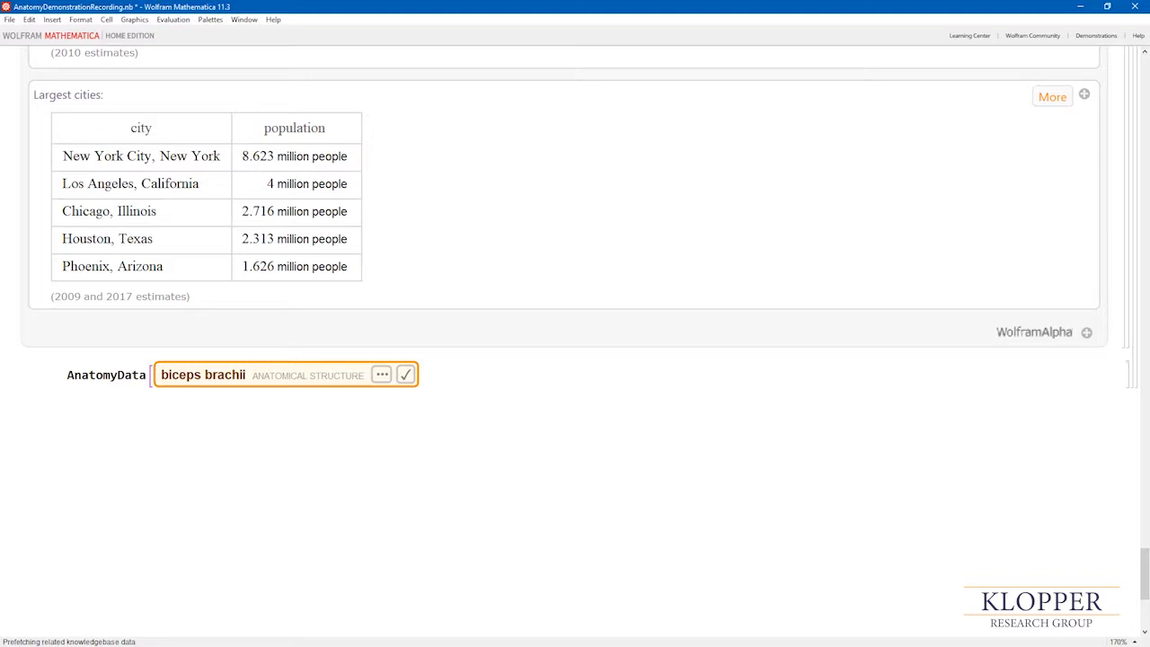
pyautogui.moveTo(201, 376)
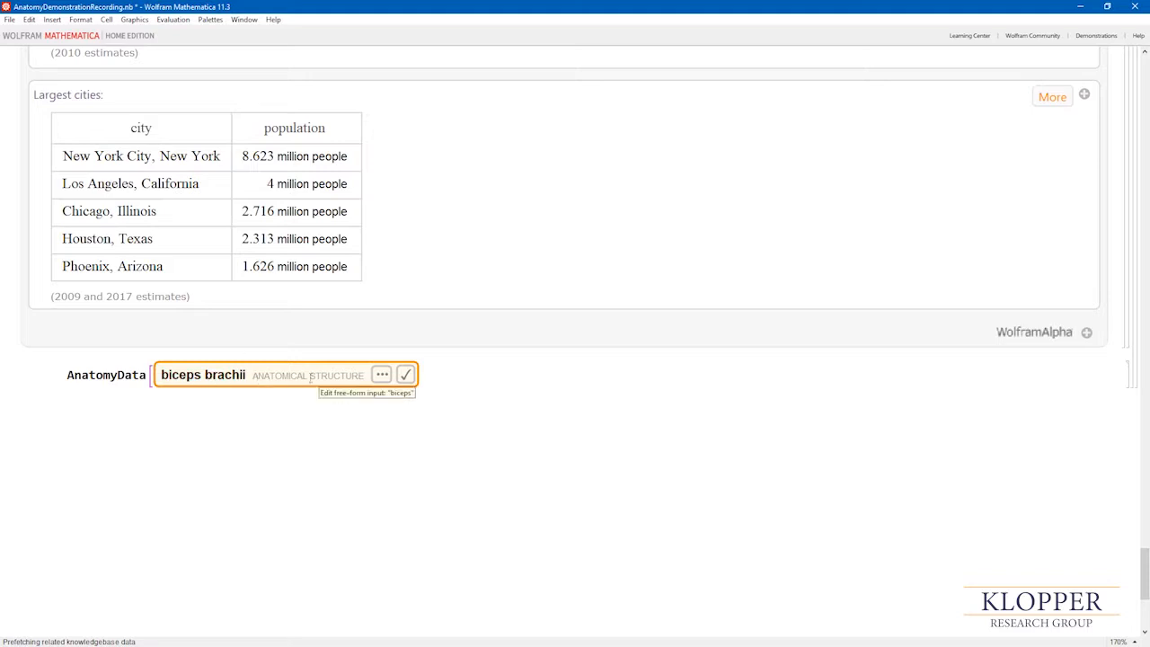
pyautogui.moveTo(406, 374)
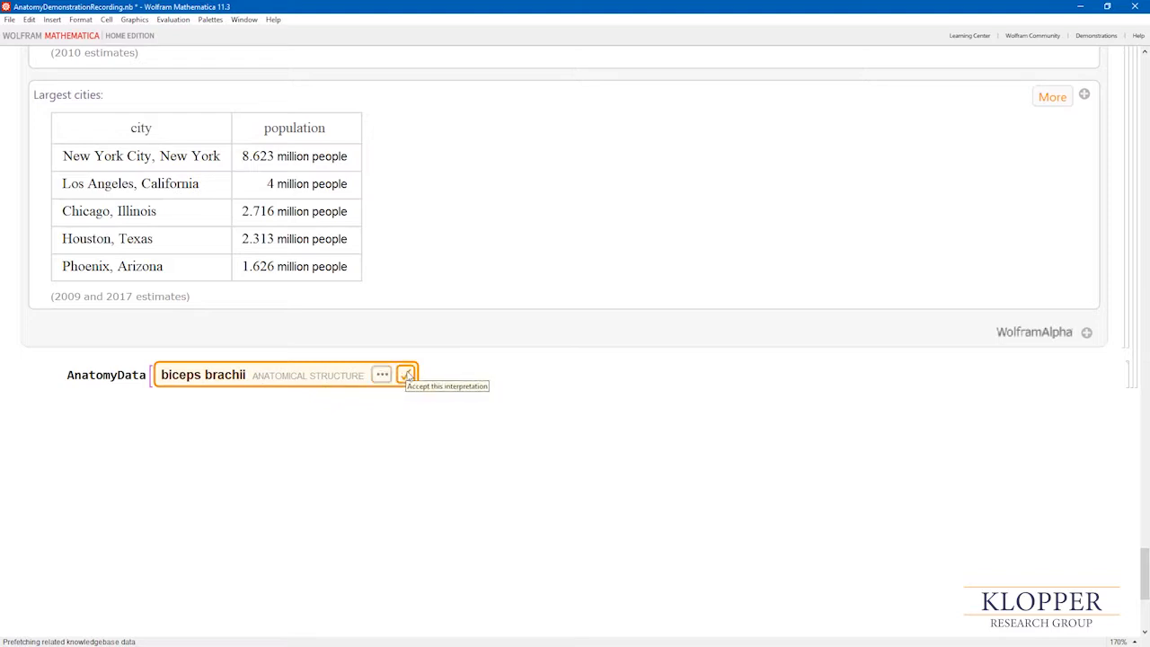
pyautogui.click(406, 376)
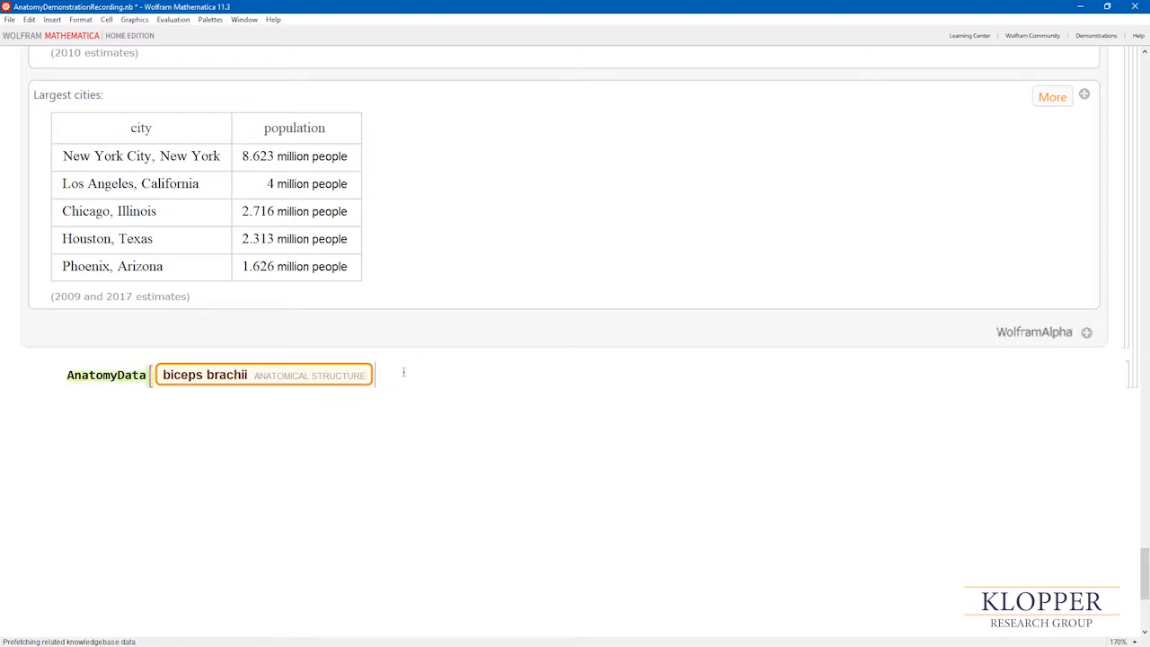
# Step: Add the "MuscleAction" property and evaluate to get elbow flexion, supination and shoulder flexion
pyautogui.write(',"')
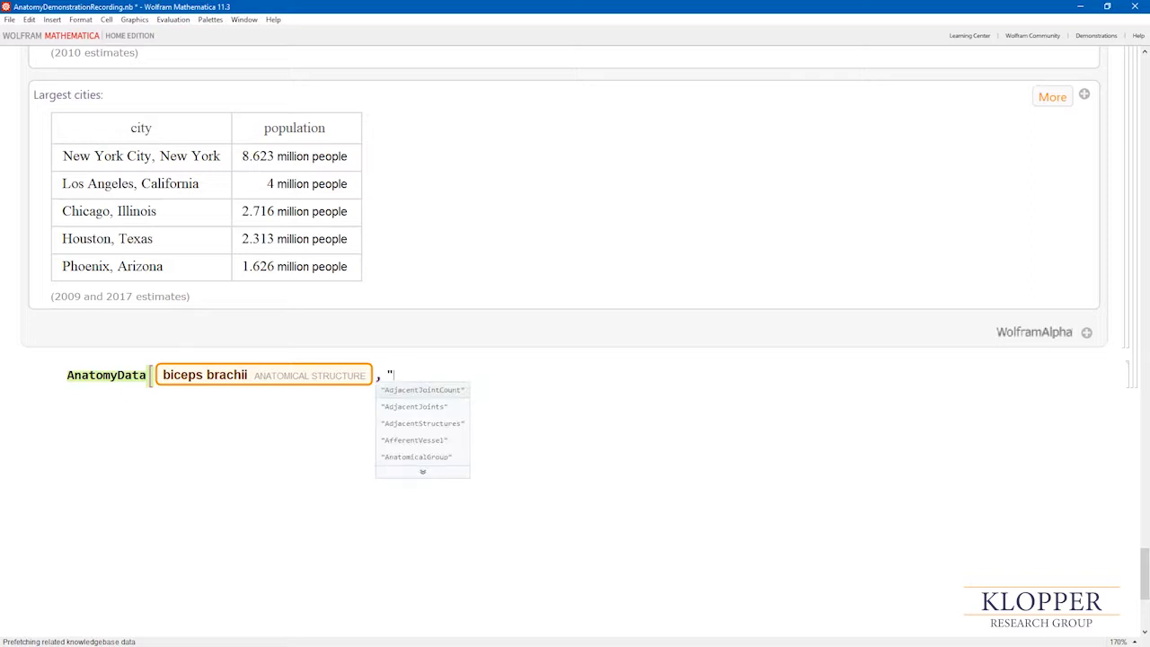
pyautogui.write('Mus')
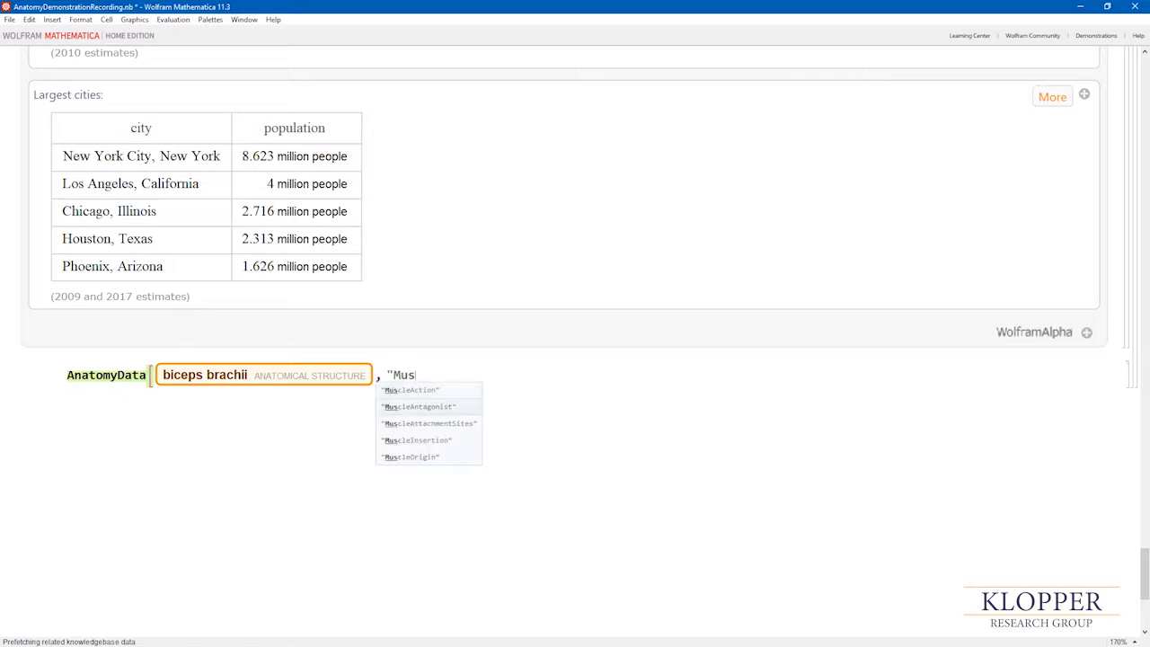
pyautogui.click(413, 388)
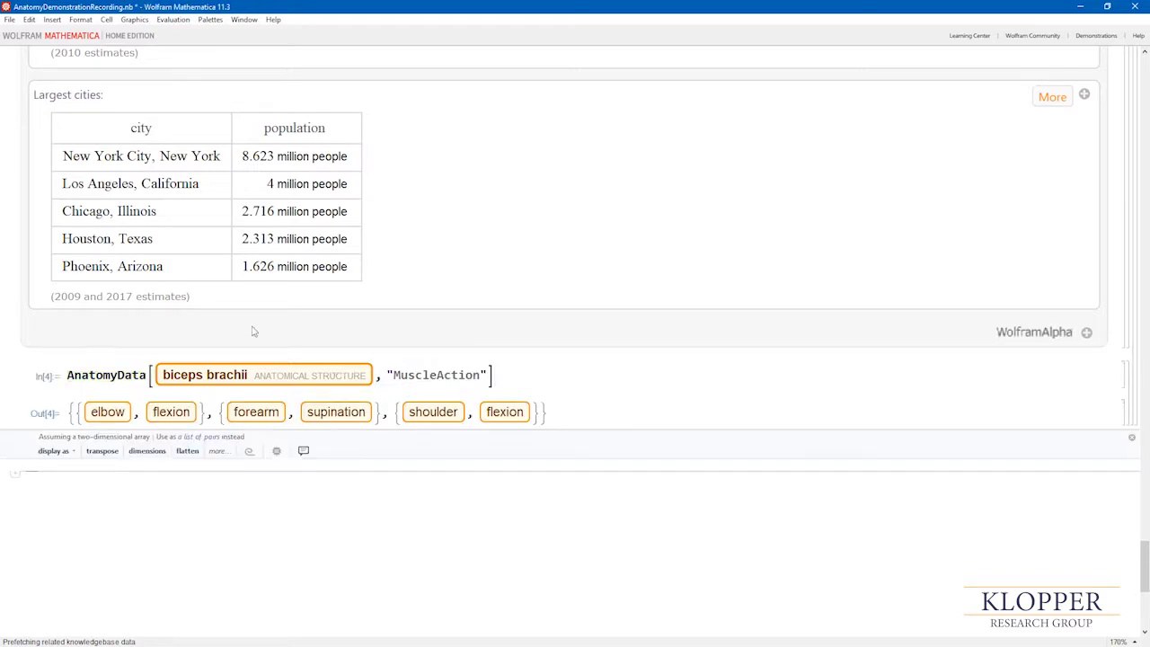
pyautogui.moveTo(108, 411)
pyautogui.write('A')
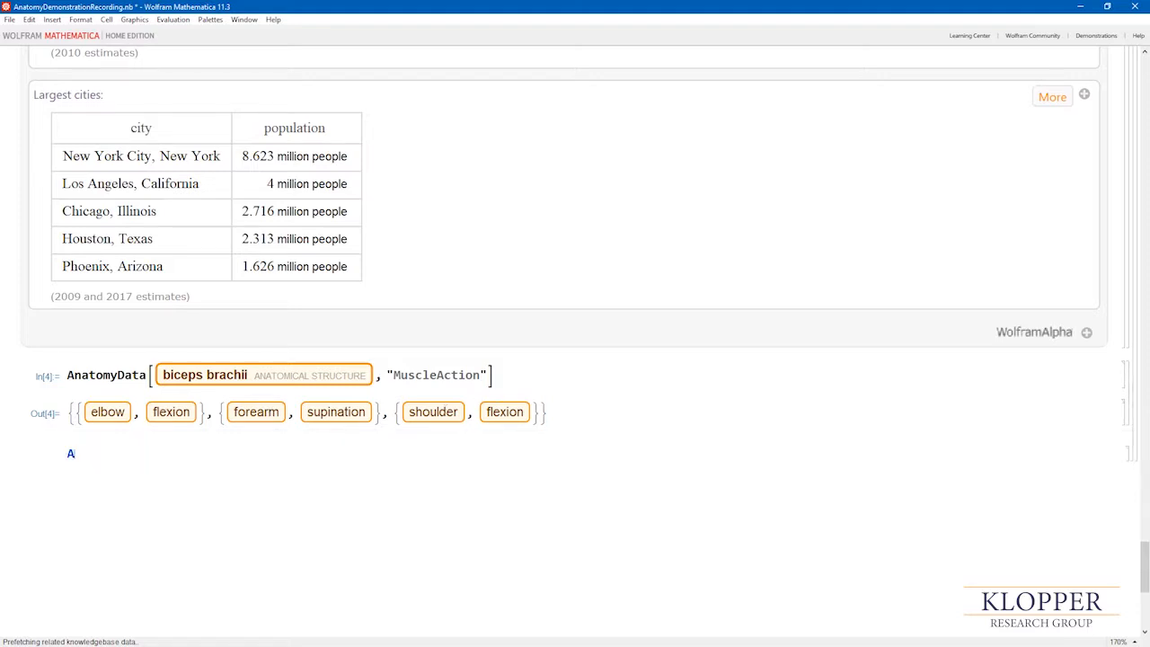
# Step: Write AnatomyData with the biceps brachii free-form entity accepted
pyautogui.write('natomyData[')
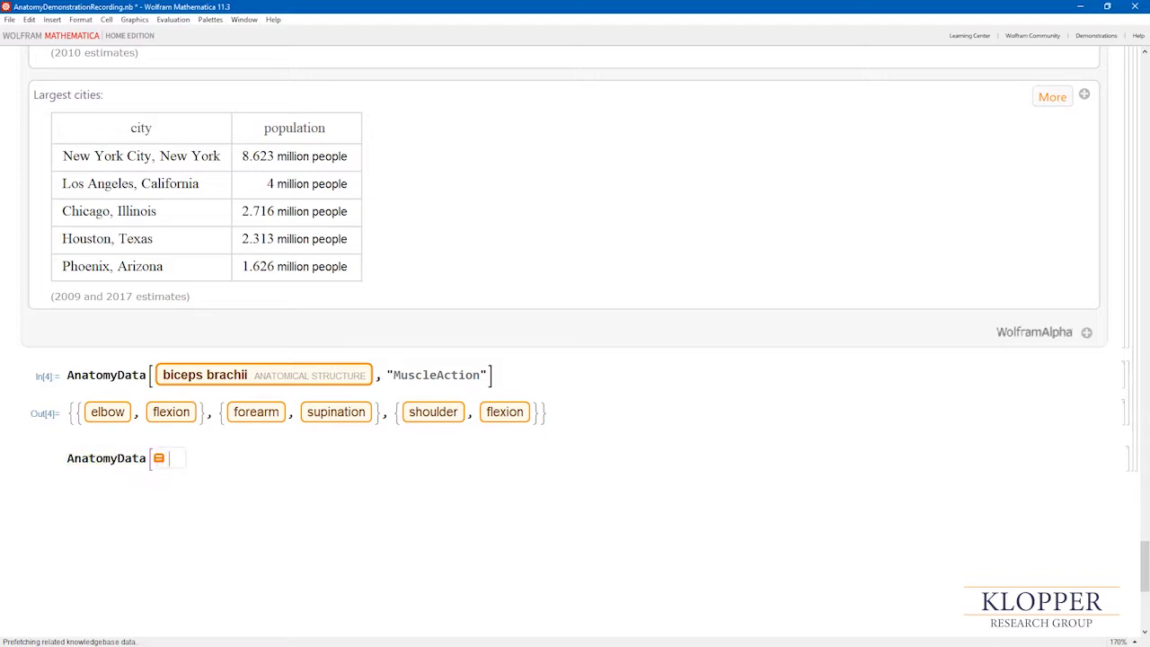
pyautogui.write('bicp')
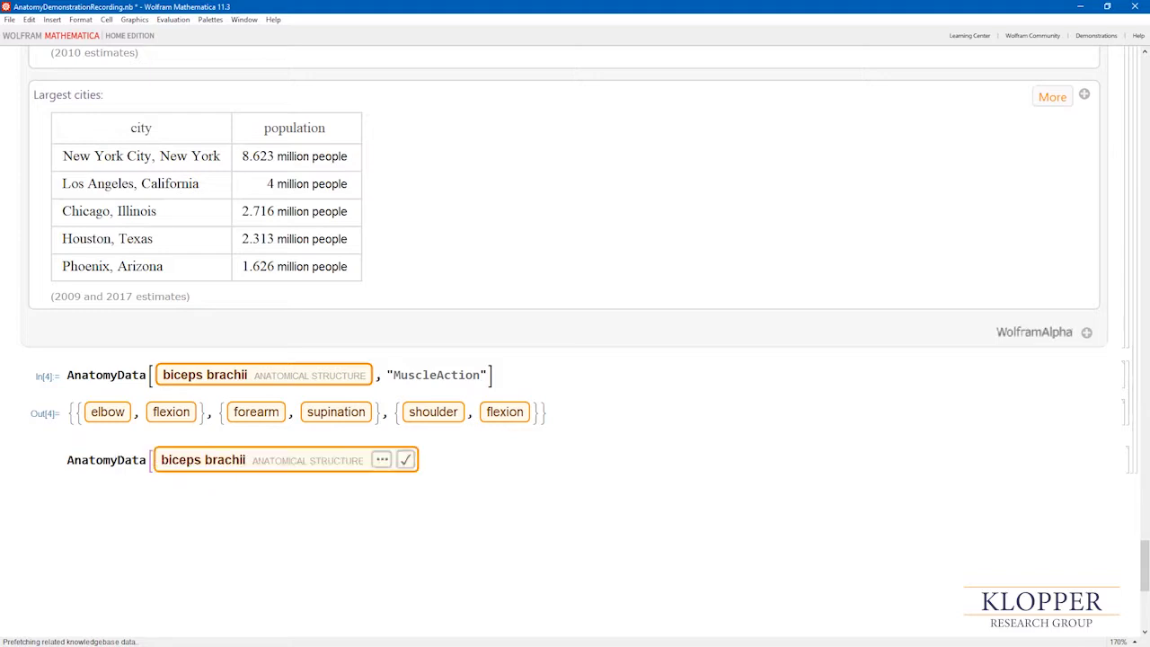
pyautogui.moveTo(406, 460)
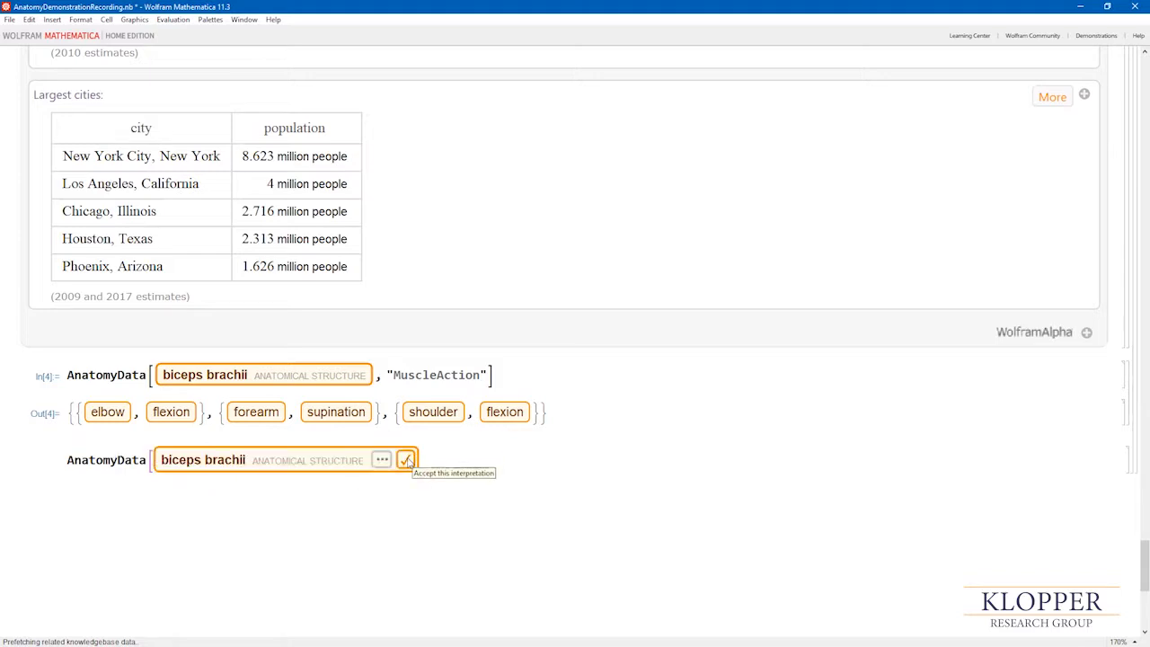
pyautogui.click(407, 460)
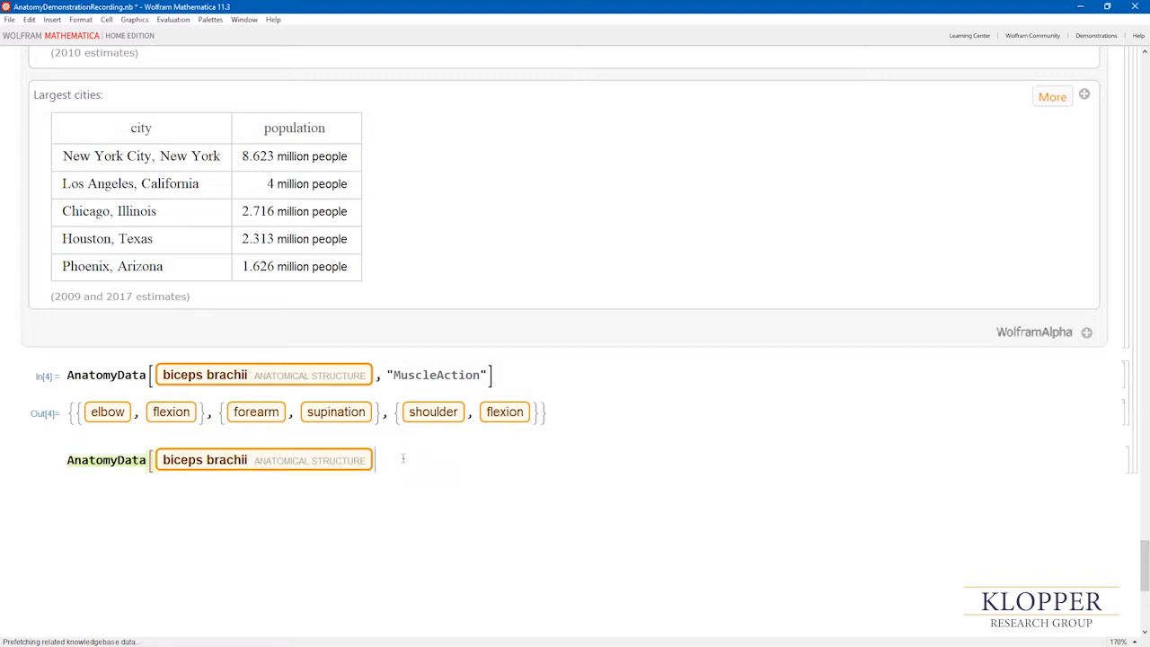
# Step: Add the property list {"MuscleAction","MuscleAntagonist","MuscleOrigin","MuscleInsertion"}
pyautogui.write(', {')
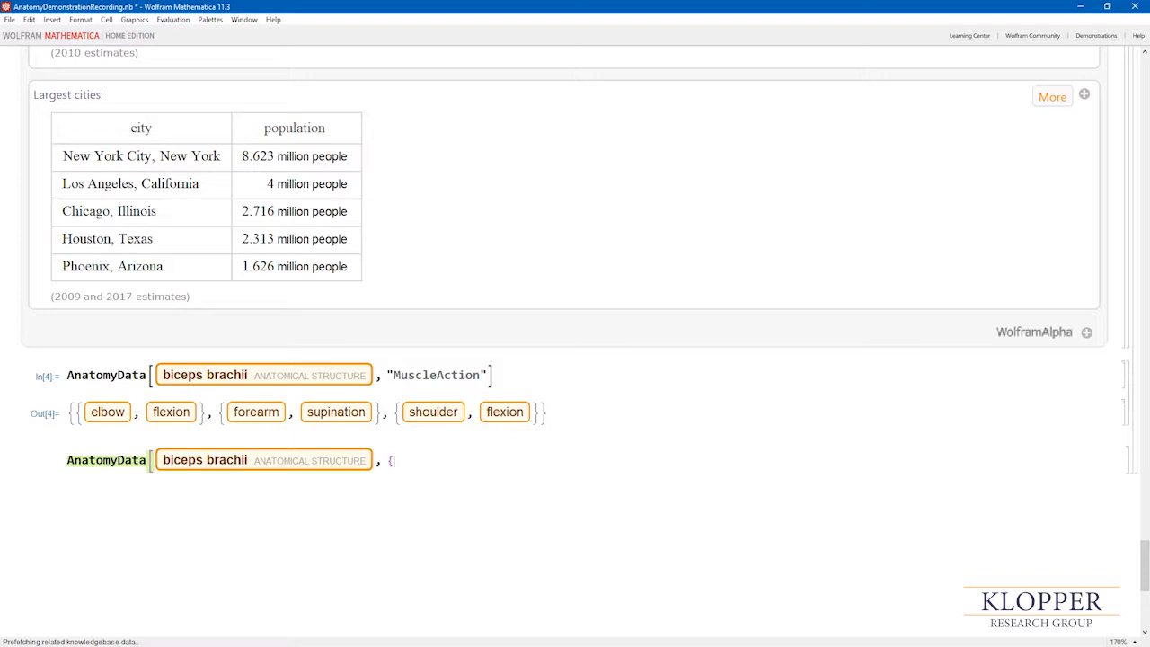
pyautogui.write('MuscleAction",')
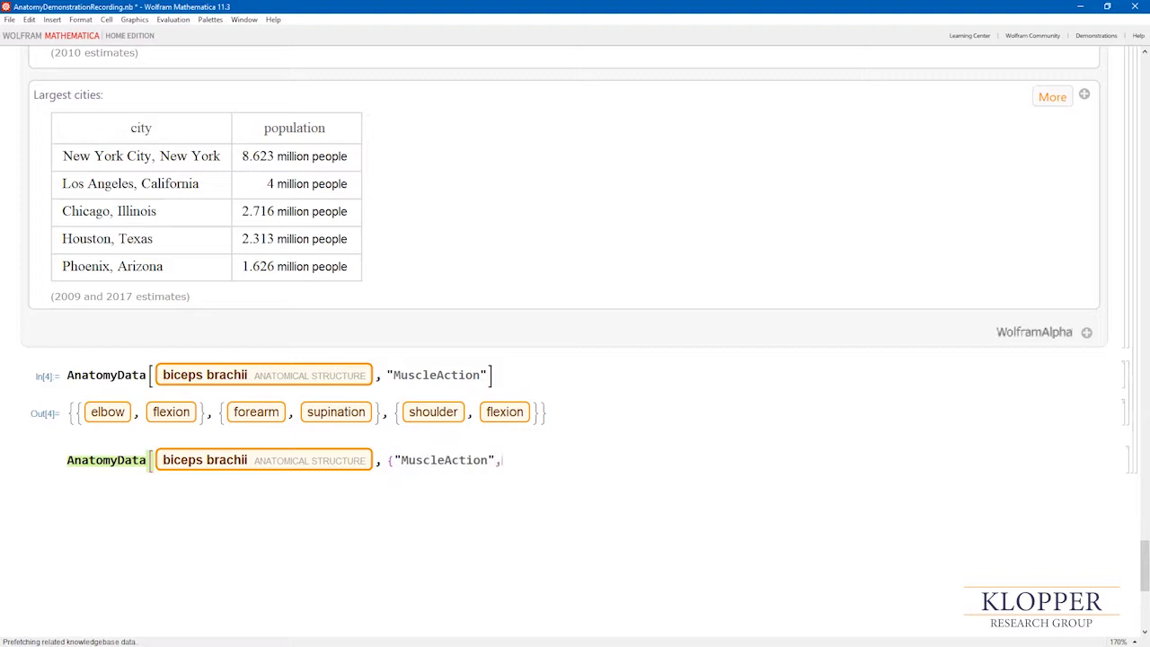
pyautogui.write('"')
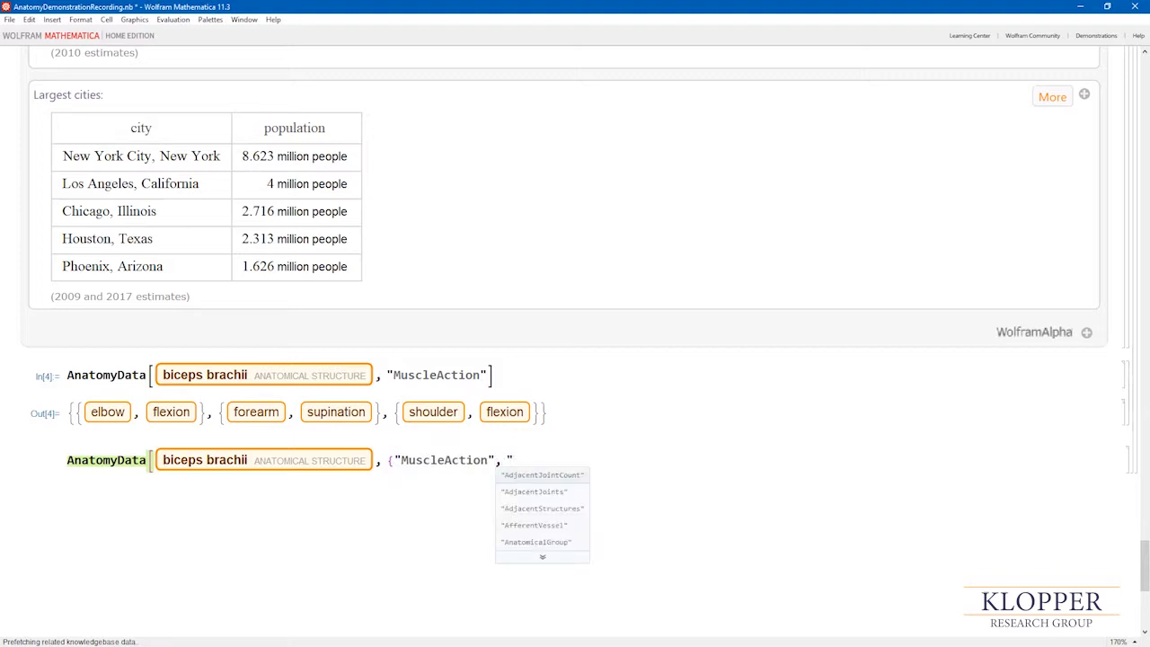
pyautogui.write('M')
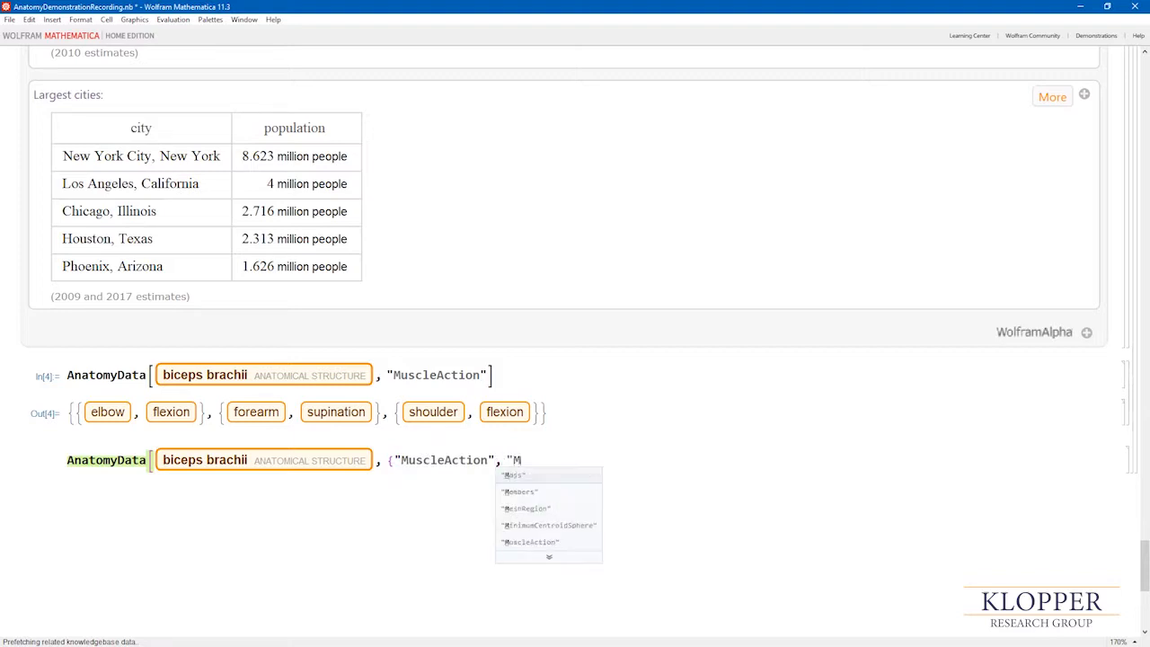
pyautogui.write('uscleAntagonist')
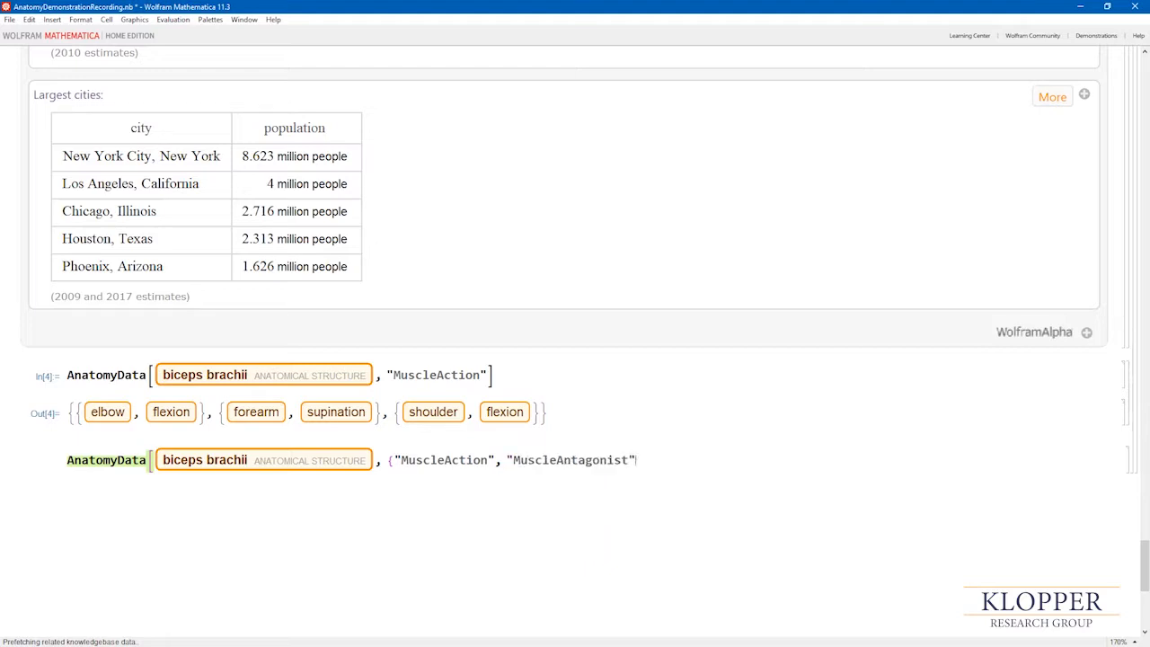
pyautogui.write(', "M')
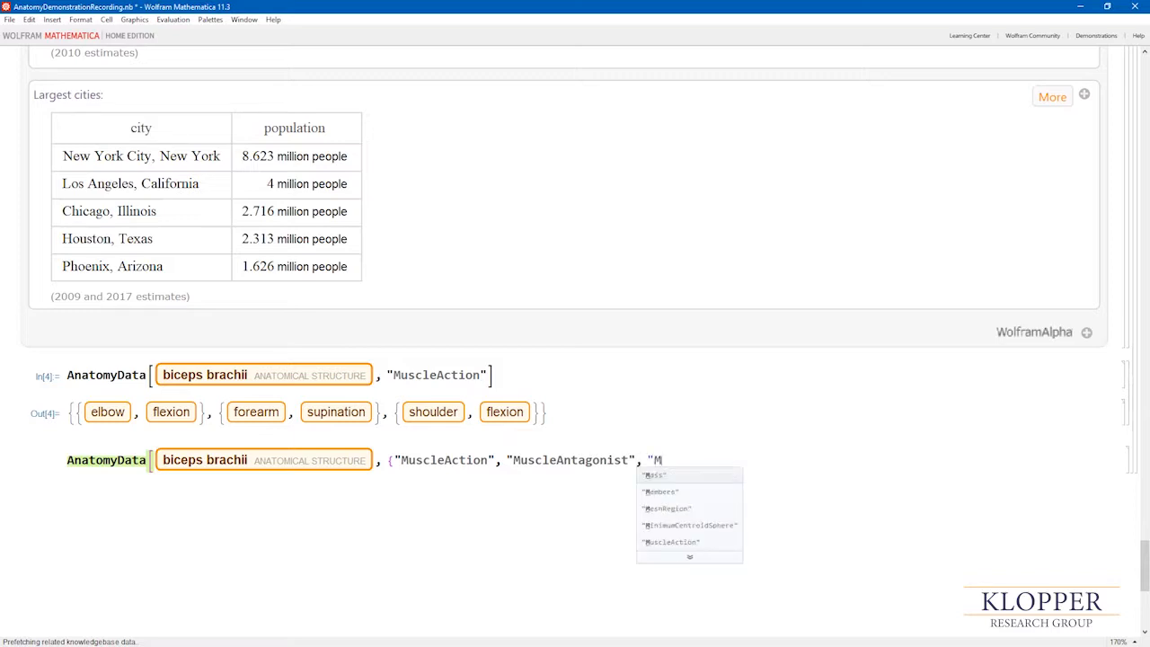
pyautogui.write('uscleOrigin", "')
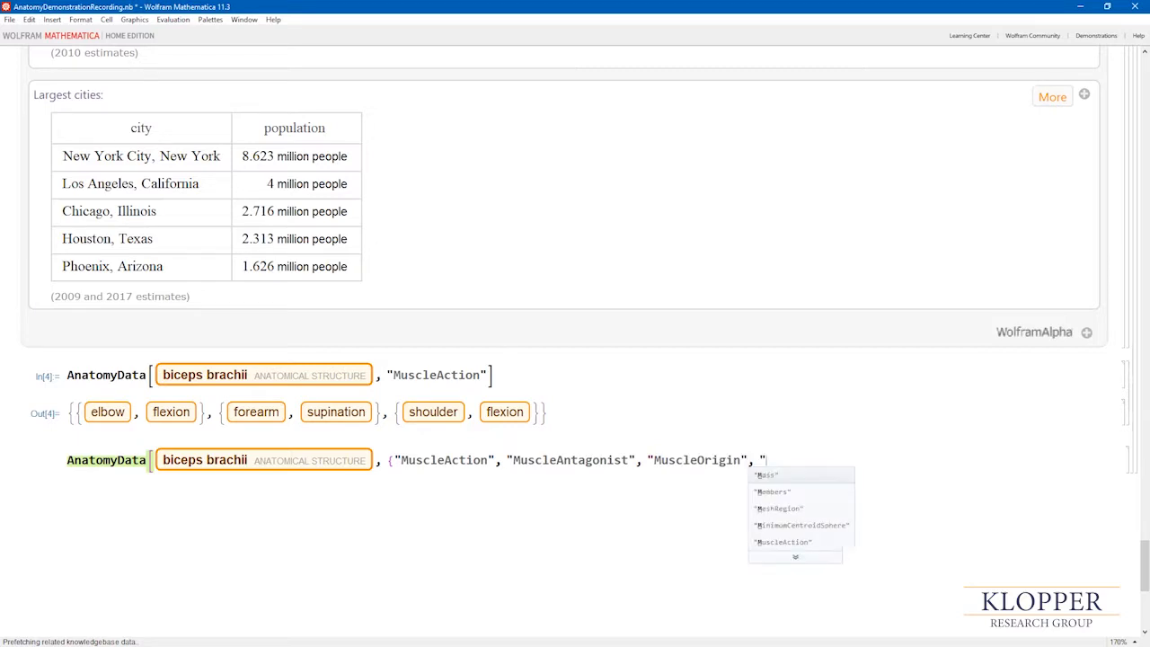
pyautogui.write('MuscleInsertion')
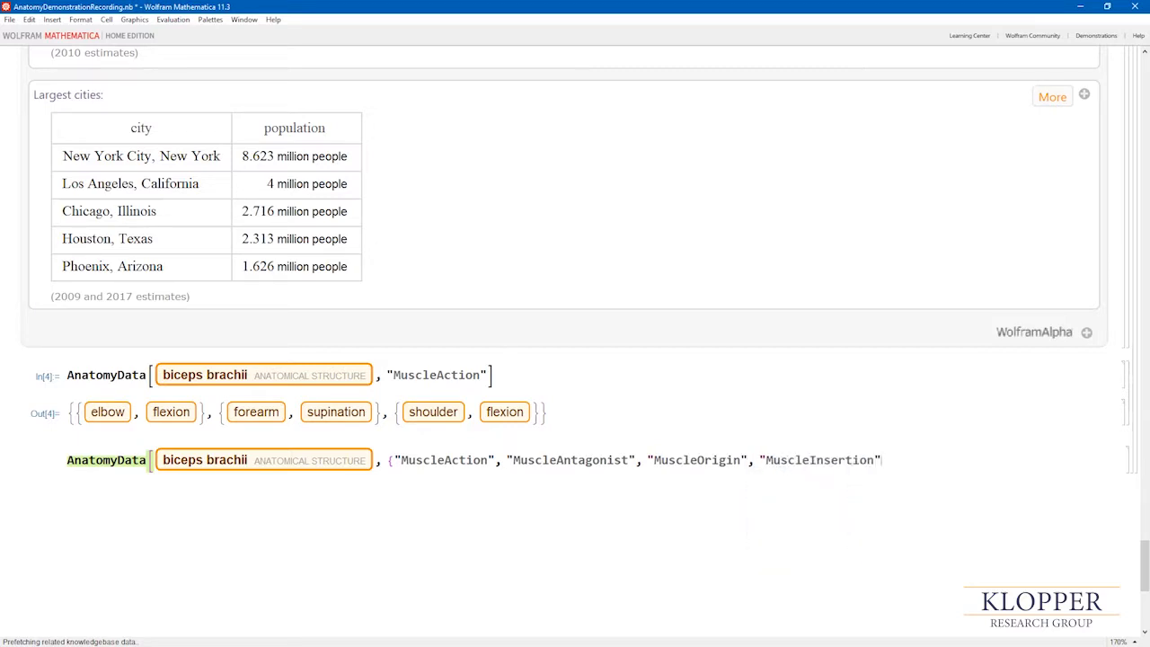
# Step: Evaluate the four-property query returning triceps brachii antagonist, origins and radial tuberosity insertion
pyautogui.write('{')
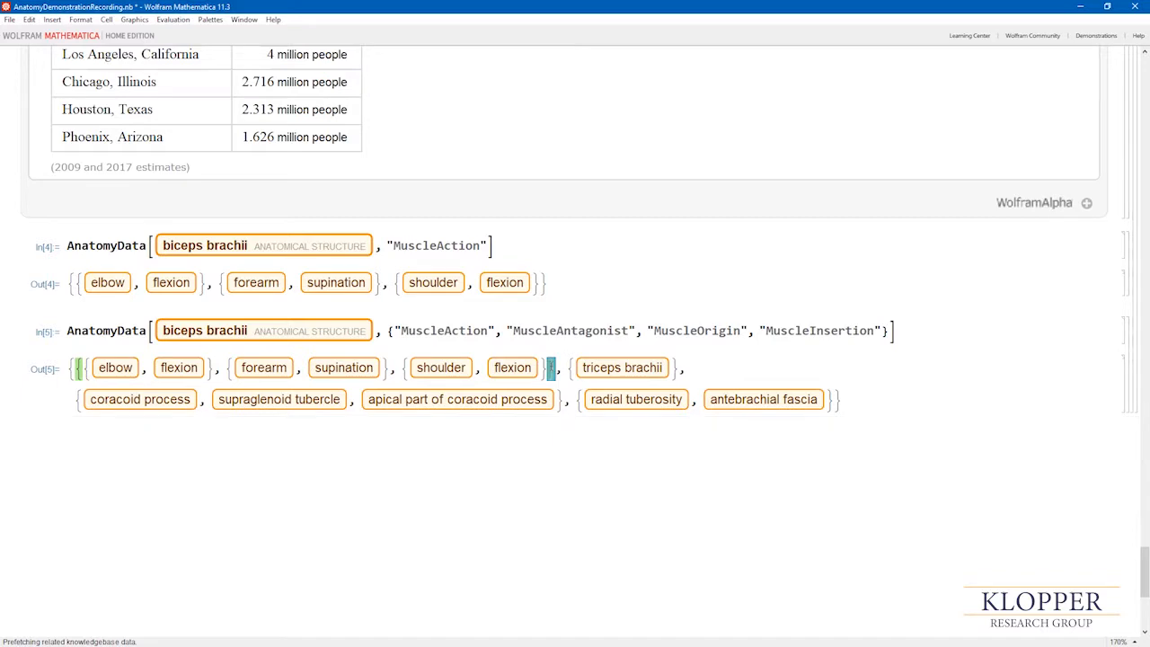
pyautogui.moveTo(622, 366)
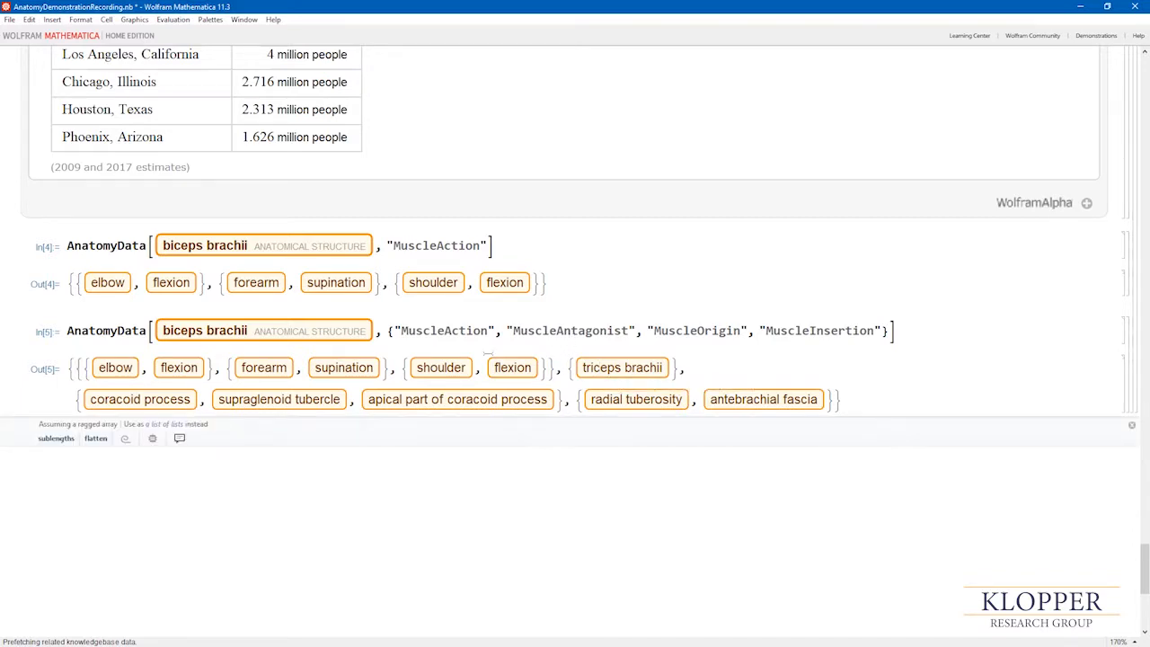
pyautogui.moveTo(621, 367)
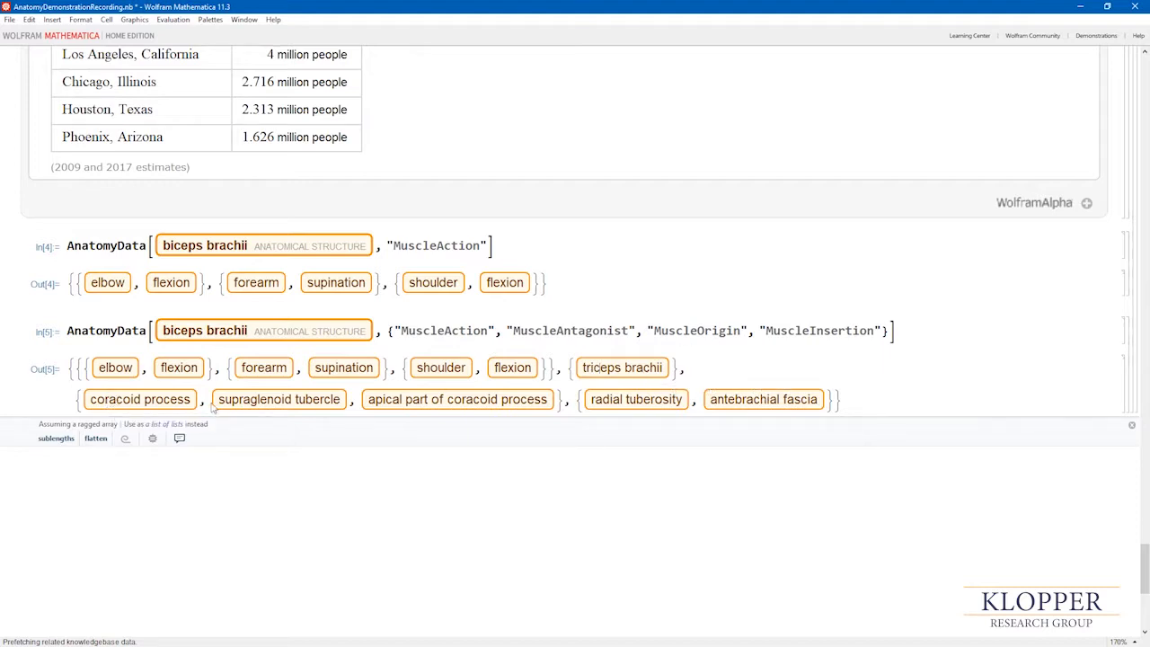
pyautogui.moveTo(278, 399)
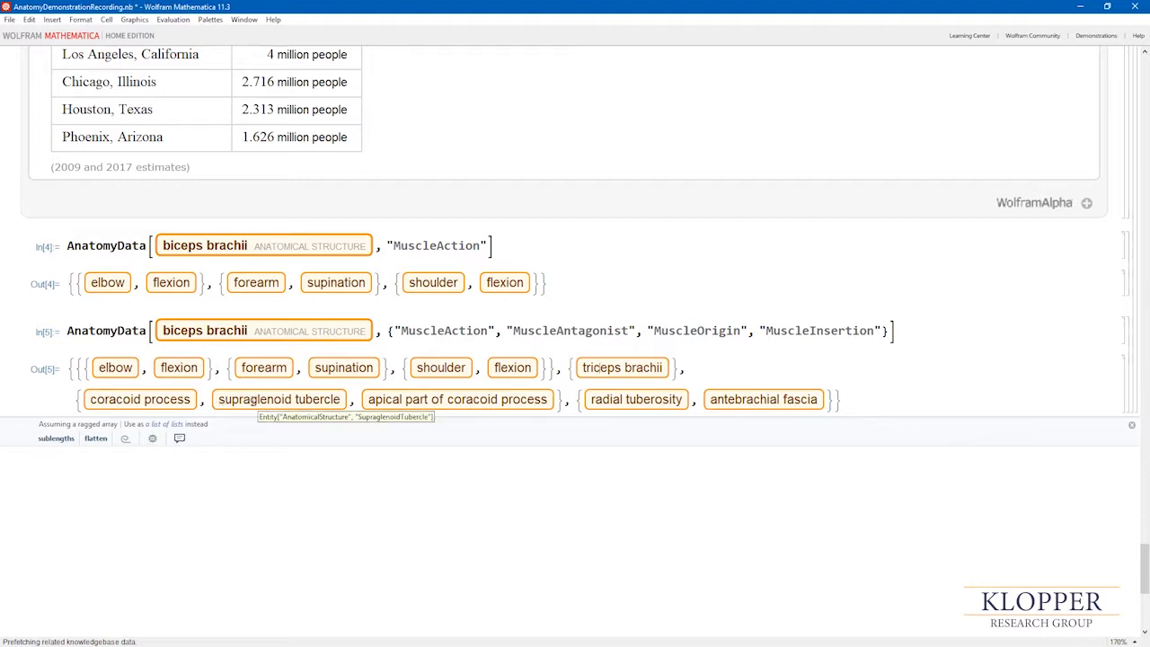
pyautogui.moveTo(457, 398)
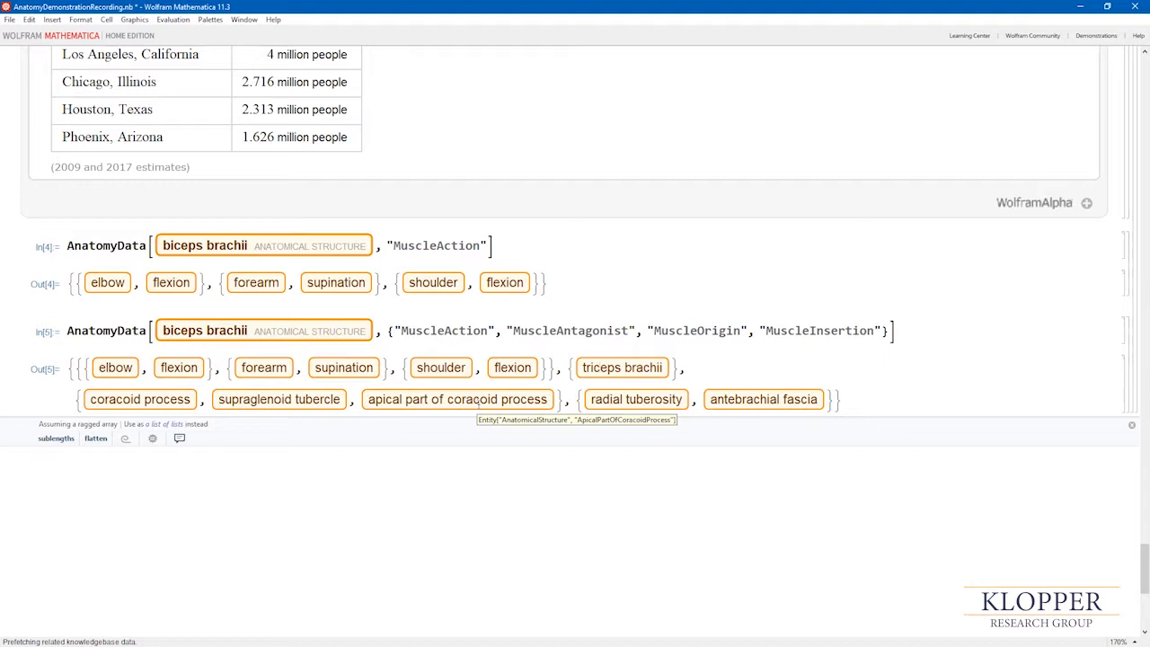
pyautogui.moveTo(636, 399)
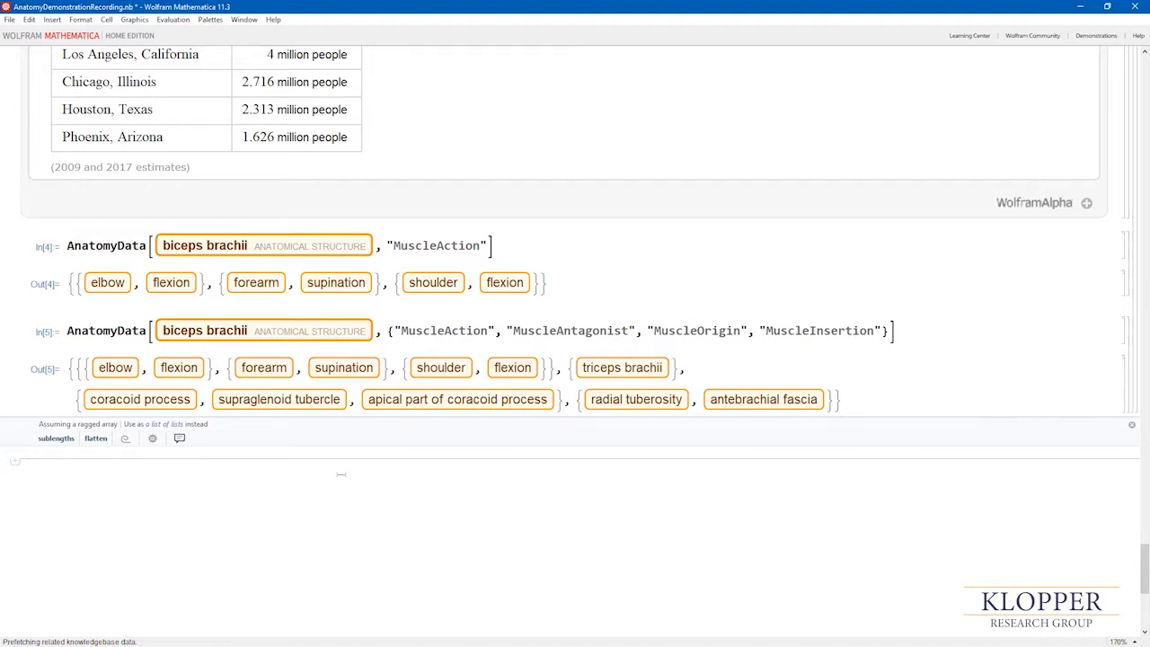
pyautogui.write('Anato')
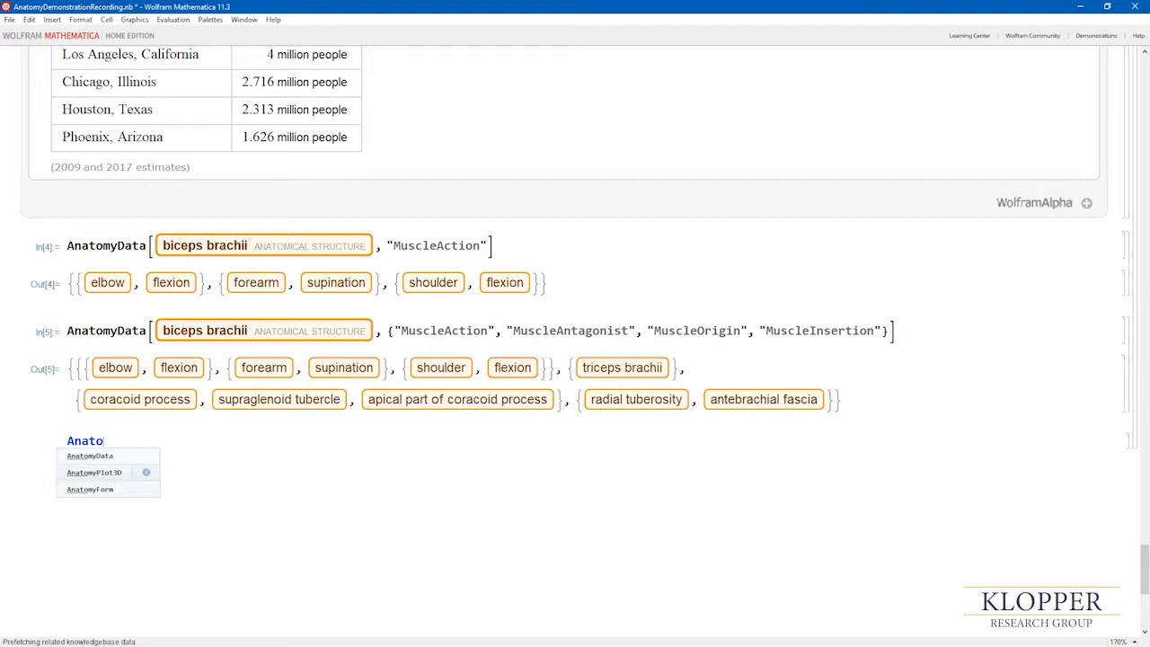
# Step: Write AnatomyPlot3D[{Orange, right atrium}] with a free-form entity and evaluate it
pyautogui.click(94, 471)
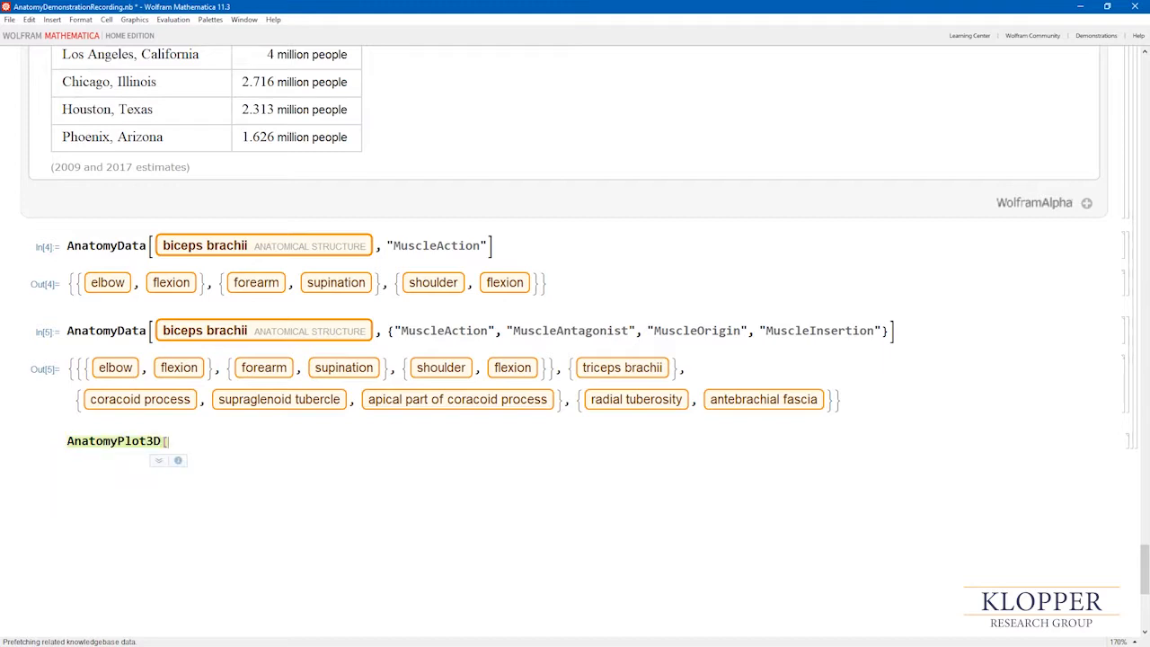
pyautogui.write('{')
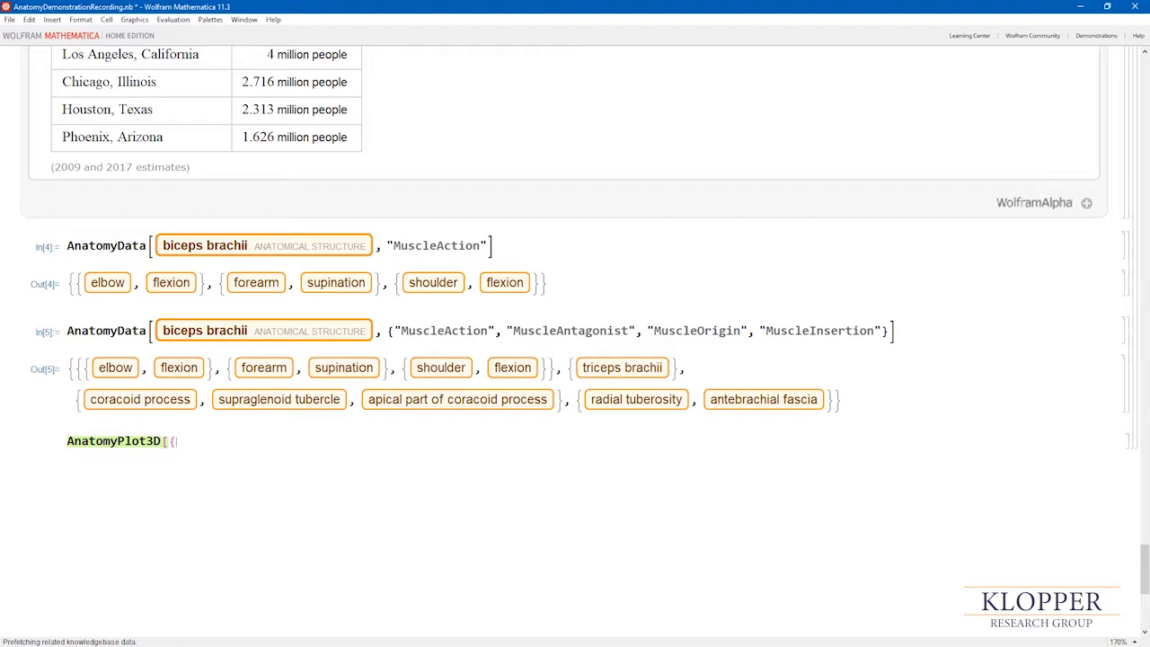
pyautogui.write('Orange')
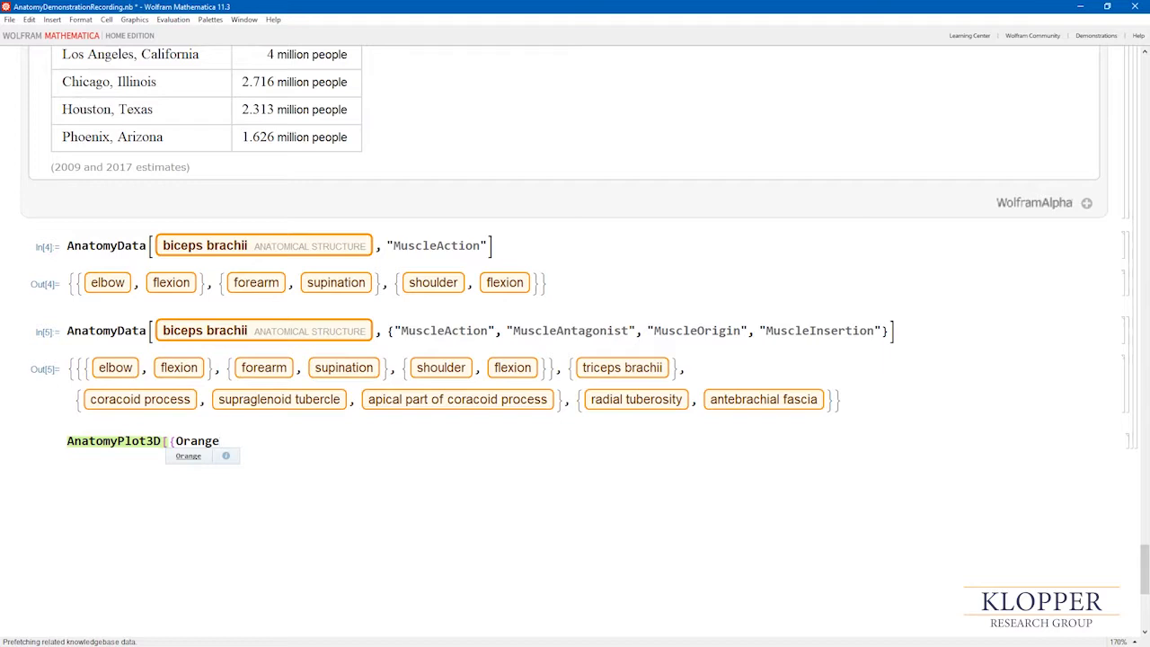
pyautogui.write(',')
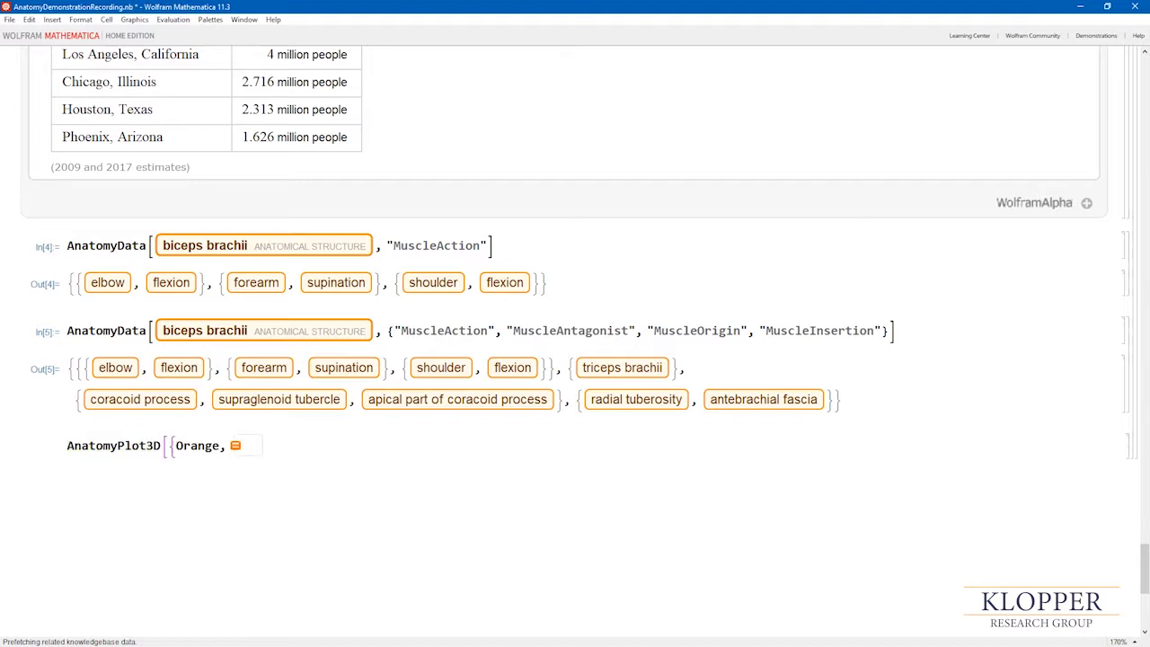
pyautogui.write('right a')
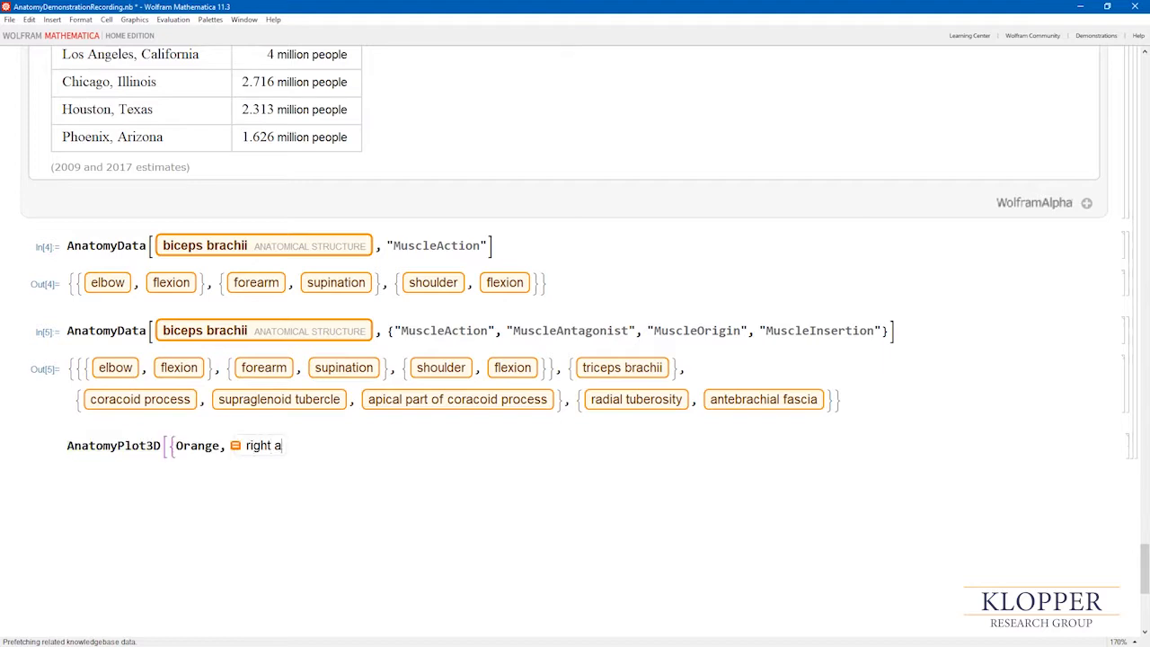
pyautogui.write('trium}]')
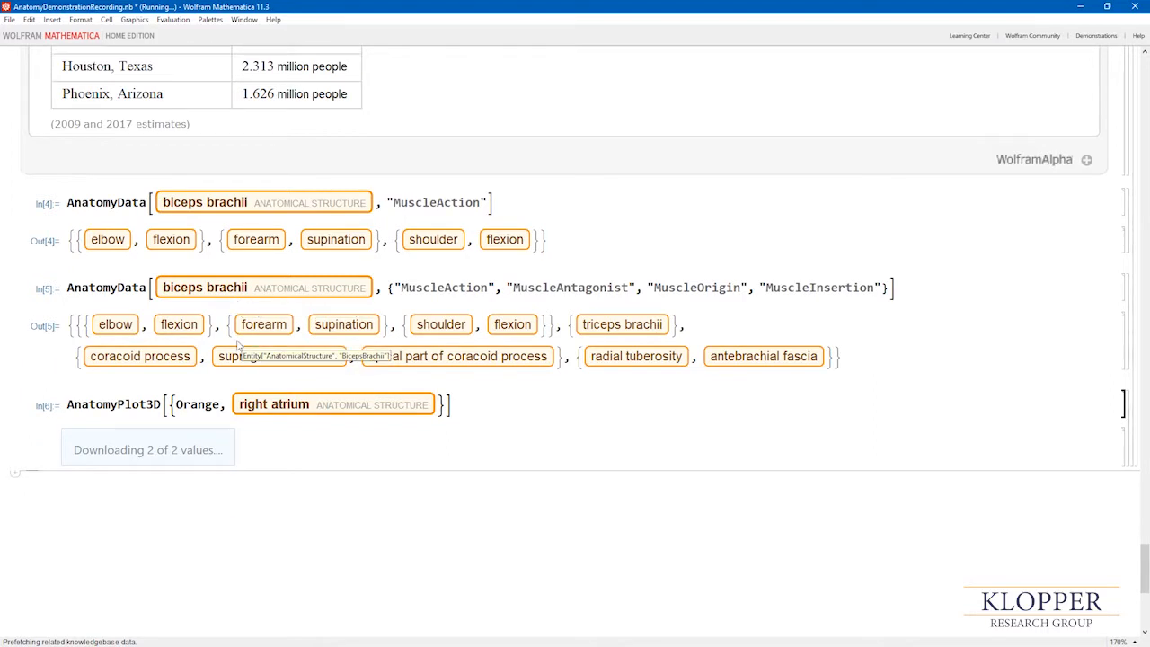
# Step: Rotate the orange right atrium model to view its sides and top
pyautogui.scroll(-3)
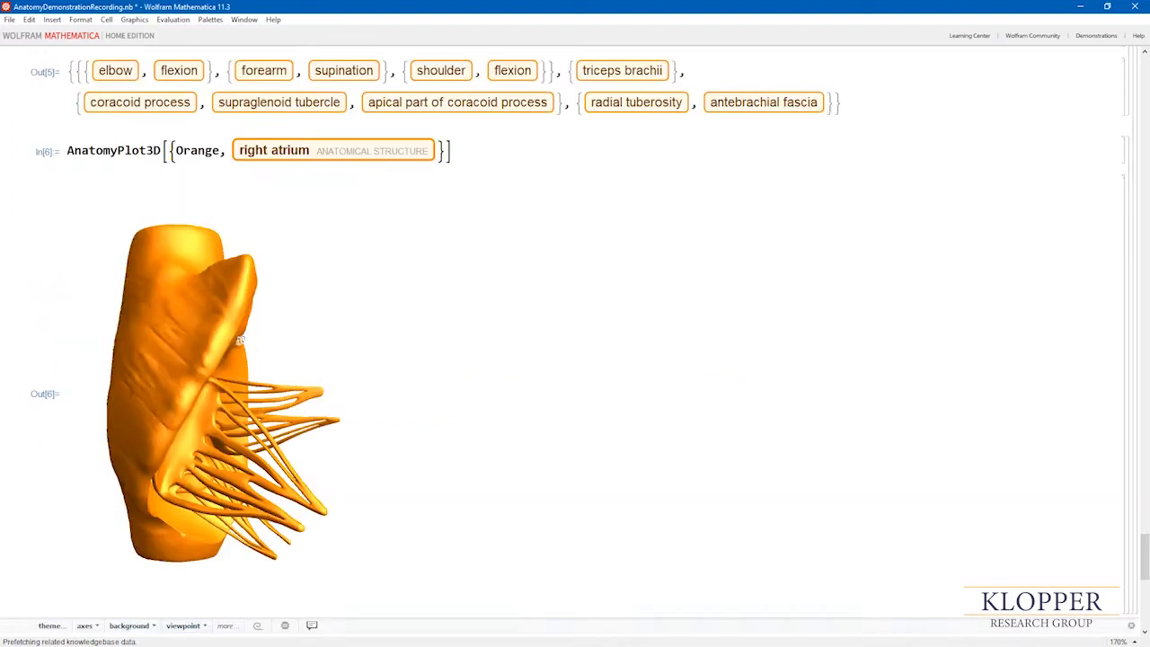
pyautogui.moveTo(241, 339); pyautogui.dragTo(167, 374)
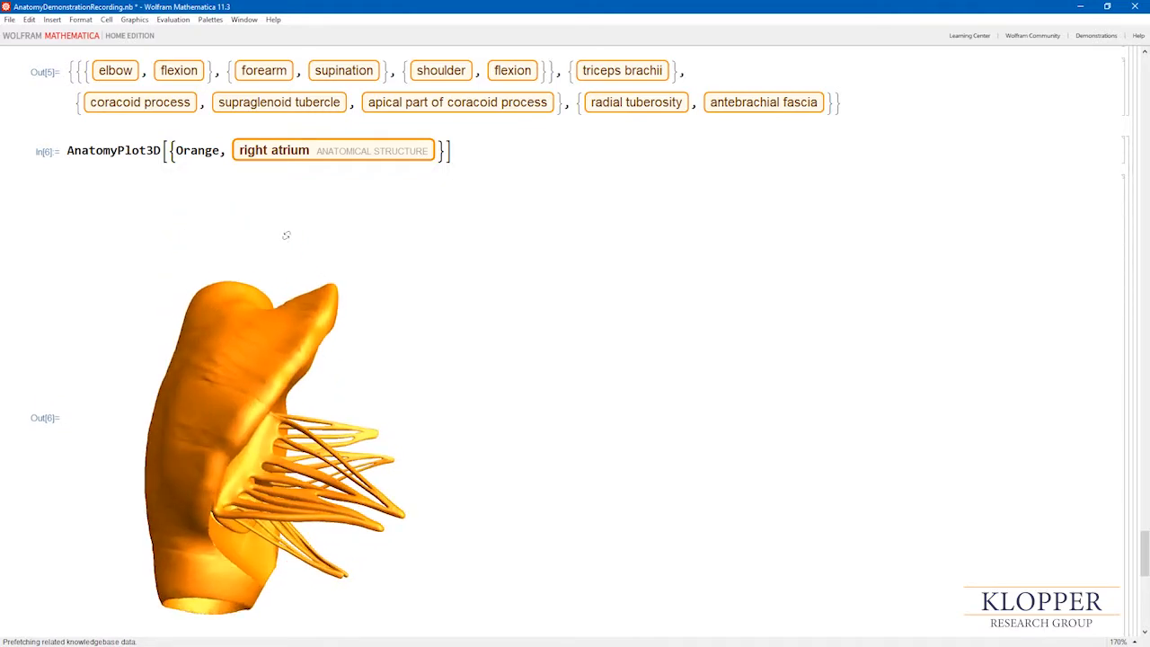
pyautogui.moveTo(286, 235); pyautogui.dragTo(237, 466)
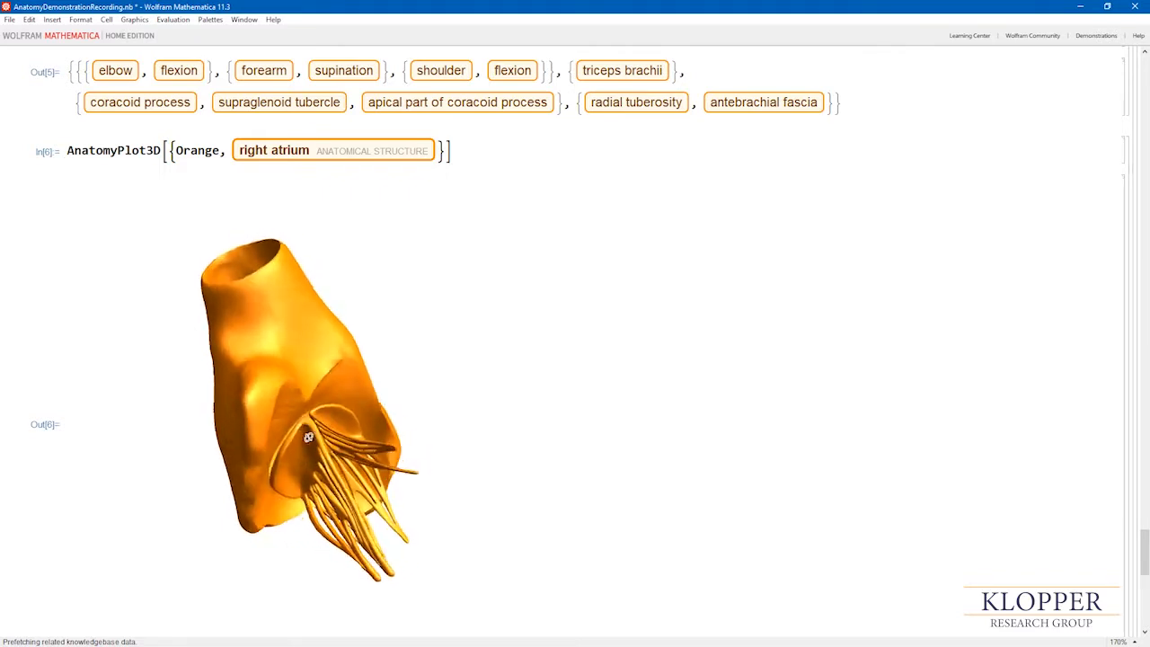
pyautogui.moveTo(309, 438); pyautogui.dragTo(367, 442)
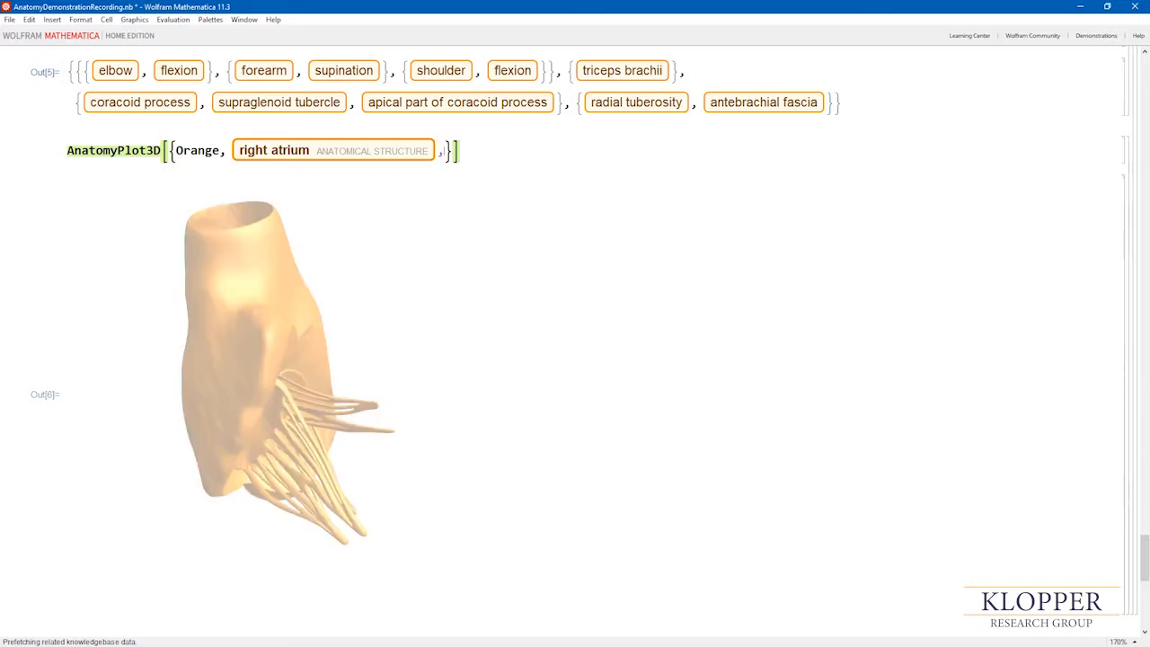
# Step: Add Blue and a left atrium entity to the plot and re-evaluate
pyautogui.write(', Blue,')
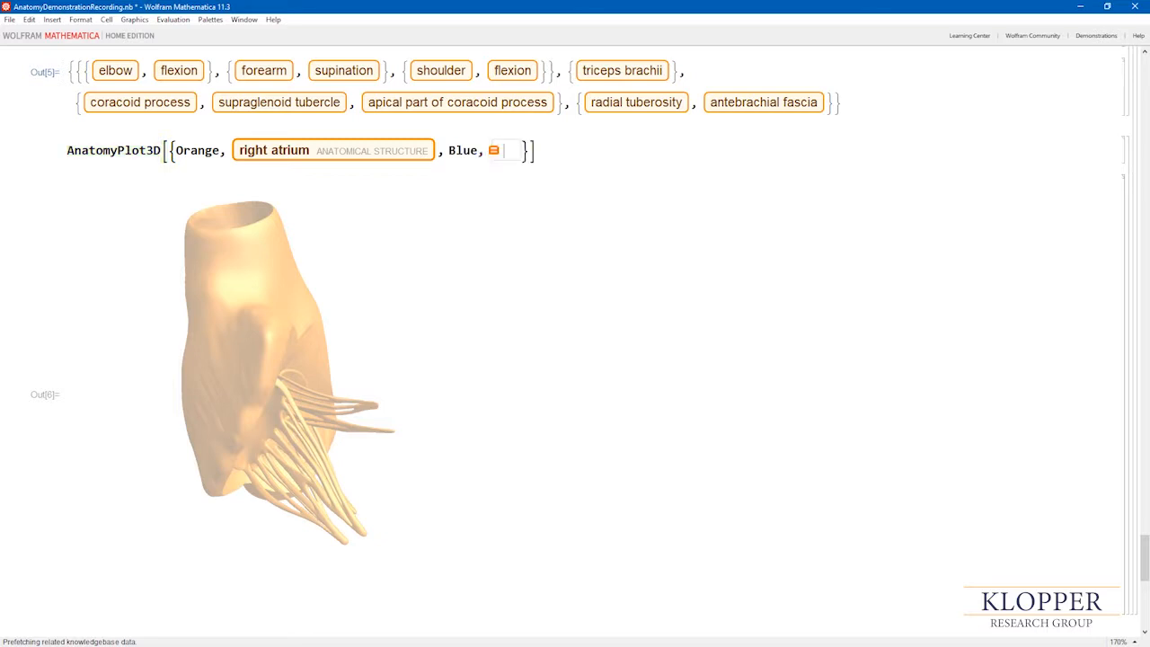
pyautogui.write('left atrium')
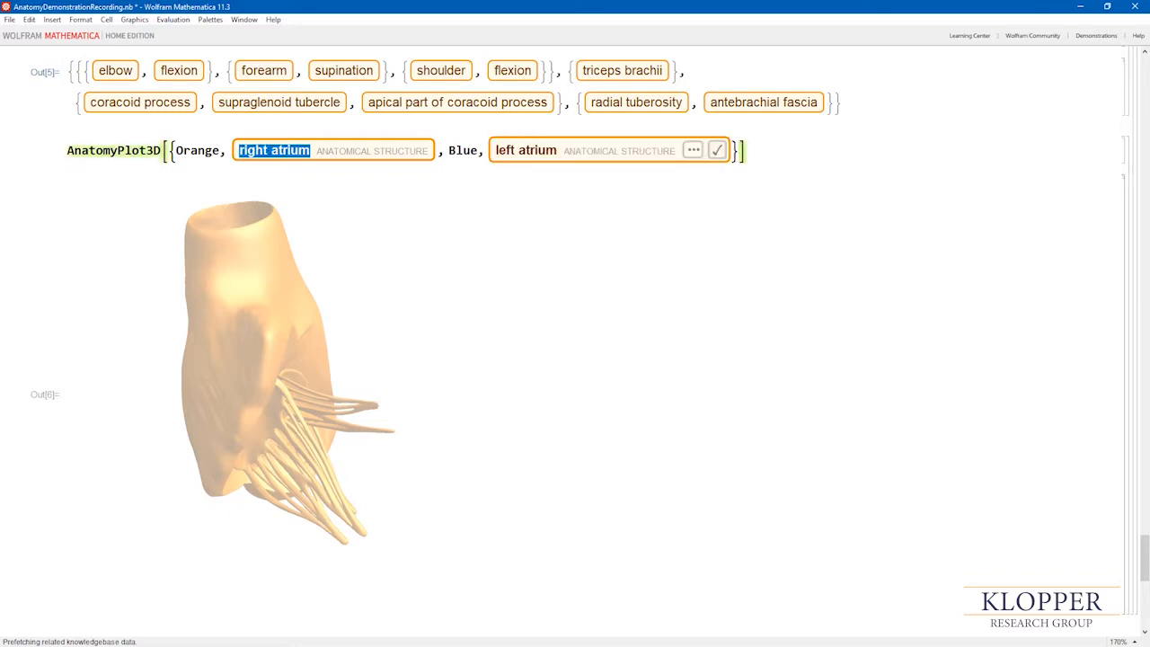
pyautogui.moveTo(717, 151)
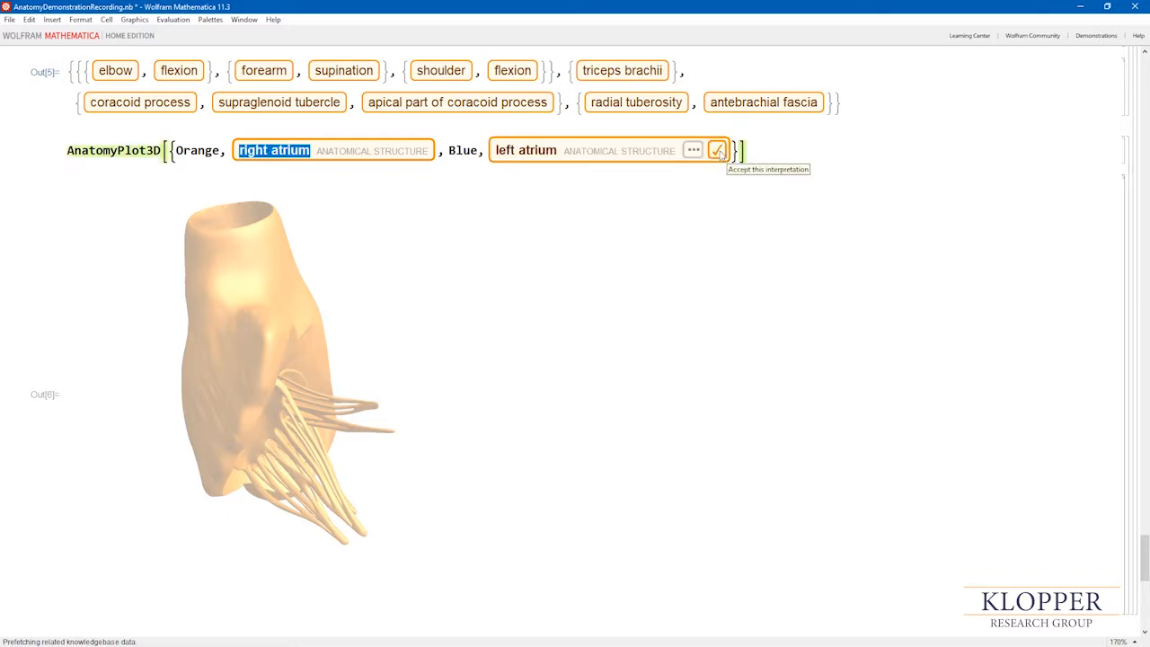
pyautogui.click(718, 151)
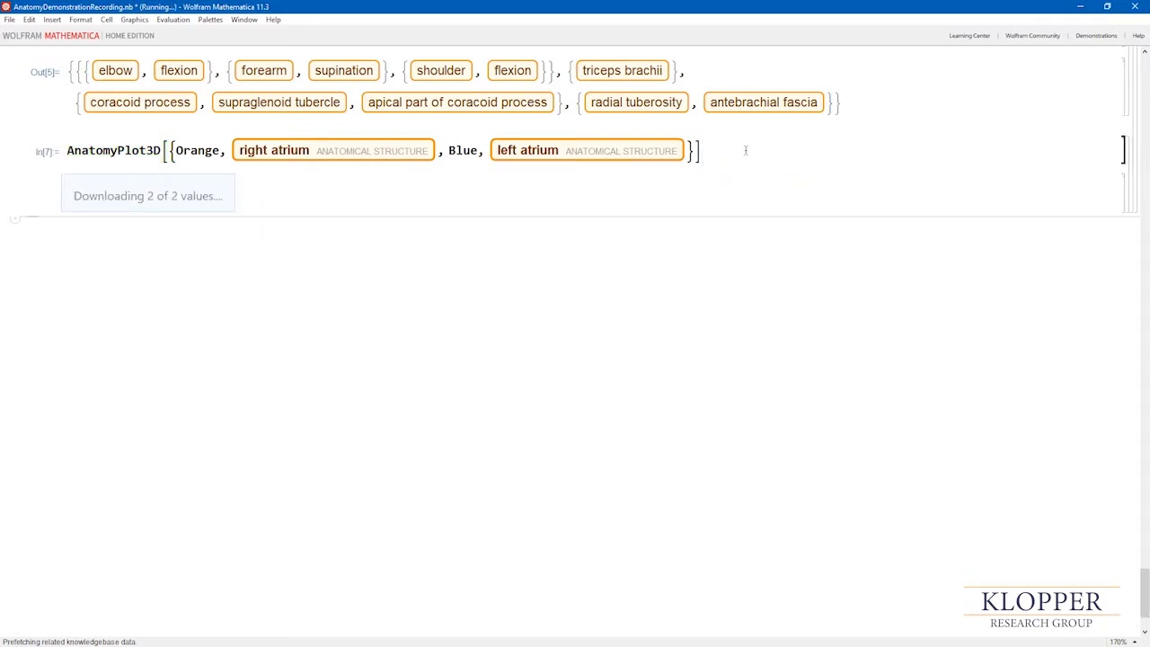
pyautogui.moveTo(758, 293)
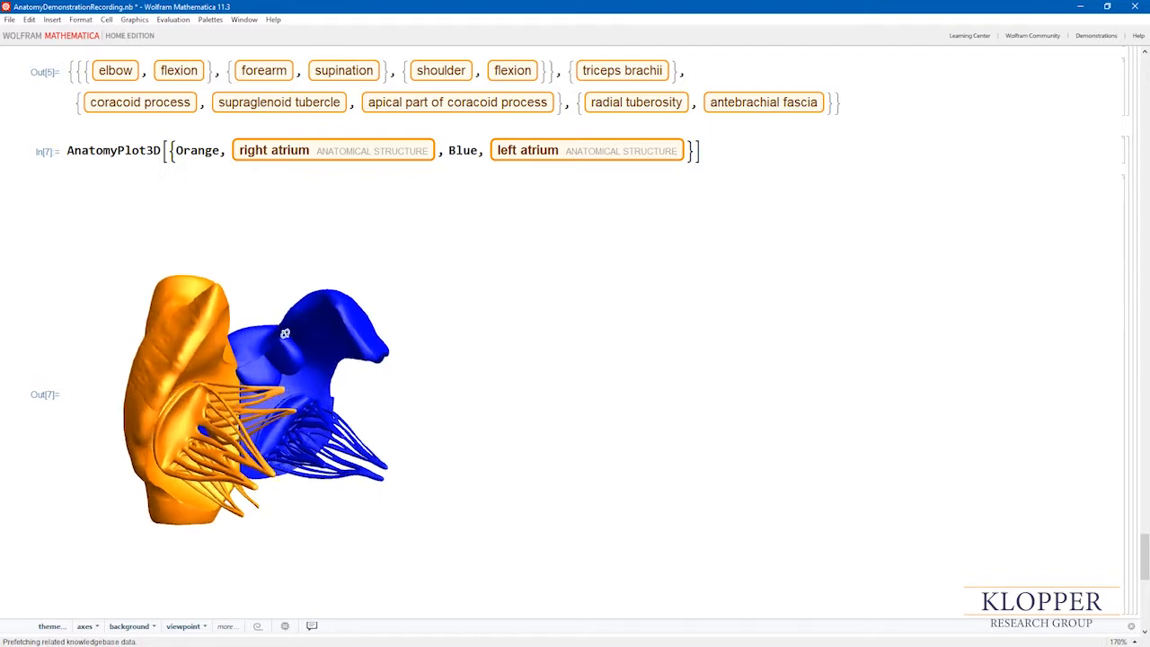
# Step: Rotate the combined orange and blue atria model to compare them from above
pyautogui.moveTo(285, 332); pyautogui.dragTo(114, 478)
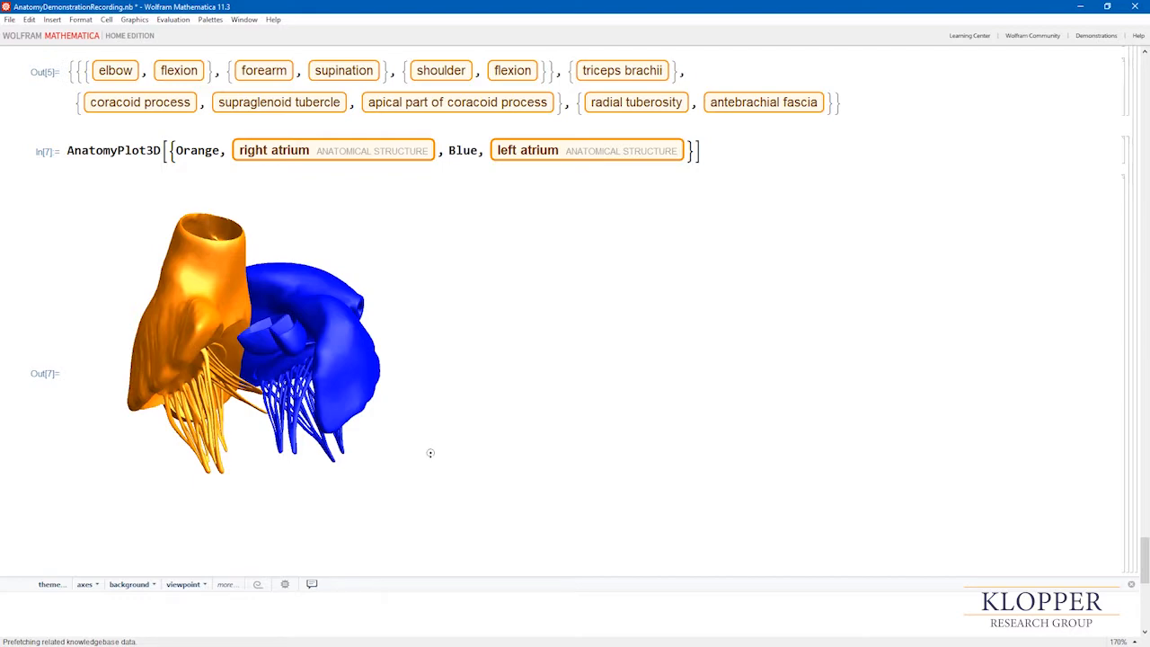
pyautogui.moveTo(432, 453); pyautogui.dragTo(481, 309)
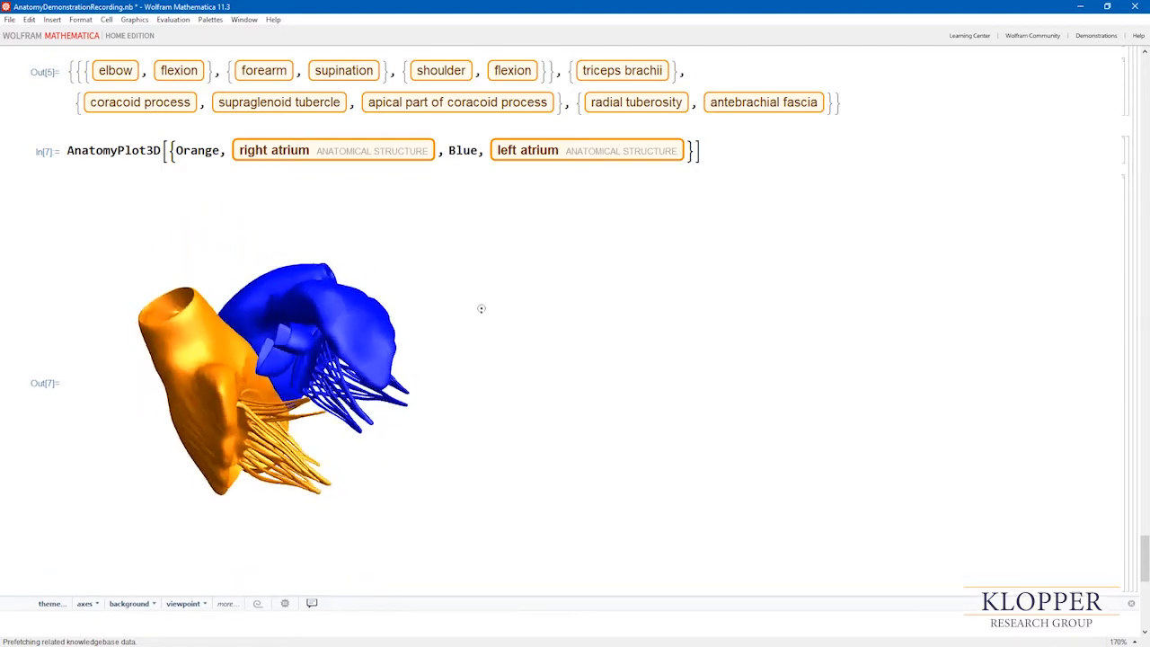
pyautogui.moveTo(482, 309); pyautogui.dragTo(442, 446)
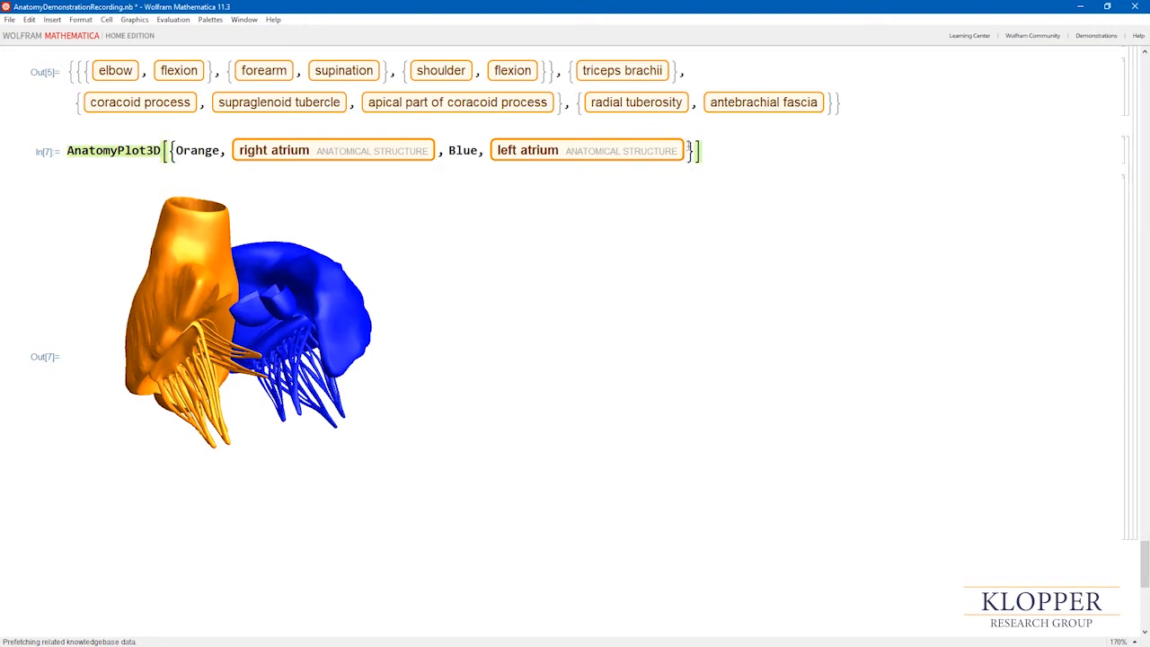
# Step: Add Yellow and a right ventricle entity, re-evaluate and rotate the three-chamber model
pyautogui.write('Yellow,')
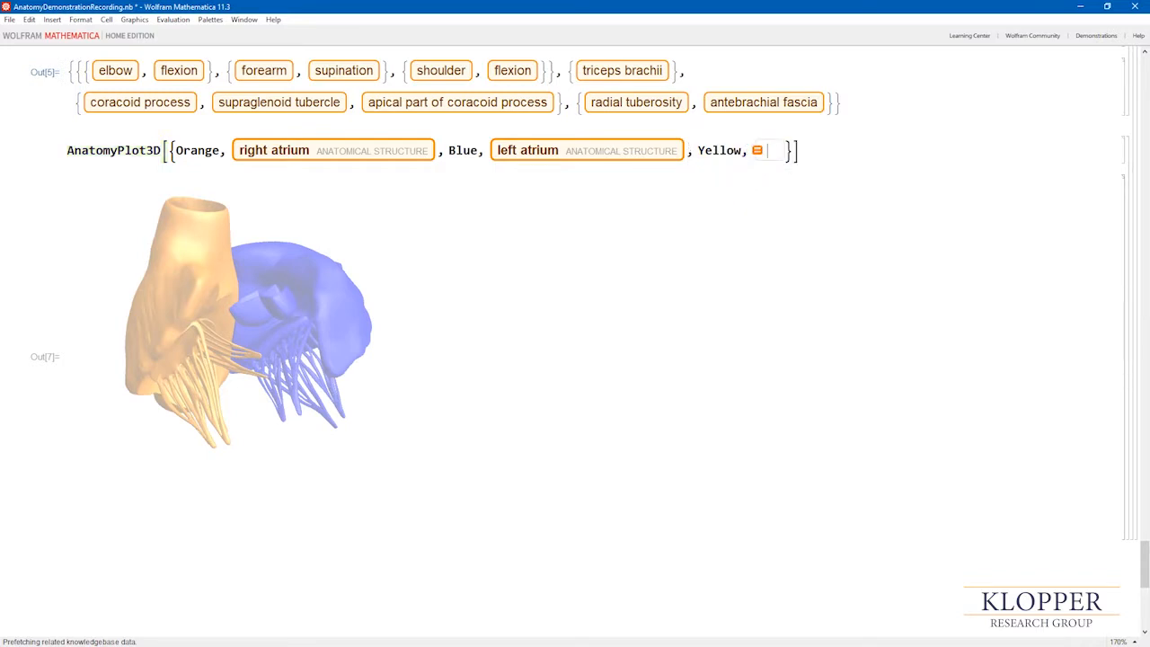
pyautogui.write('right ventricle ANATOMICAL STRUCTURE')
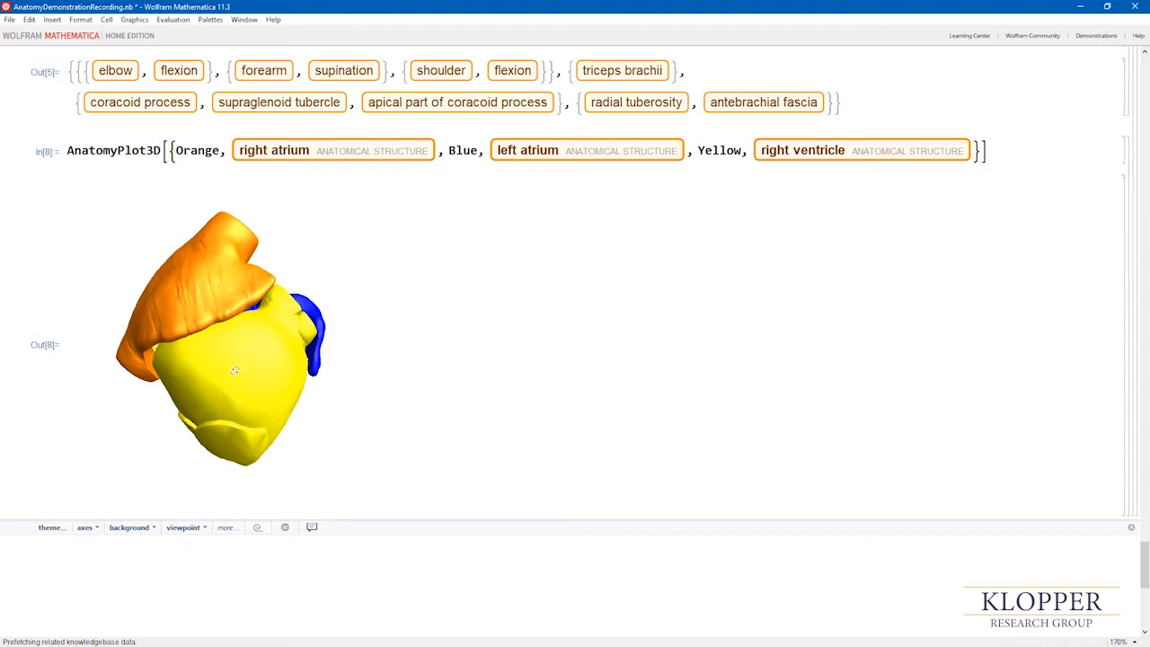
pyautogui.moveTo(235, 370); pyautogui.dragTo(264, 390)
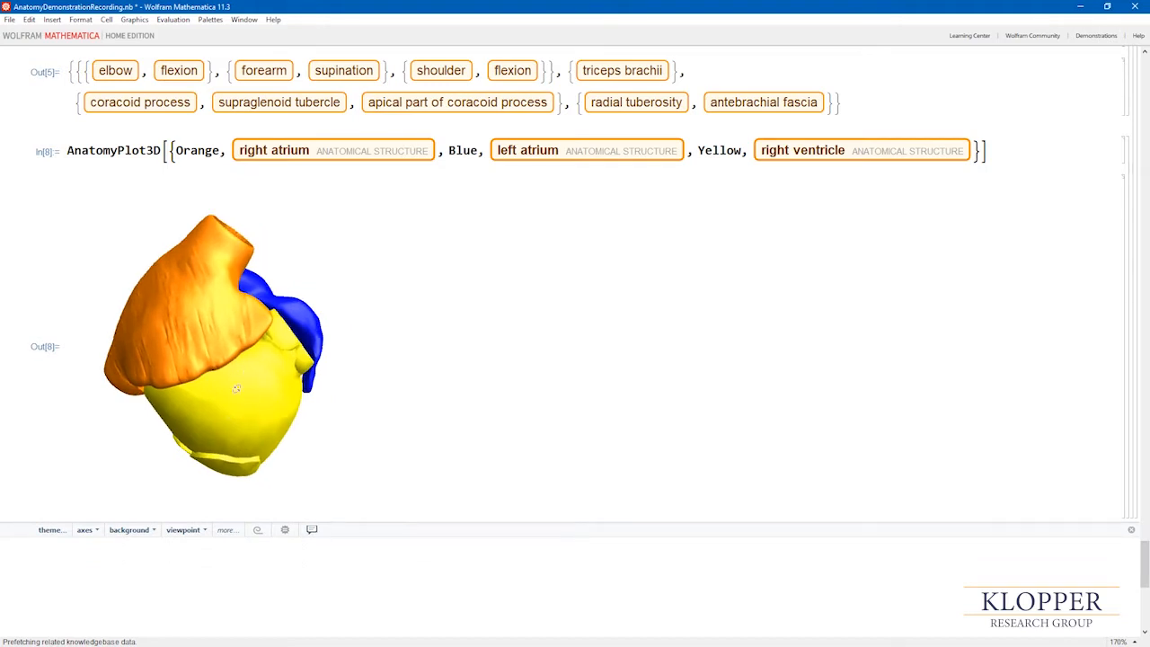
pyautogui.moveTo(237, 388); pyautogui.dragTo(287, 386)
pyautogui.write(',')
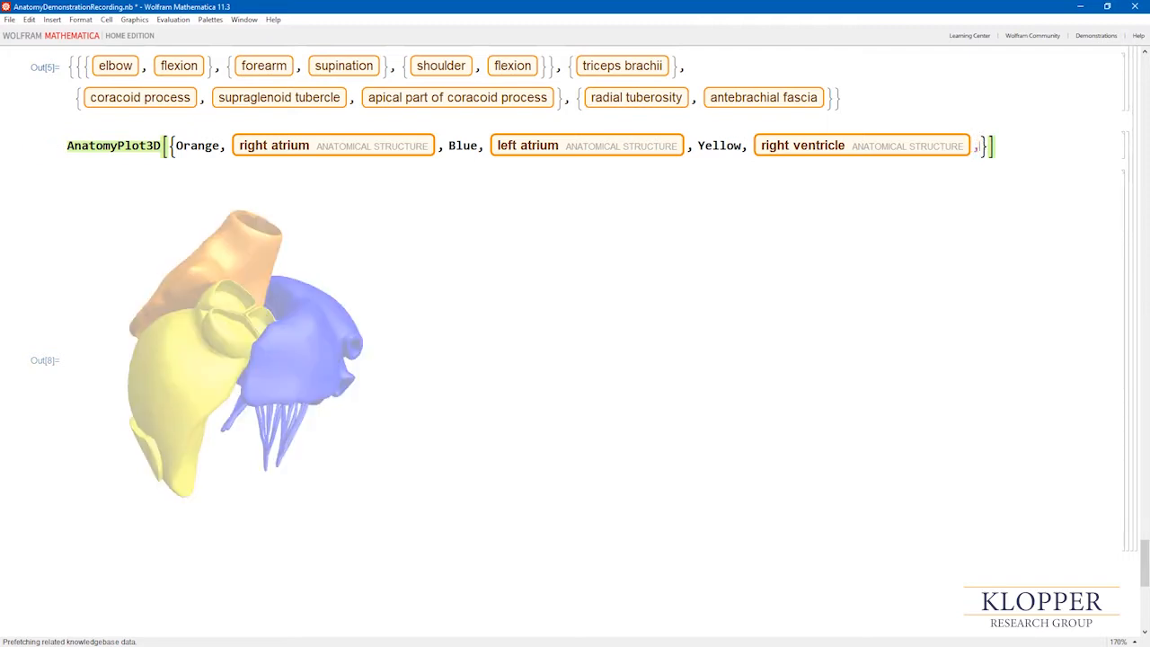
# Step: Add Red and a left ventricle entity, re-evaluate and rotate the four-chamber heart
pyautogui.write('Red,')
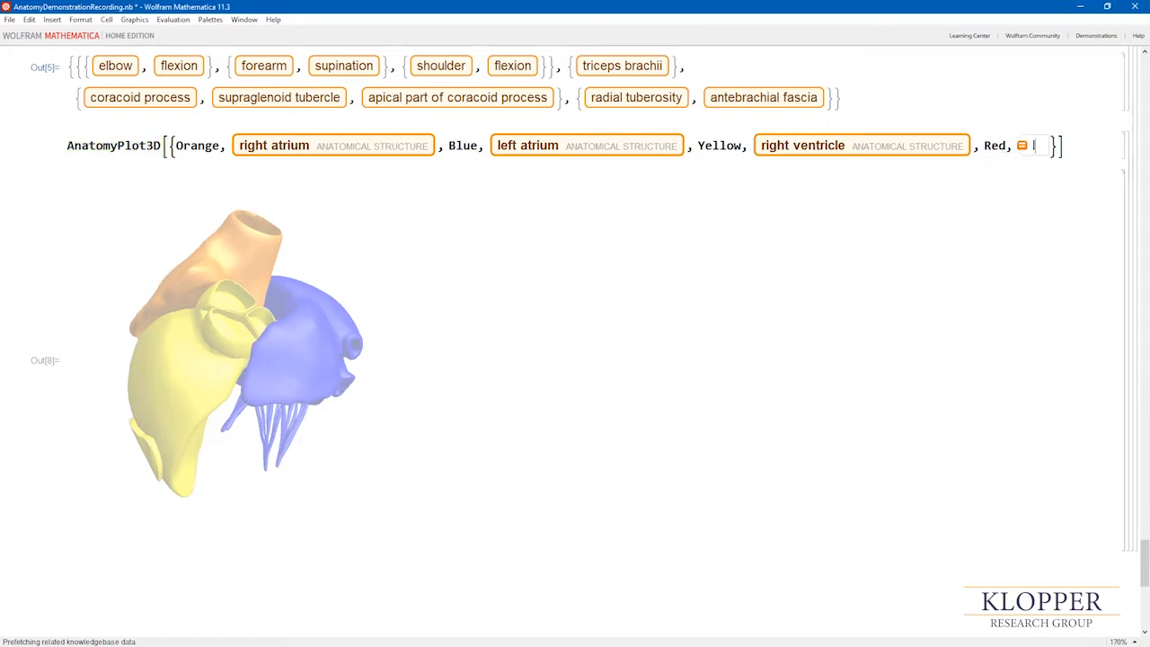
pyautogui.write('left ventricle')
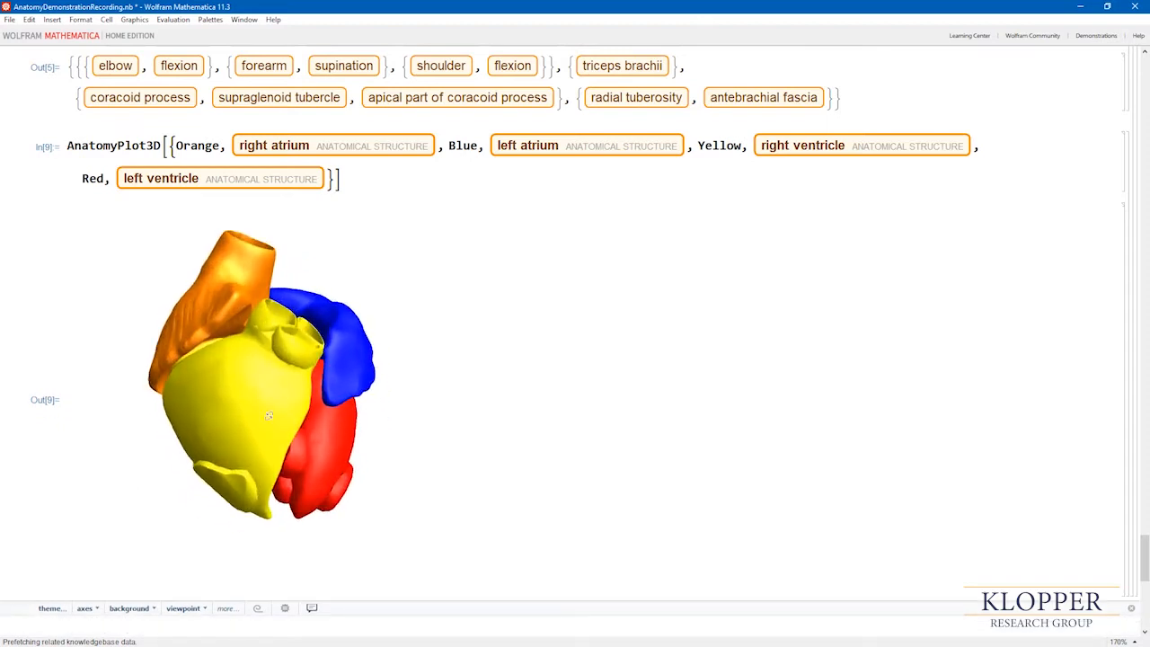
pyautogui.moveTo(269, 413); pyautogui.dragTo(194, 424)
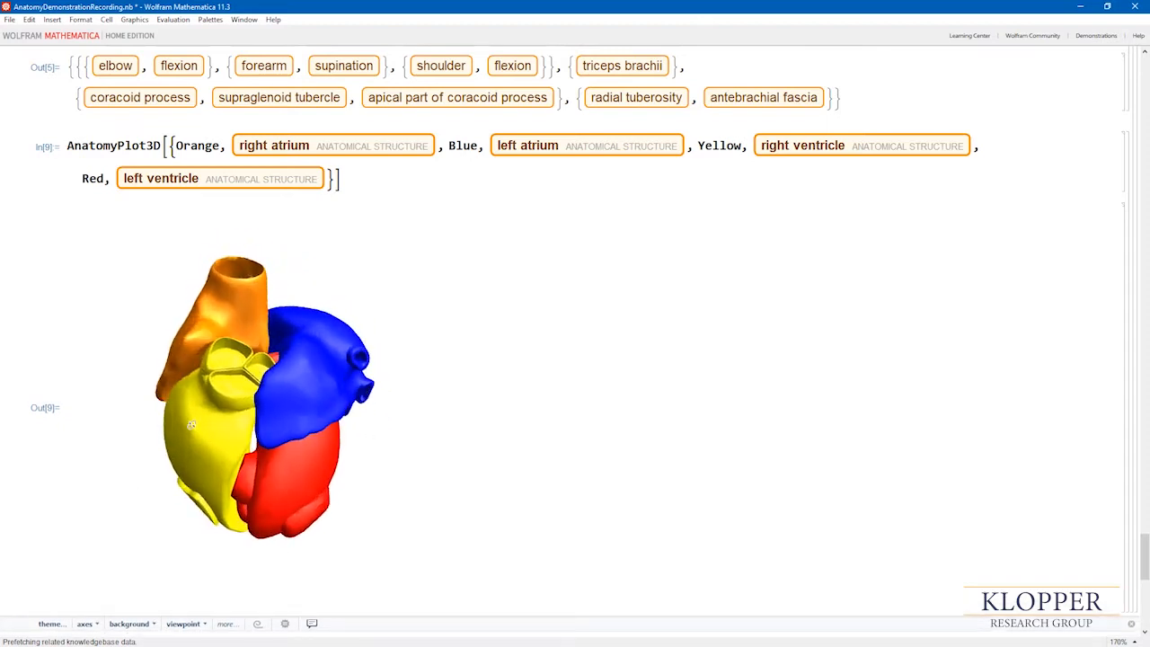
pyautogui.moveTo(191, 424); pyautogui.dragTo(262, 384)
pyautogui.write(', ')
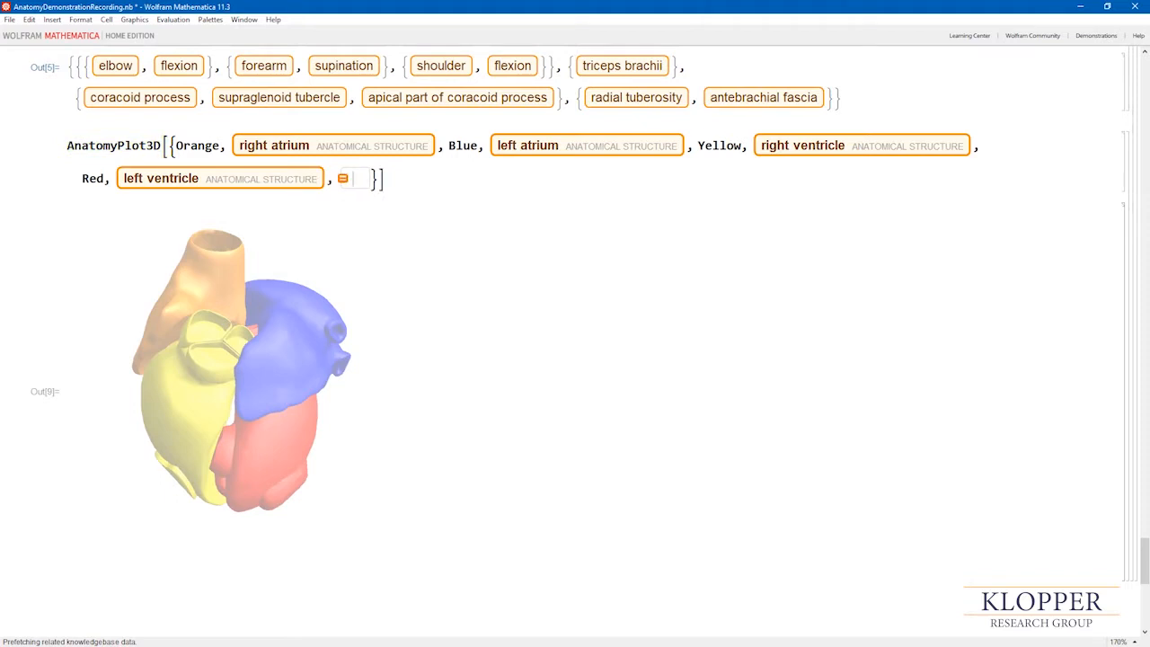
# Step: Add the coronary artery entity, re-evaluate and rotate to inspect the wrapped vessels
pyautogui.write('coronary art')
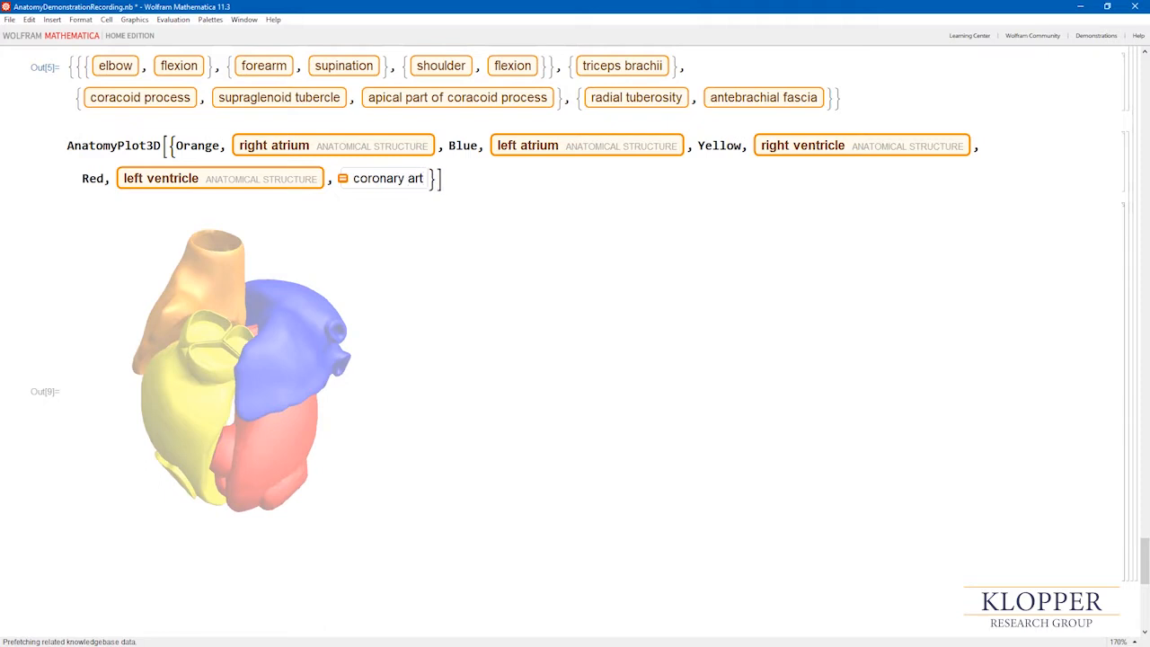
pyautogui.write('ery')
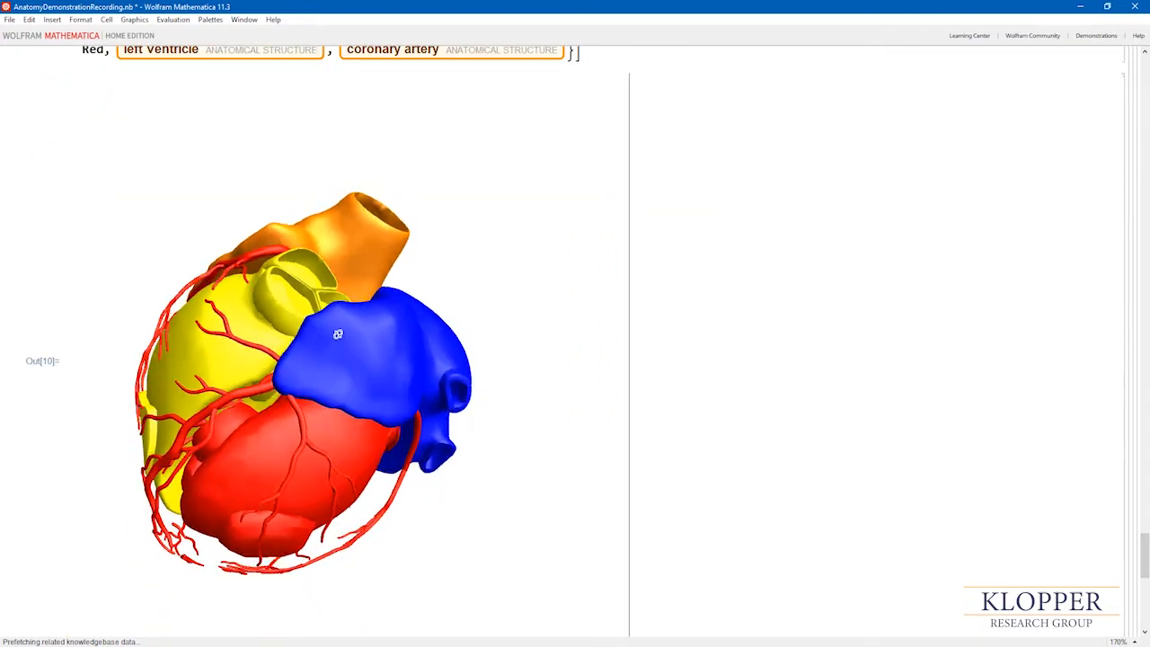
pyautogui.moveTo(338, 334); pyautogui.dragTo(398, 541)
pyautogui.write(', Blue, ')
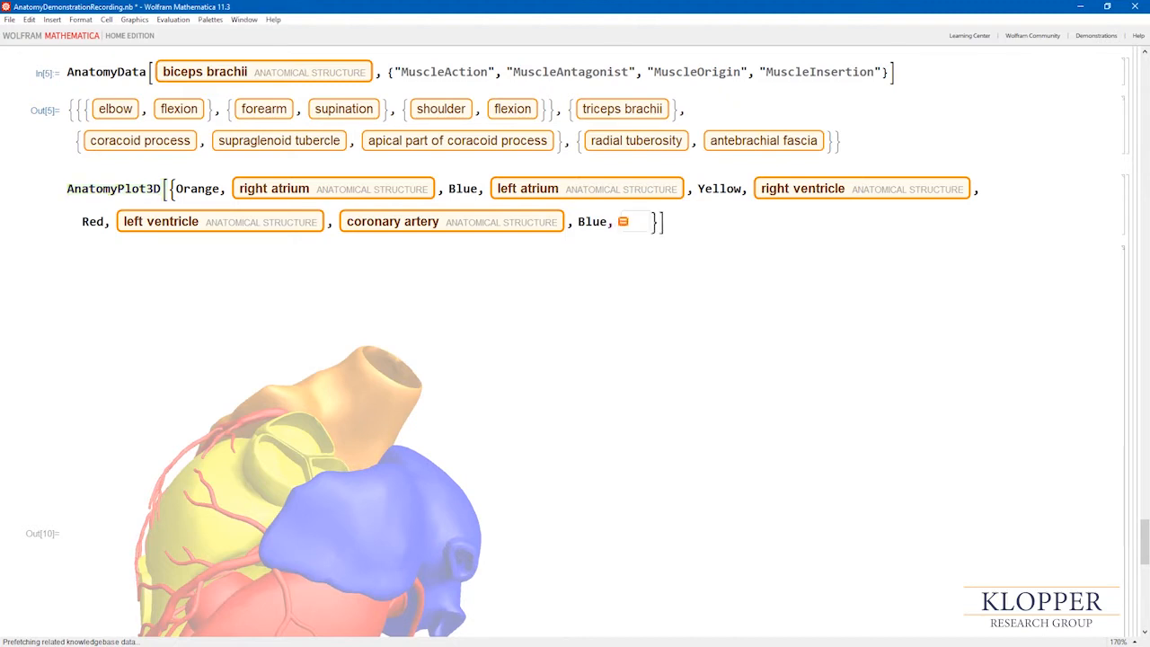
# Step: Add coloured pulmonary vessels, trachea, bronchi and thyroid gland entities to the AnatomyPlot3D and evaluate it
pyautogui.write('left inferior')
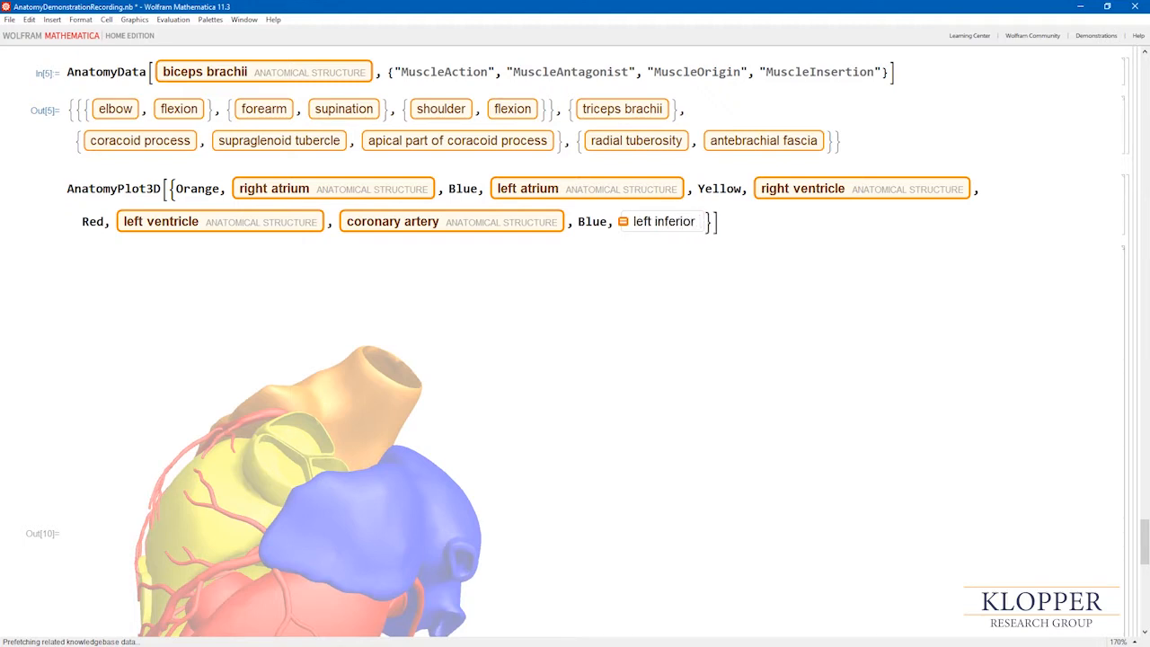
pyautogui.write('pulmon')
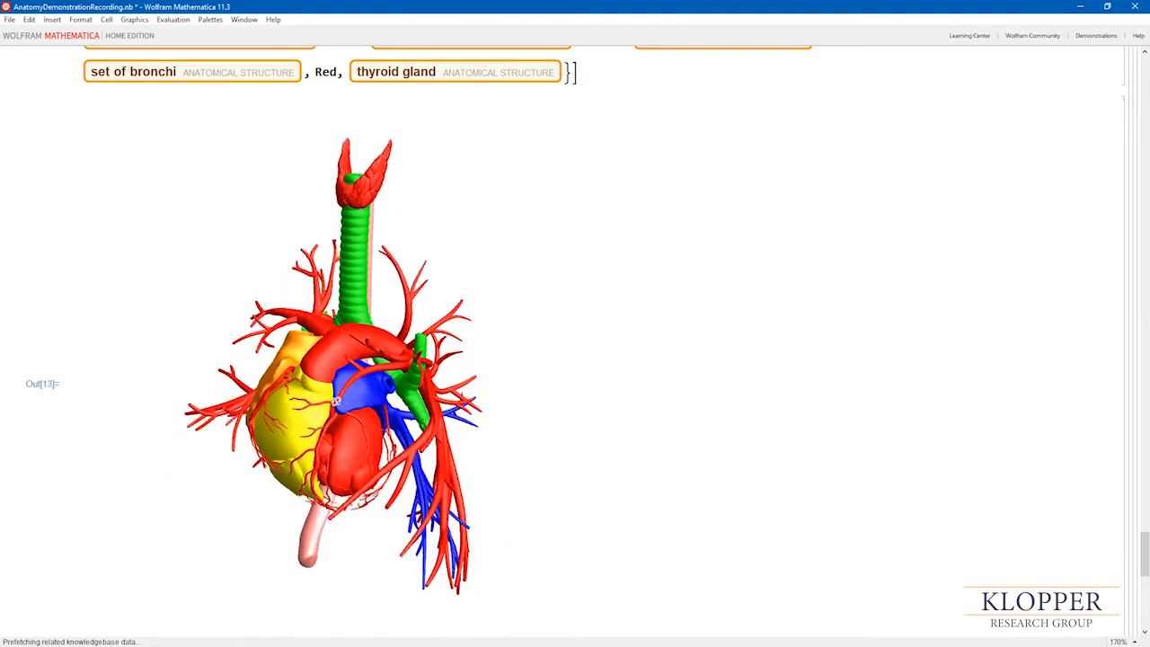
pyautogui.moveTo(342, 395); pyautogui.dragTo(345, 409)
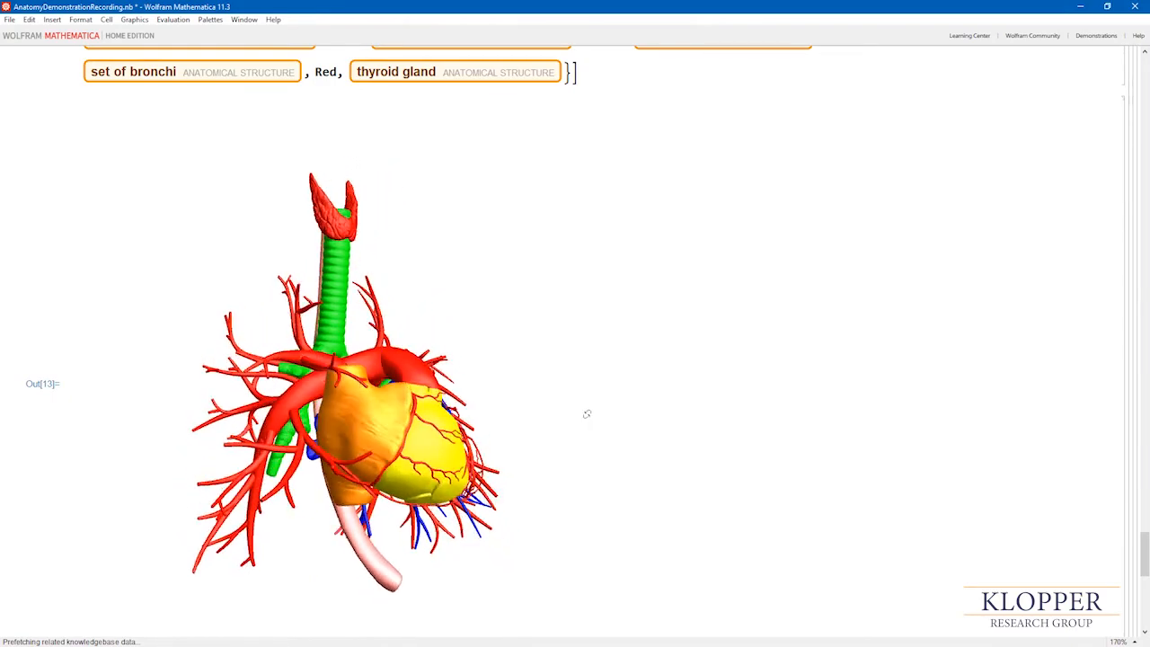
pyautogui.moveTo(586, 413); pyautogui.dragTo(489, 413)
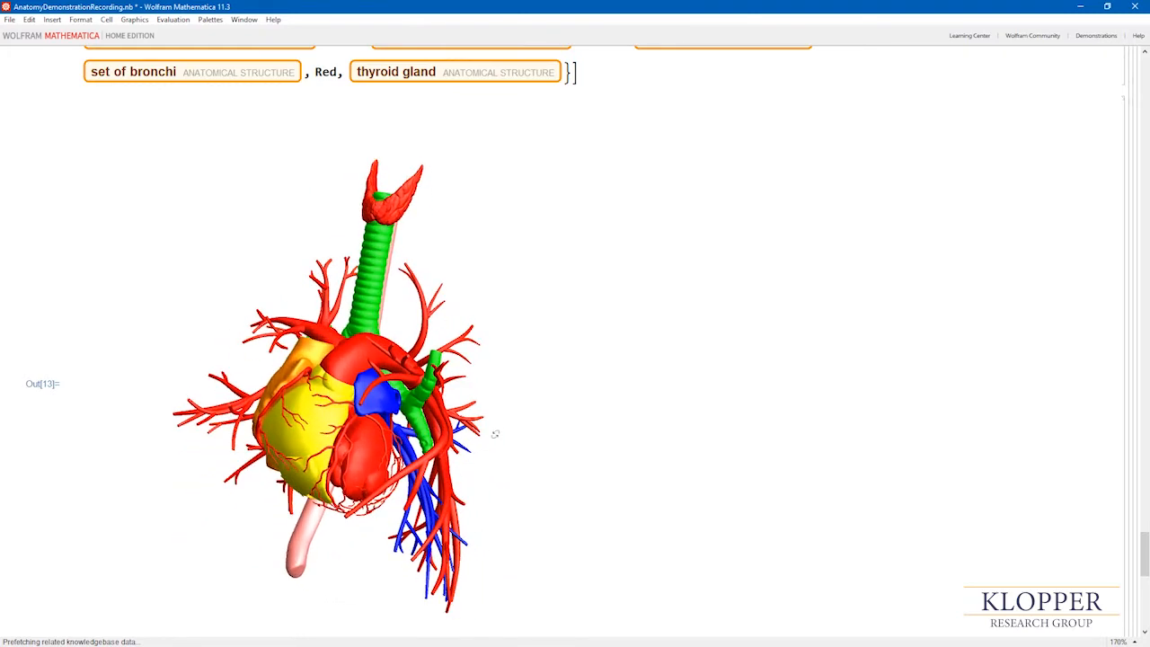
pyautogui.moveTo(506, 431)
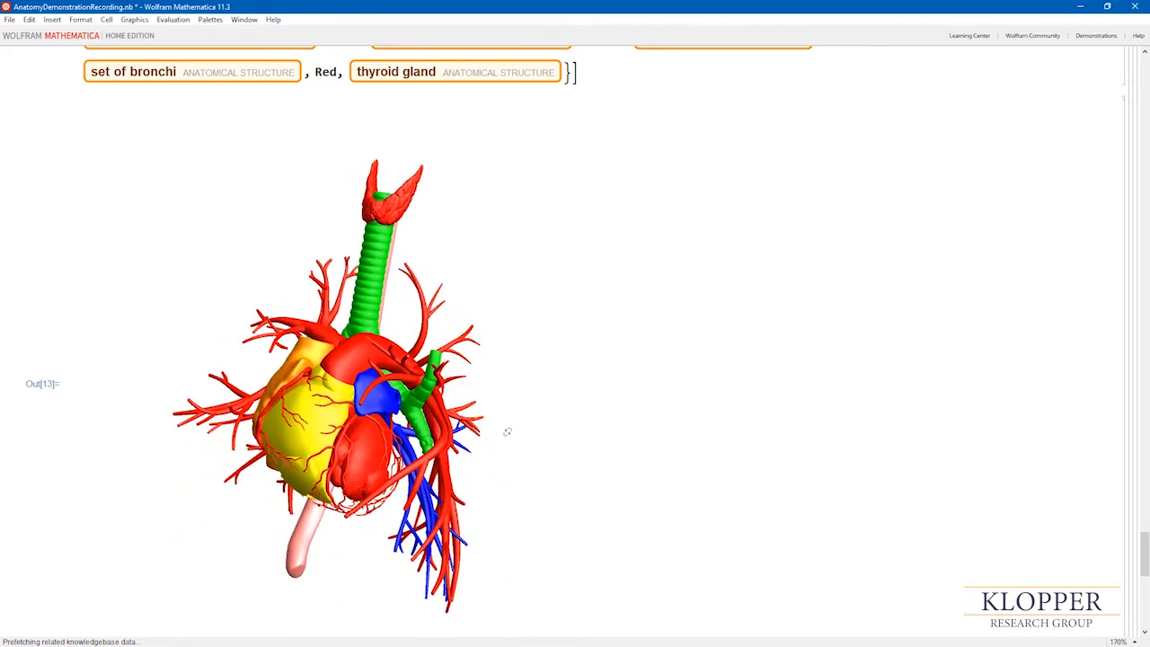